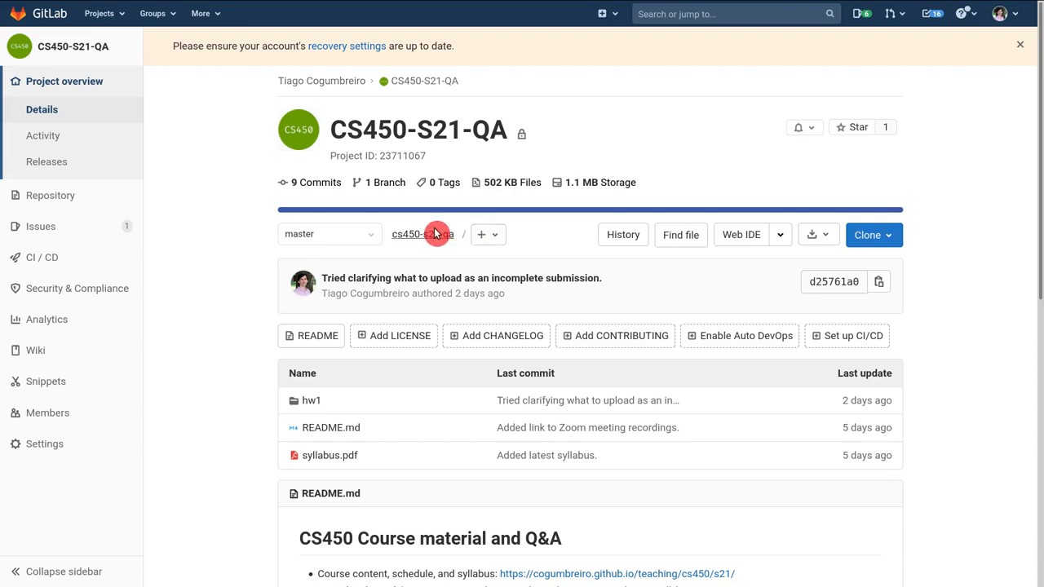
mouse_move(431, 261)
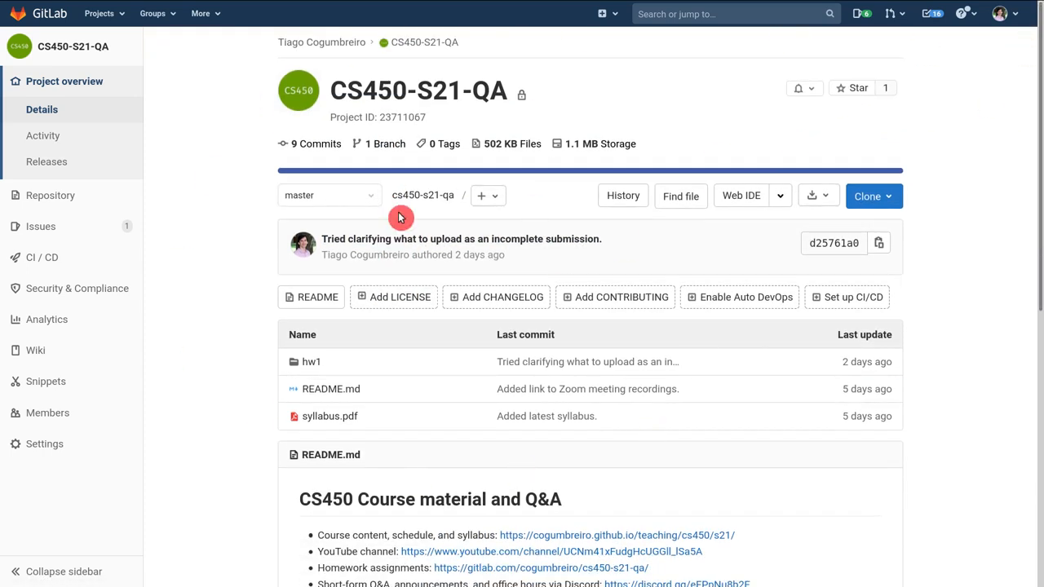
- Navigate into the hw1 folder and view the Homework Assignment 1 PDF
scroll("down", 3)
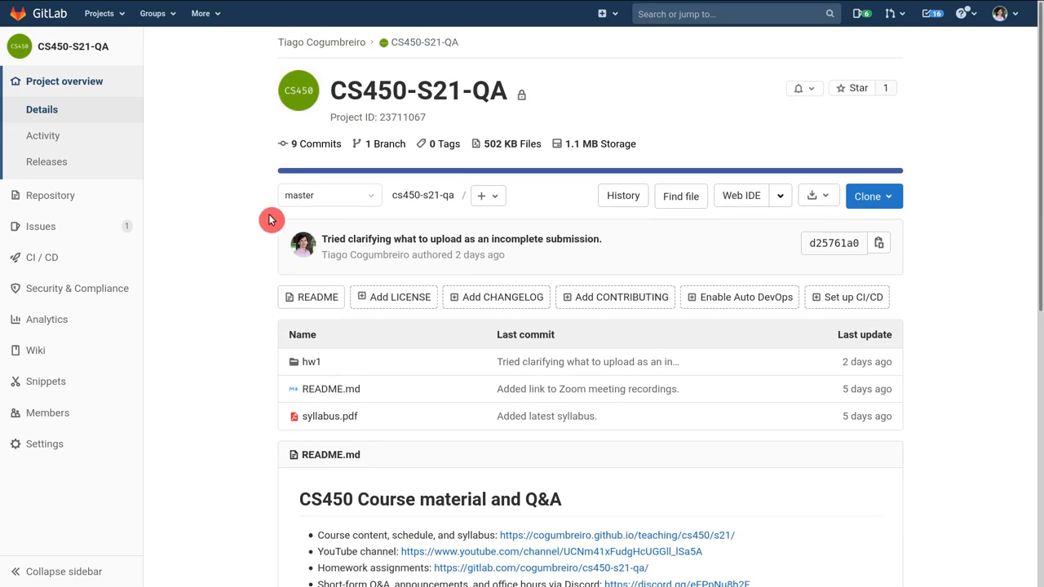
scroll("down", 3)
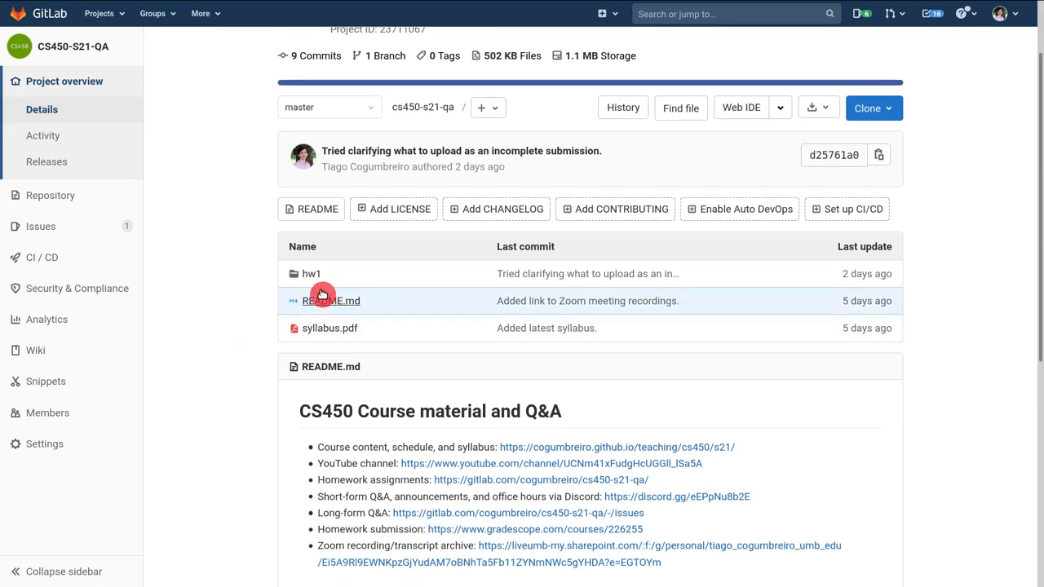
mouse_move(335, 275)
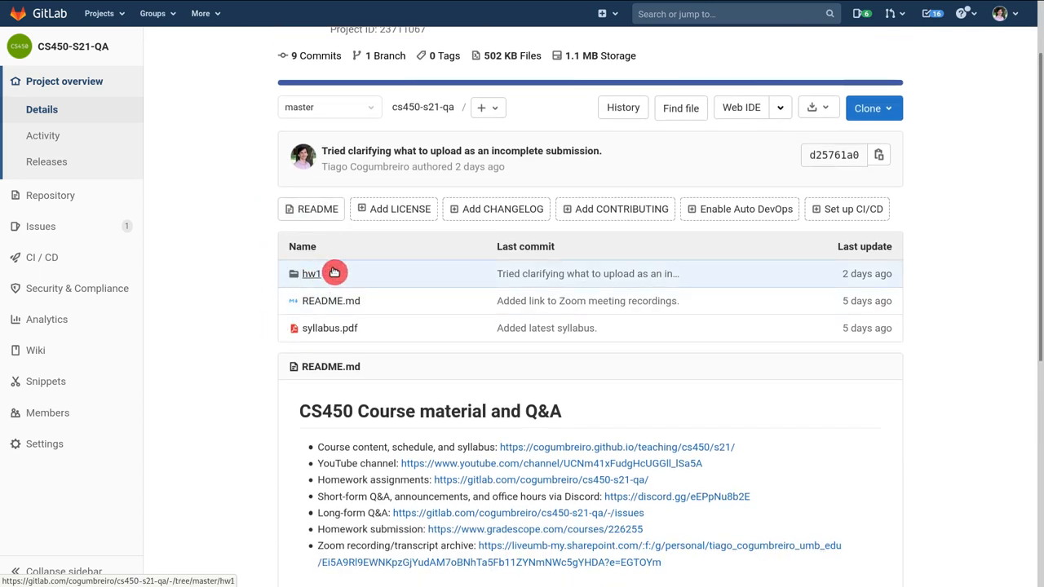
left_click(310, 274)
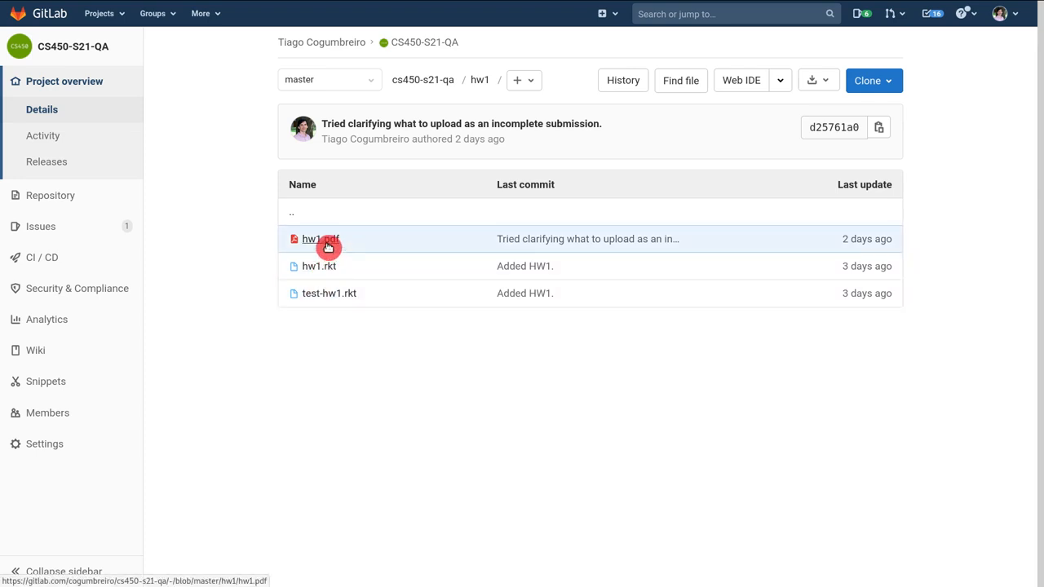
left_click(317, 239)
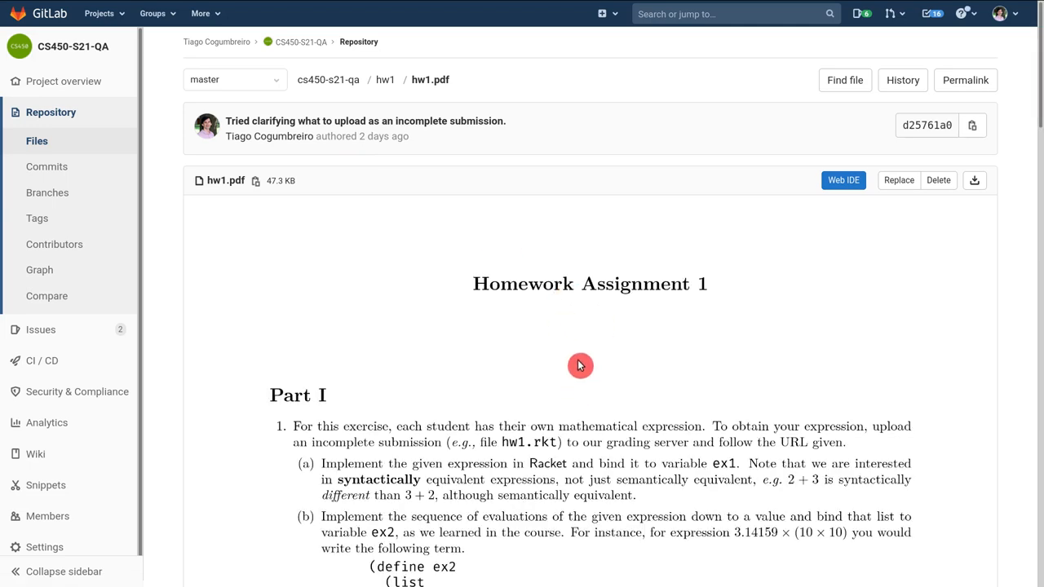
- Return from the PDF to the hw1 folder listing via the hw1 breadcrumb
scroll("down", 3)
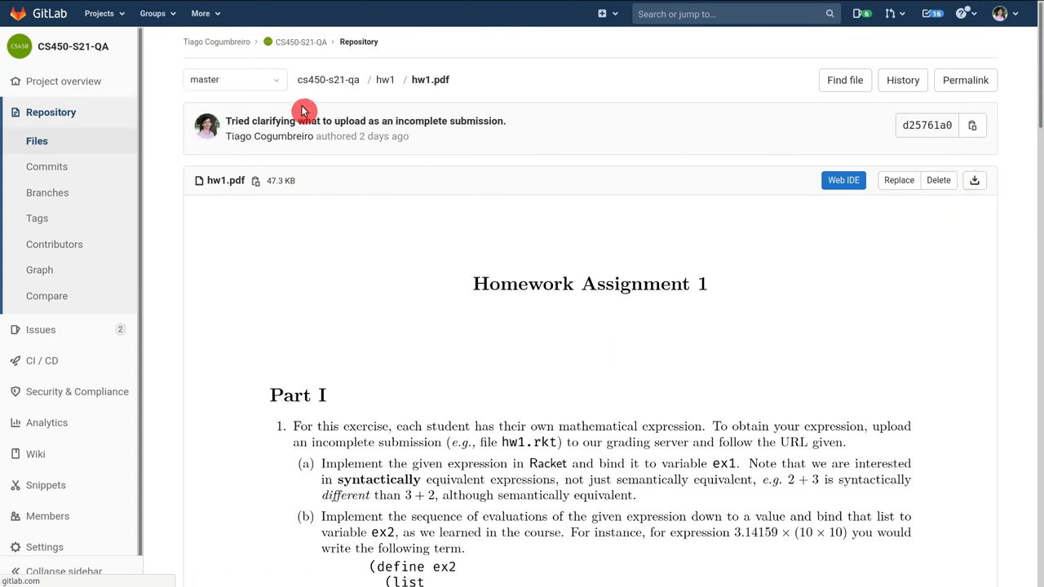
left_click(385, 78)
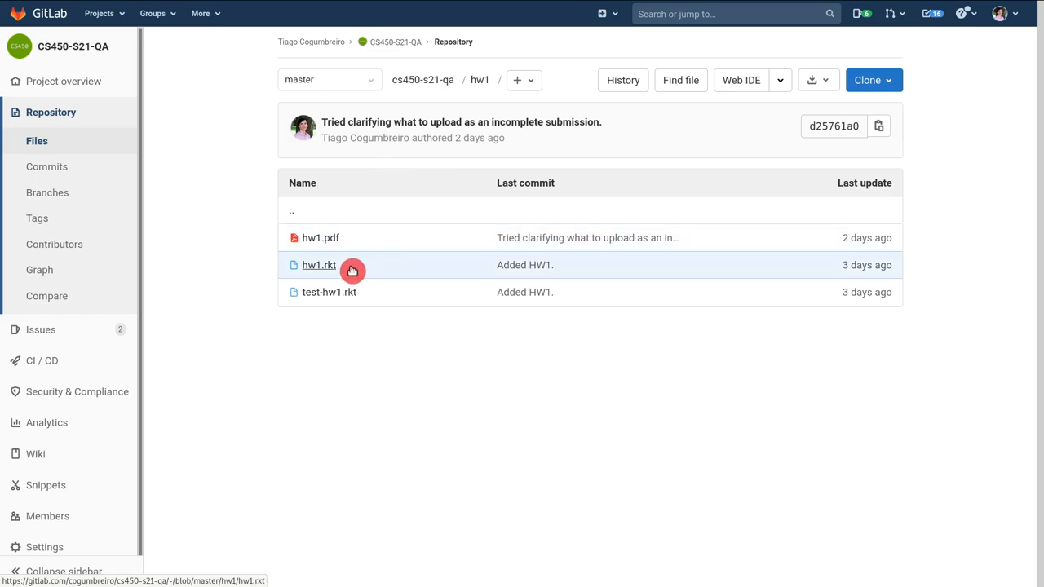
mouse_move(338, 264)
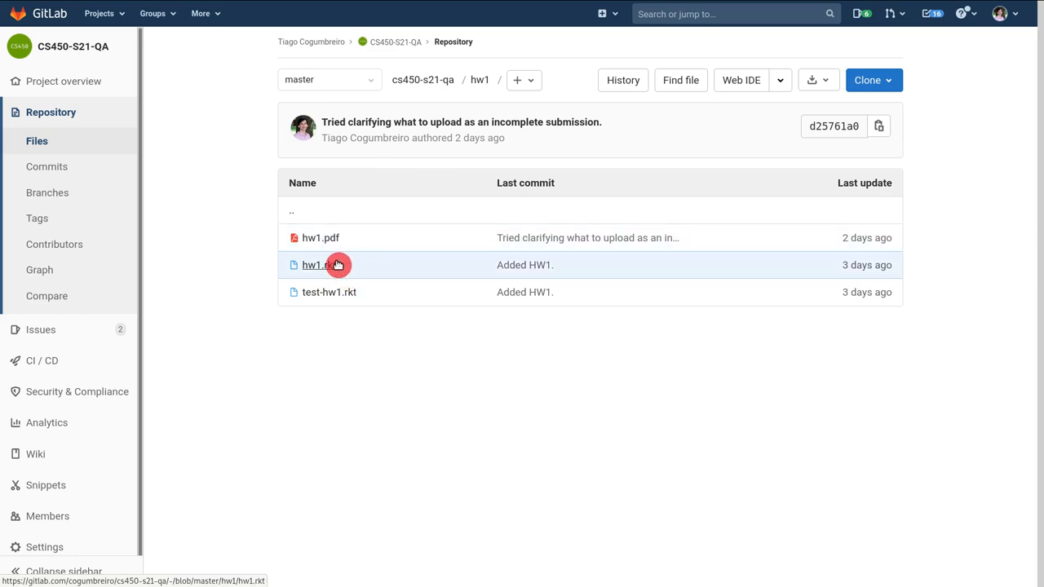
mouse_move(366, 270)
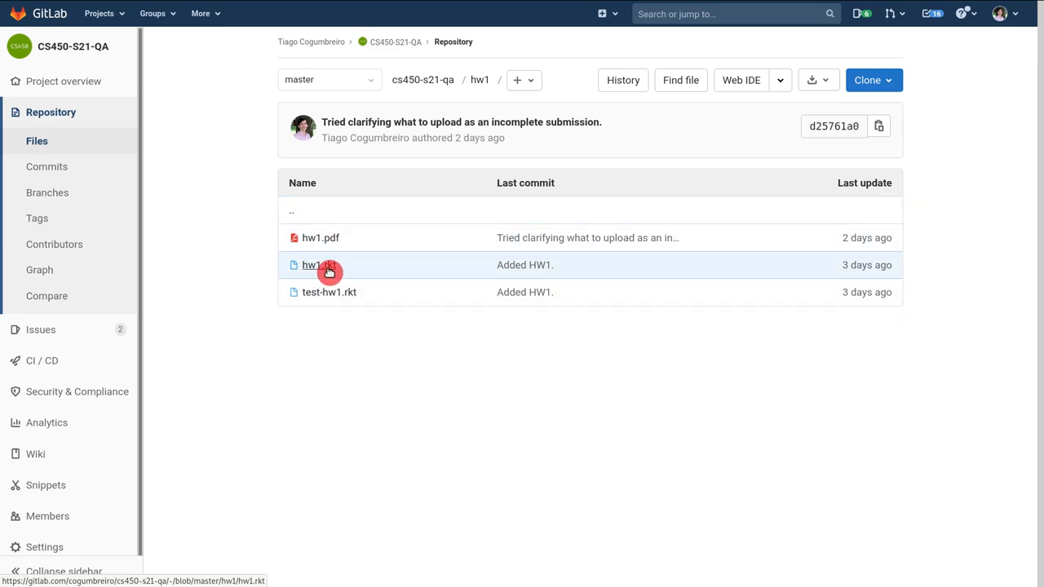
left_click(310, 265)
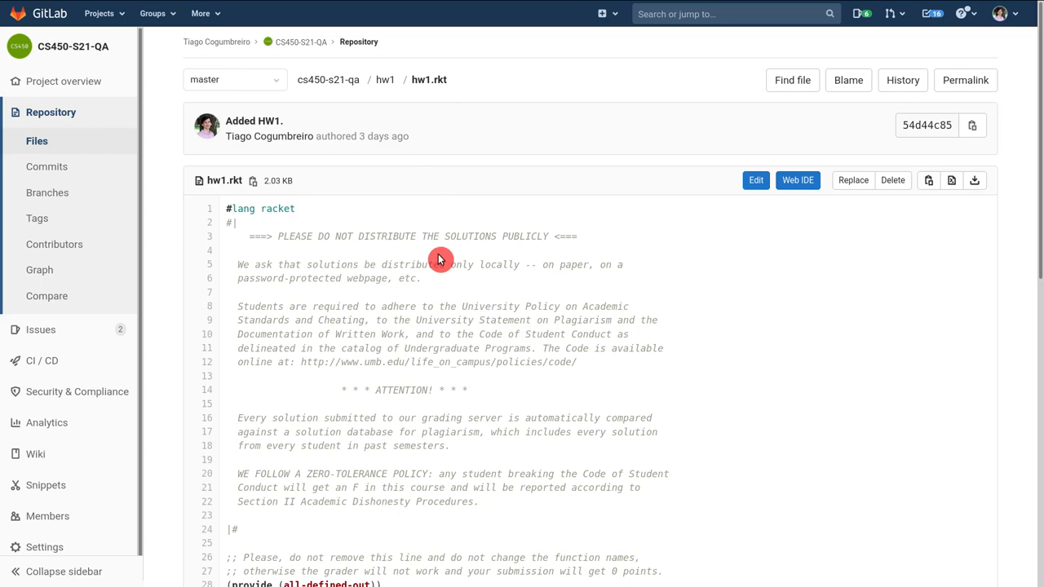
scroll("down", 3)
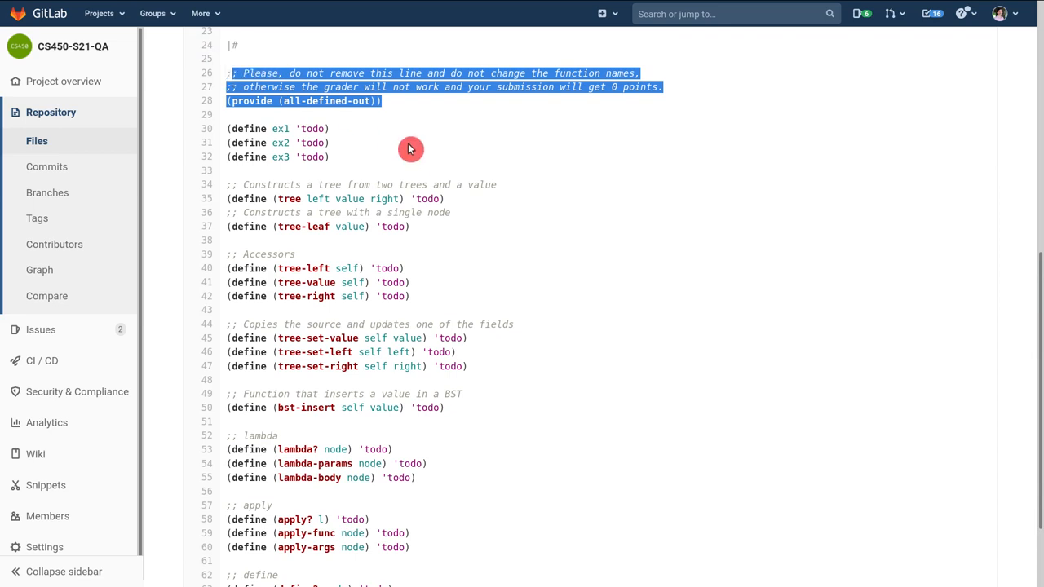
scroll("down", 3)
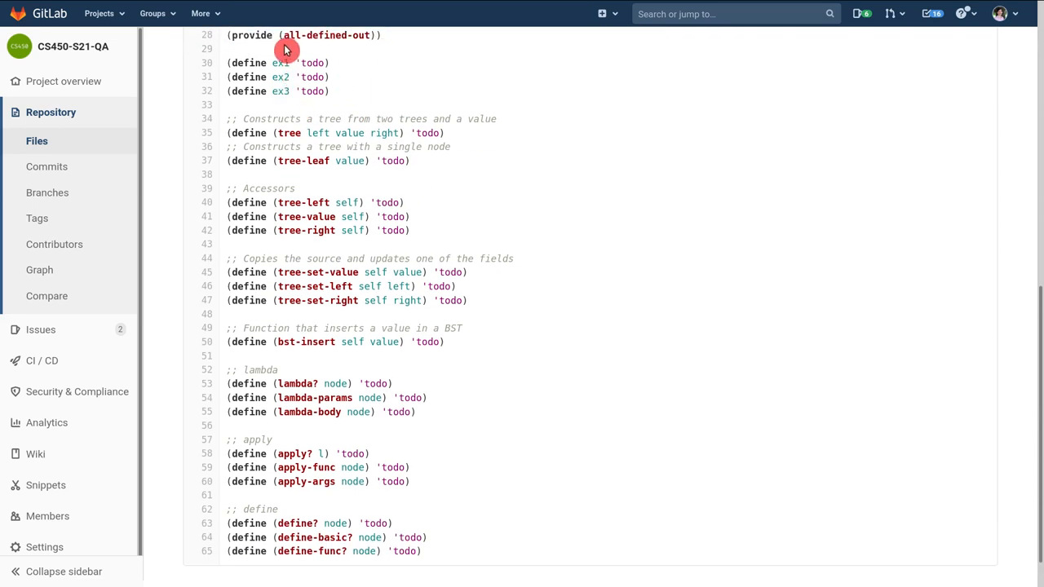
mouse_move(411, 212)
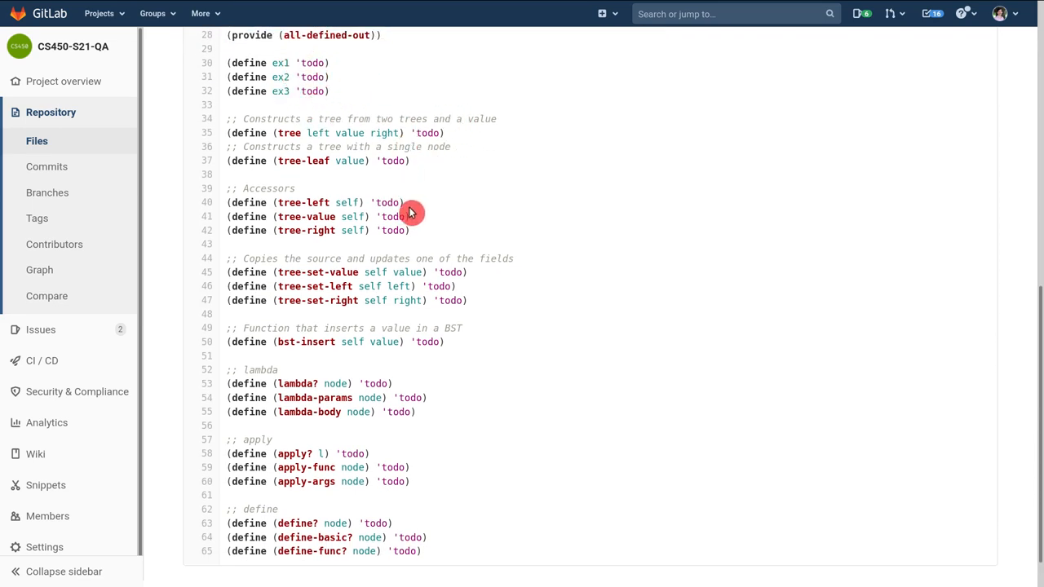
mouse_move(378, 160)
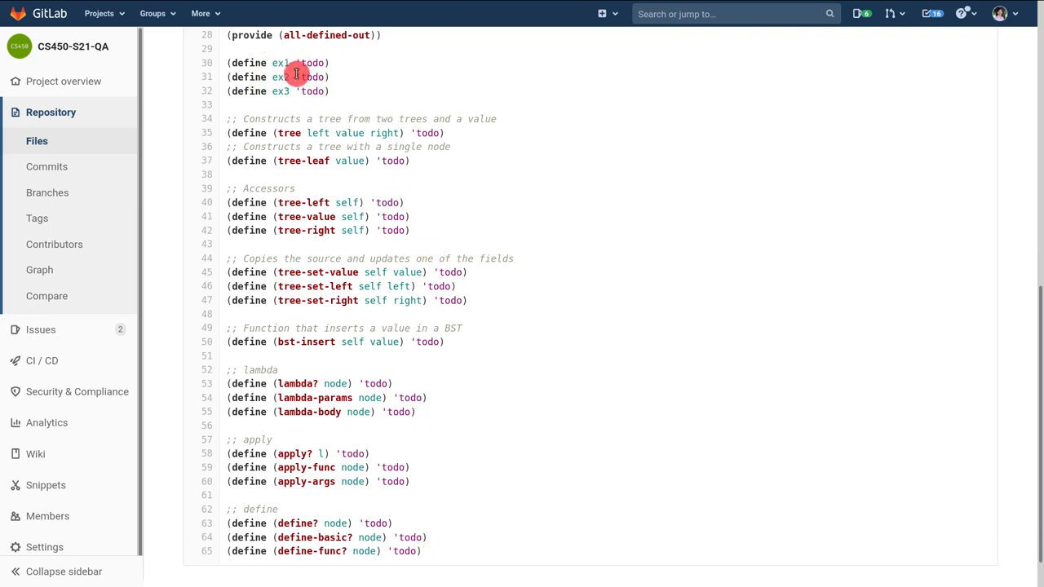
mouse_move(343, 116)
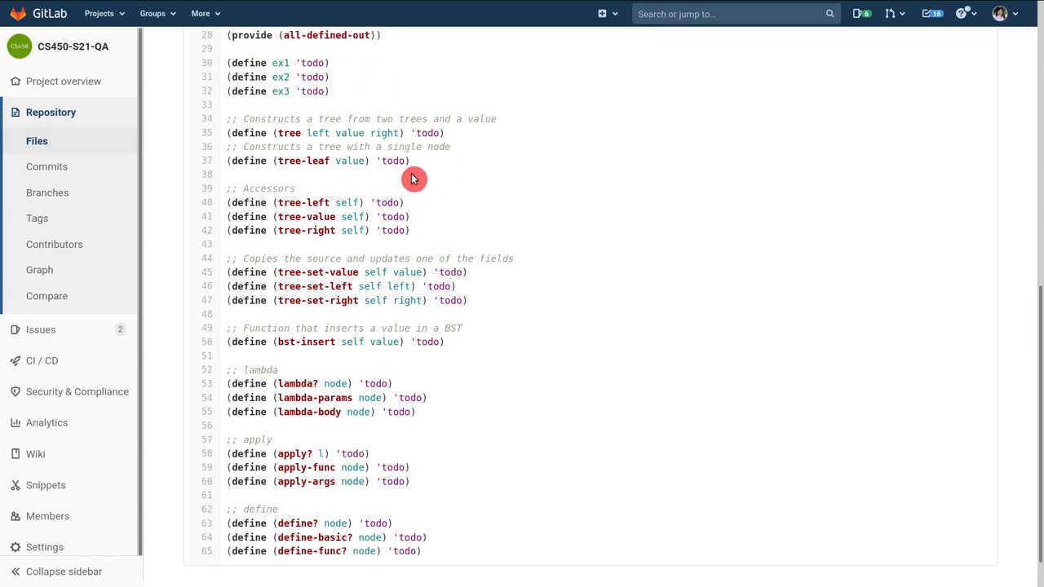
mouse_move(412, 468)
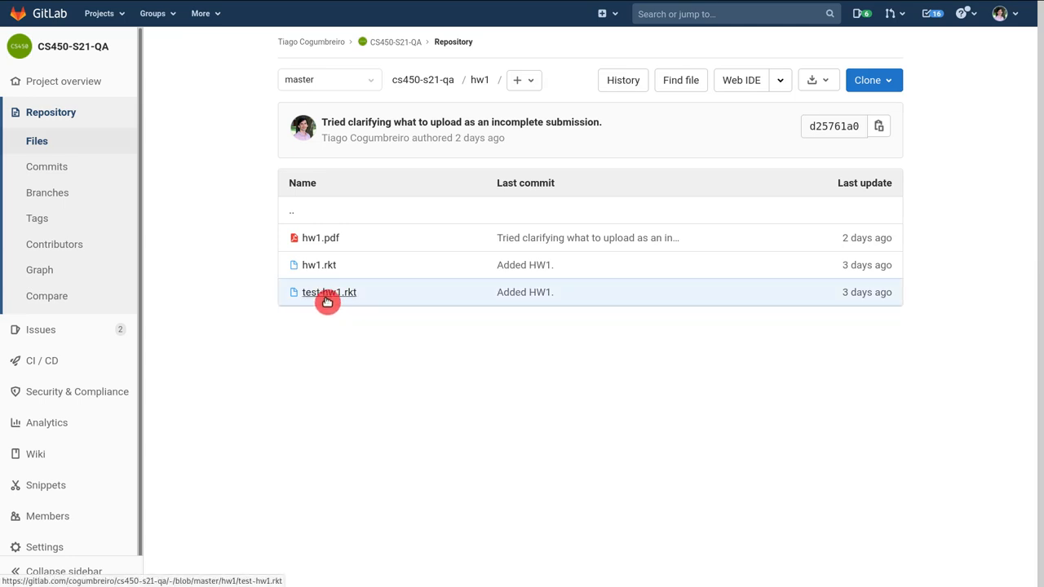
- View test-hw1.rkt and read through its rackunit checks for lambda?, apply? and define?
left_click(329, 292)
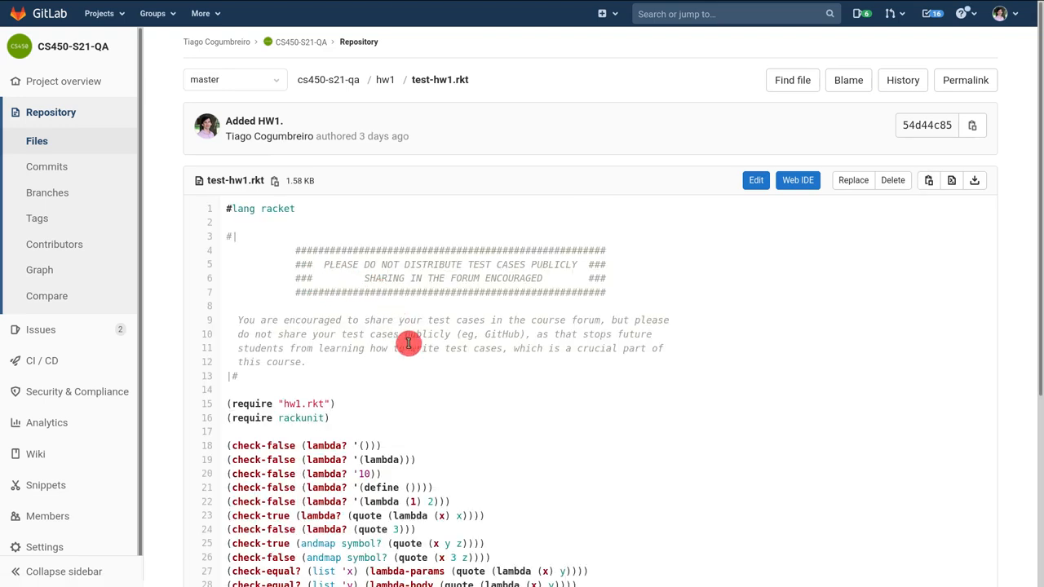
scroll("down", 3)
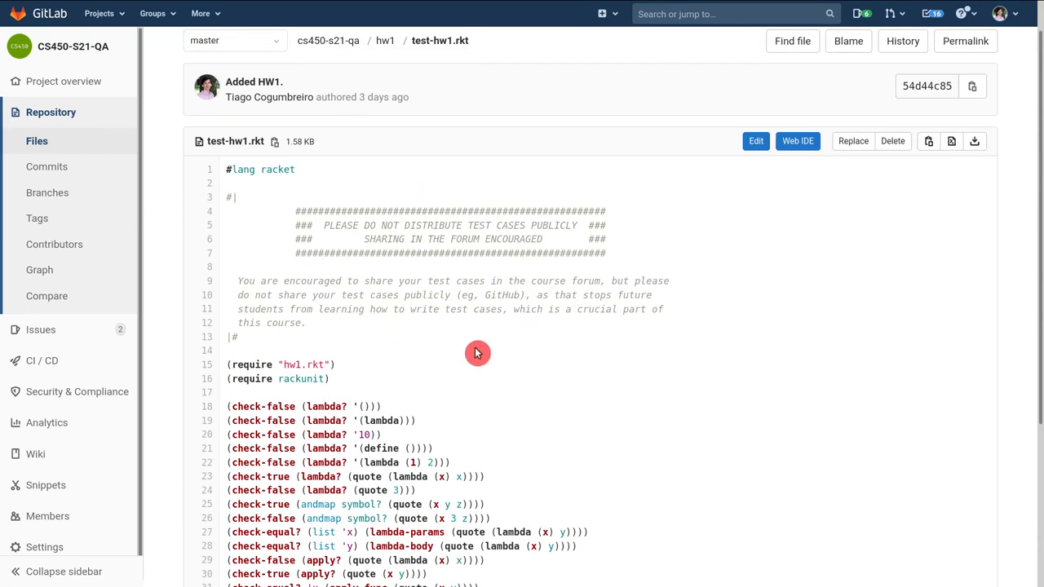
mouse_move(509, 351)
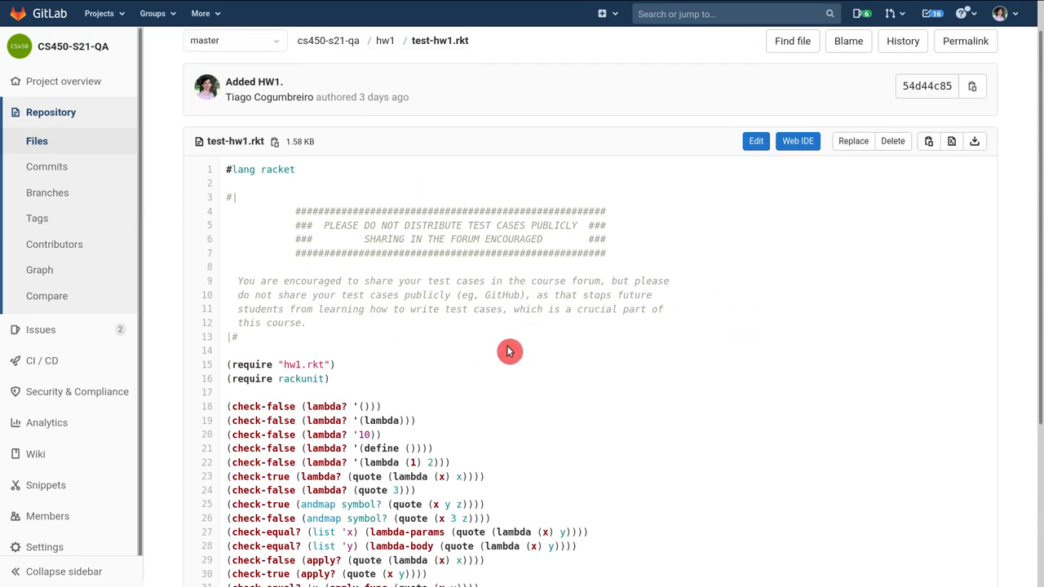
scroll("down", 3)
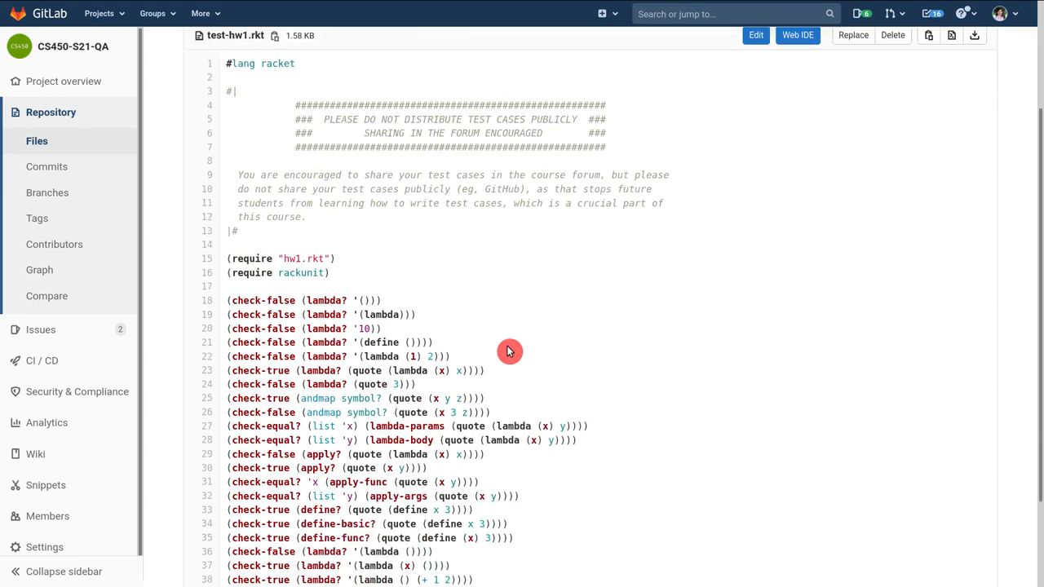
scroll("down", 3)
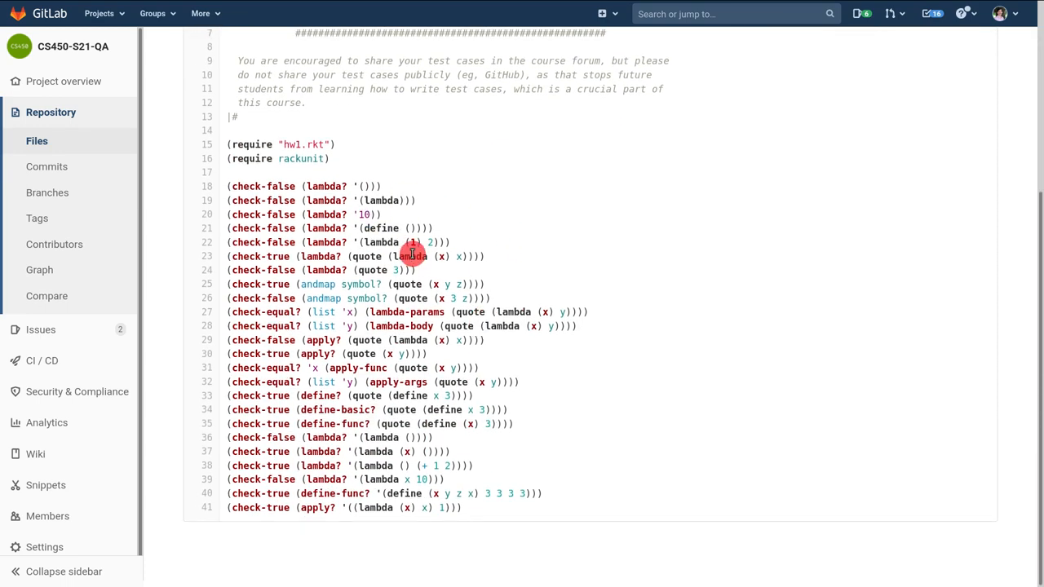
mouse_move(333, 470)
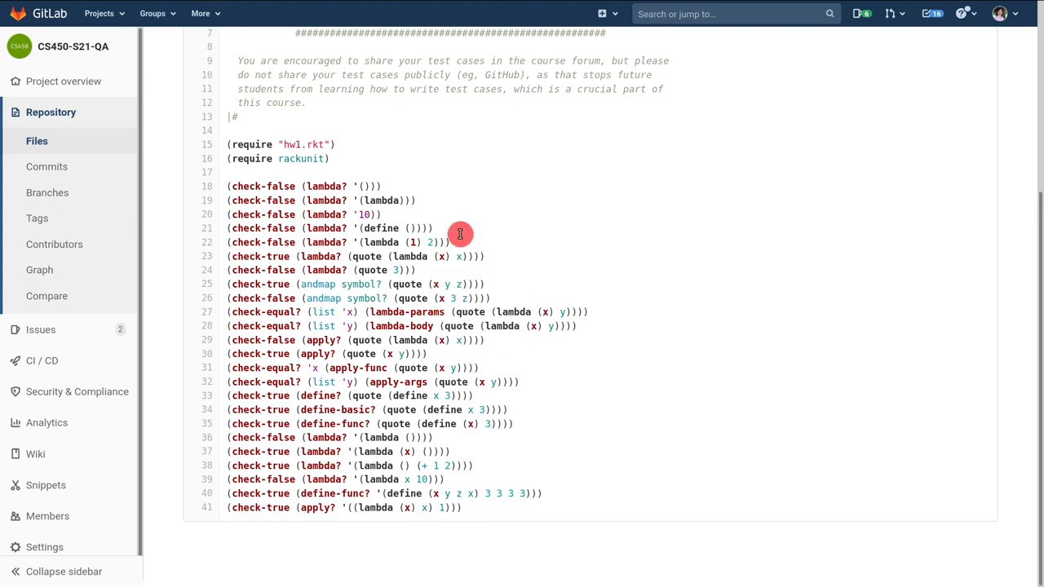
mouse_move(555, 232)
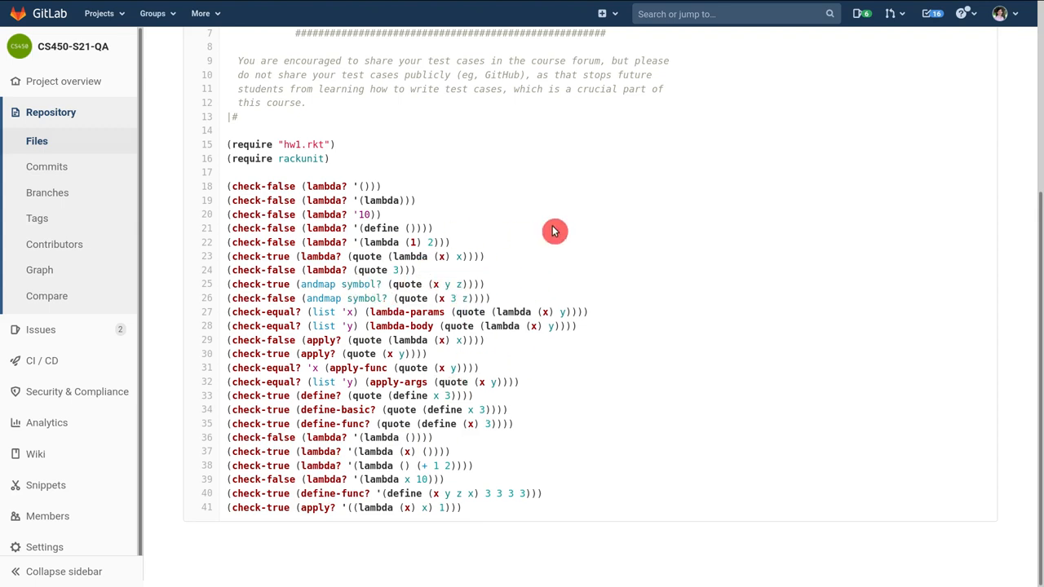
mouse_move(575, 313)
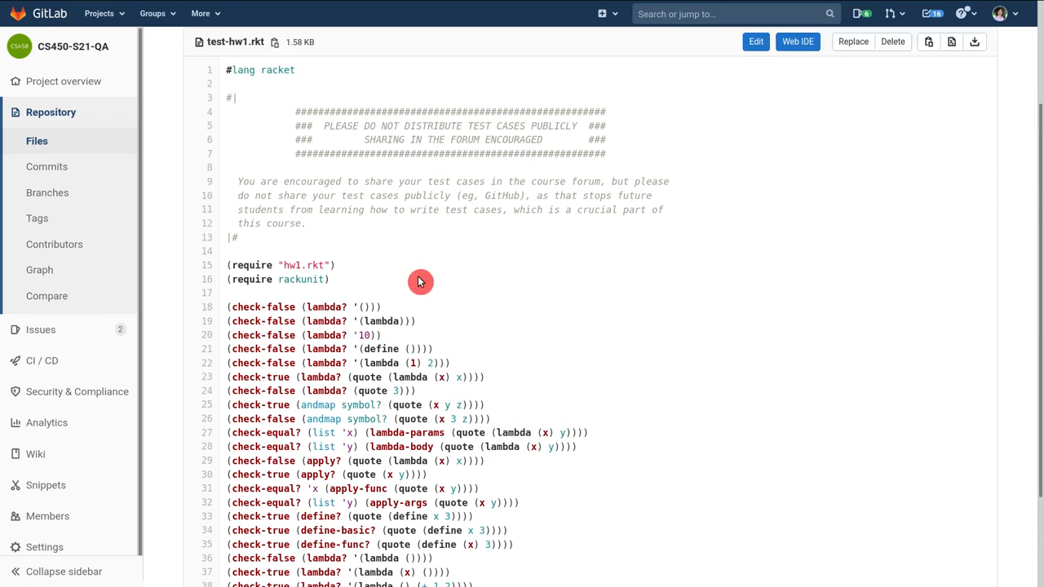
scroll("down", 3)
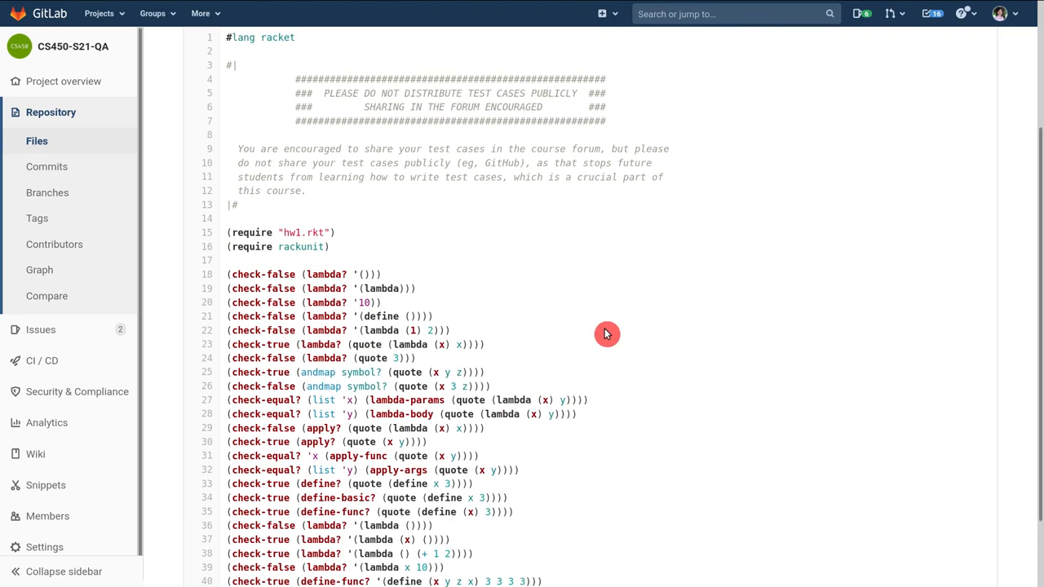
scroll("down", 3)
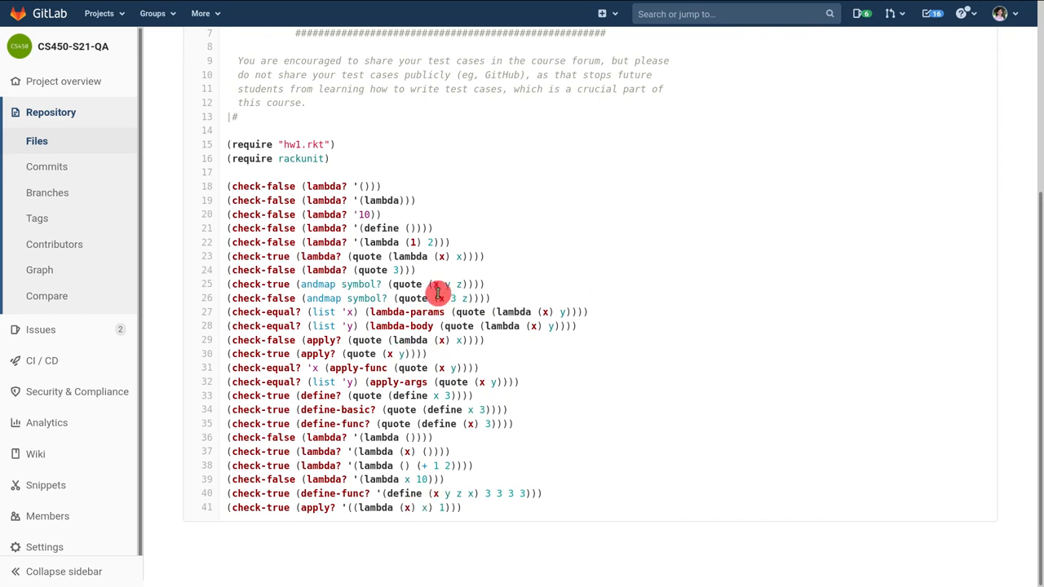
mouse_move(491, 369)
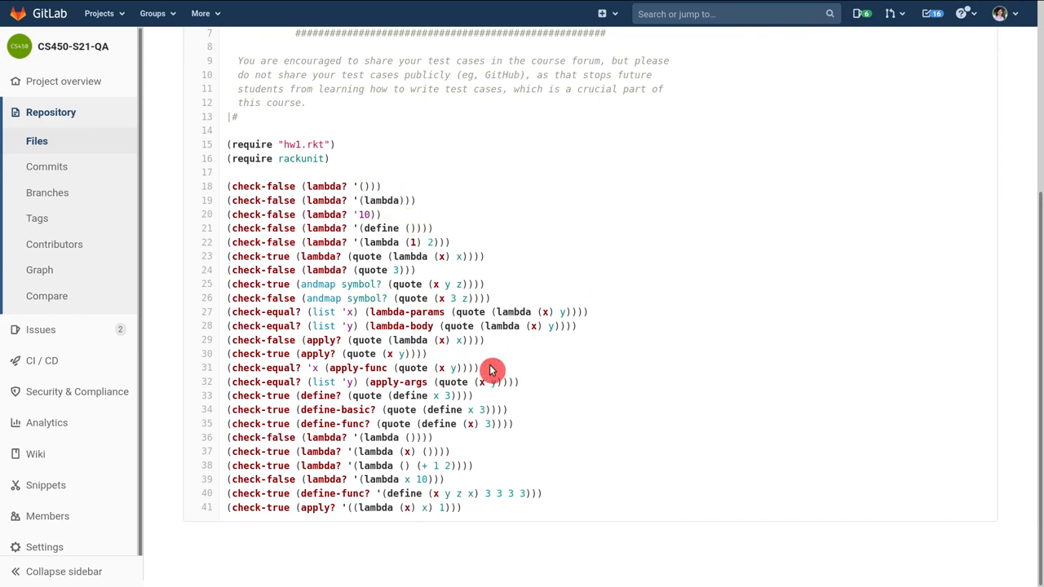
mouse_move(564, 327)
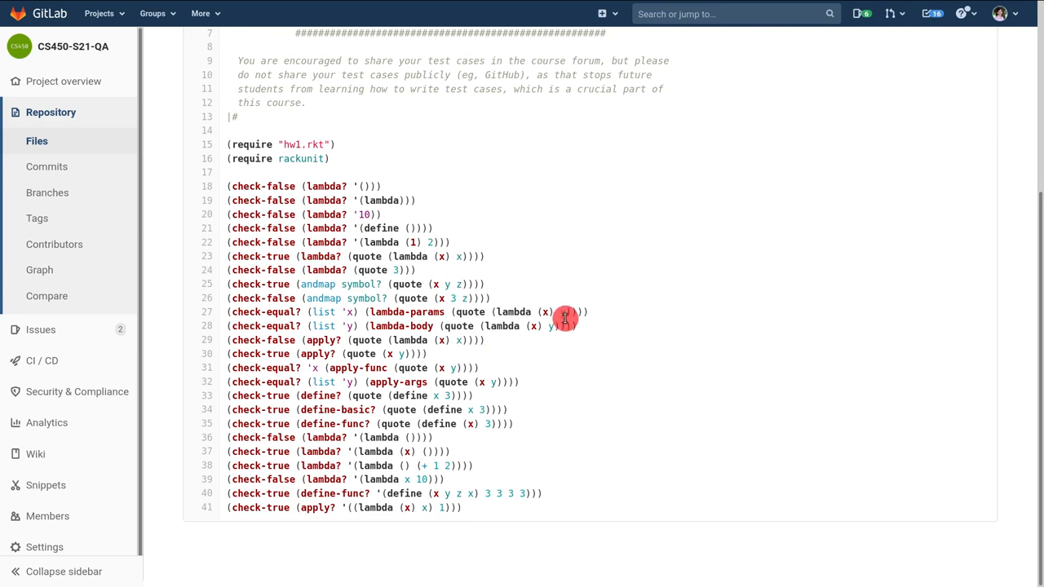
mouse_move(446, 318)
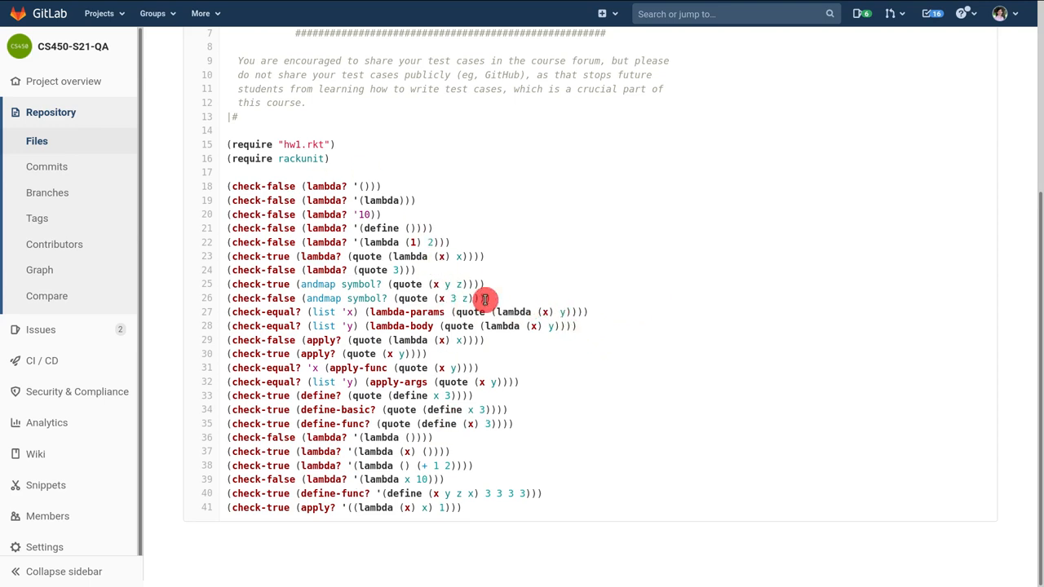
mouse_move(359, 326)
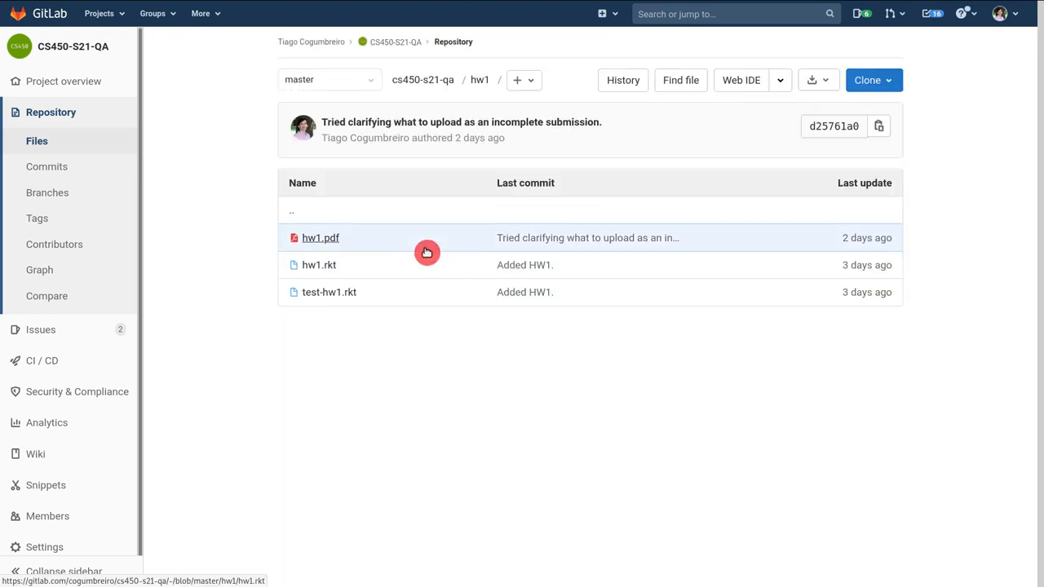
mouse_move(447, 307)
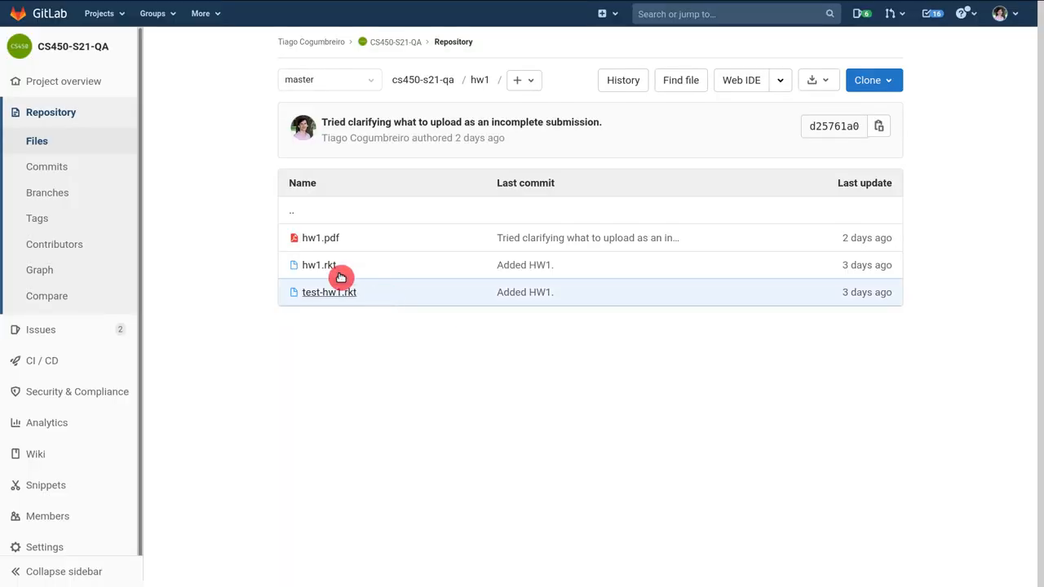
mouse_move(317, 270)
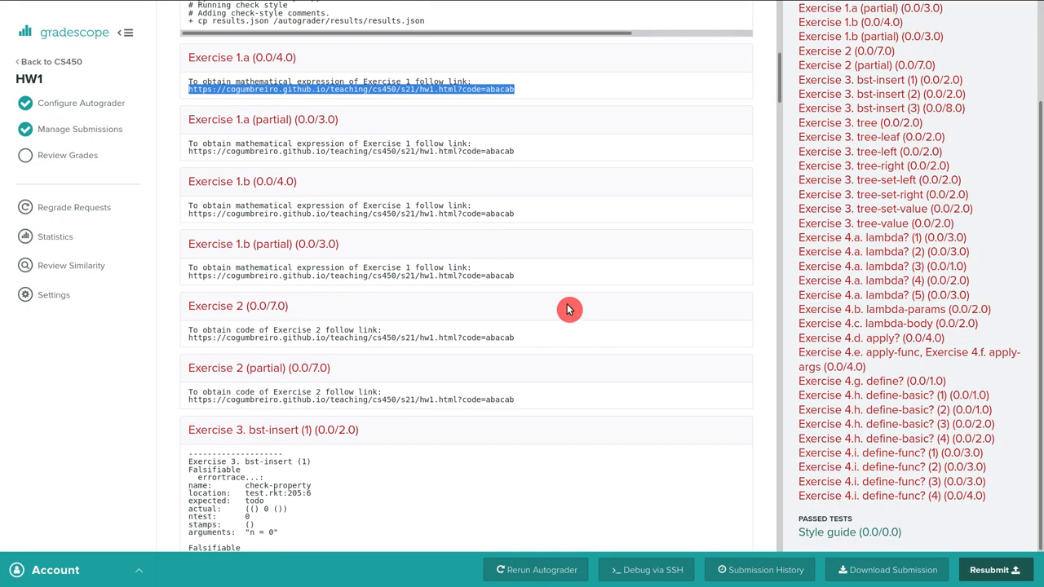
scroll("down", 3)
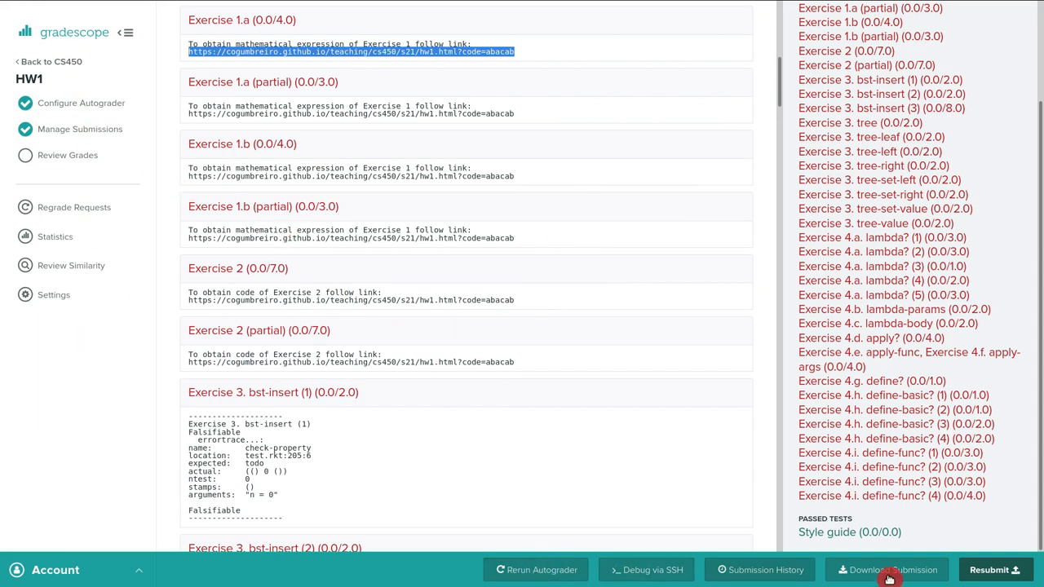
mouse_move(463, 319)
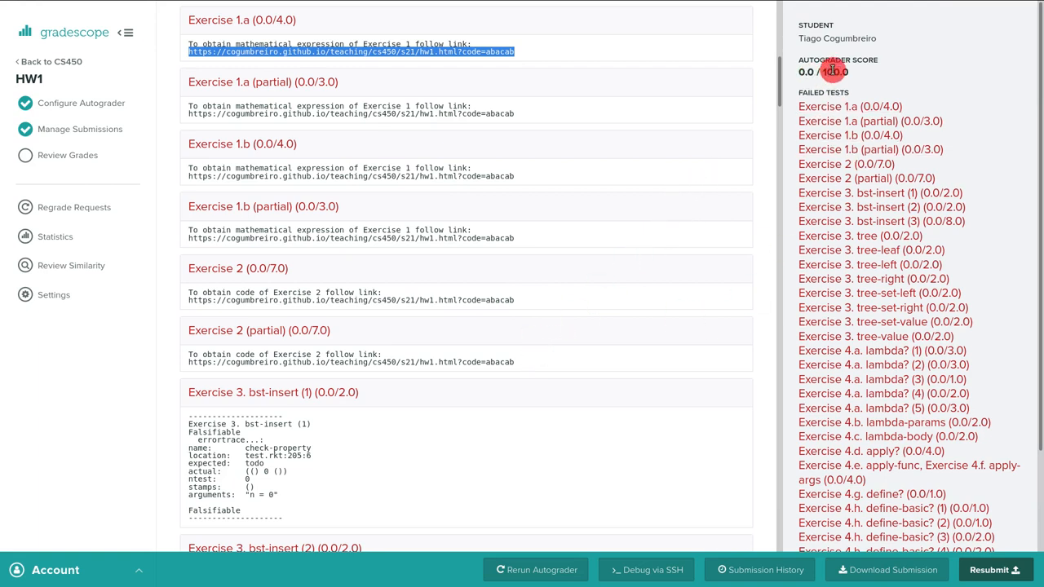
mouse_move(465, 180)
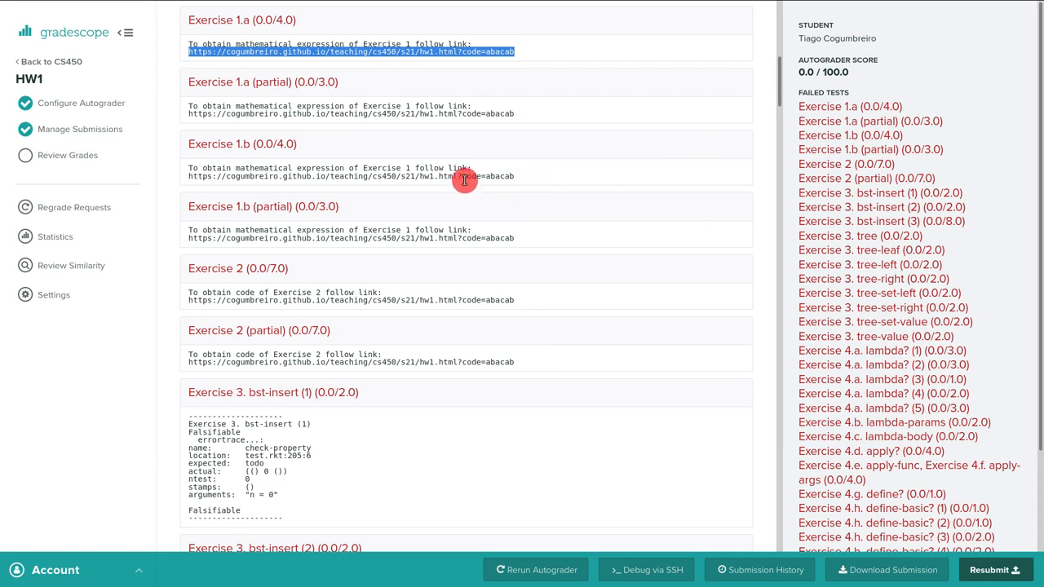
scroll("down", 3)
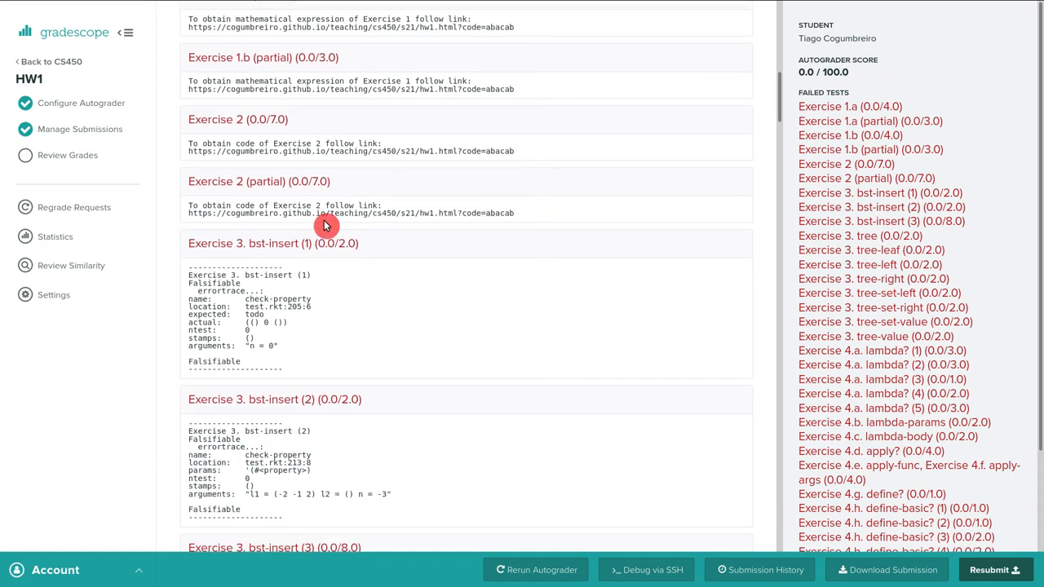
scroll("down", 3)
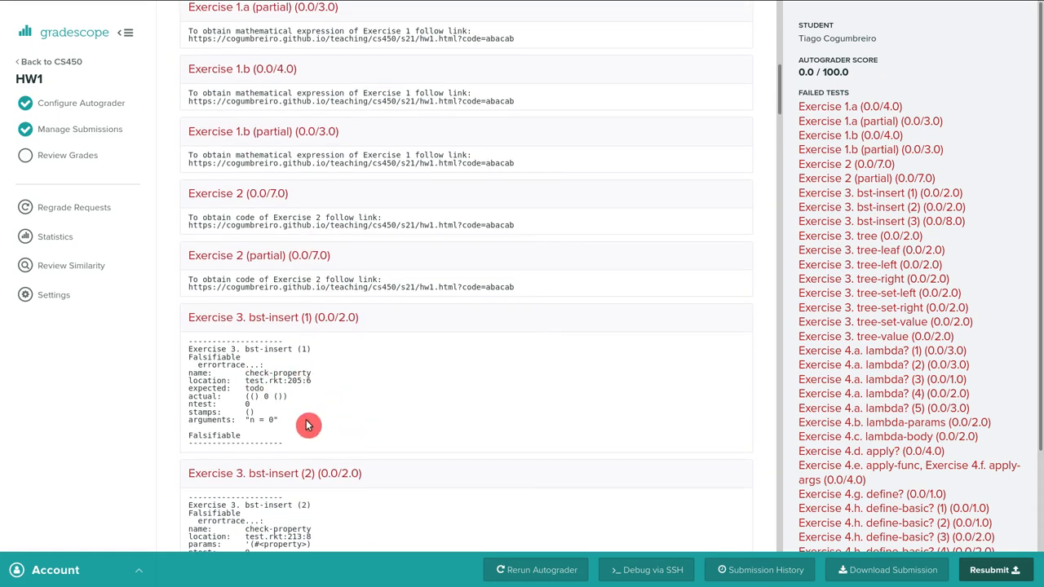
scroll("down", 3)
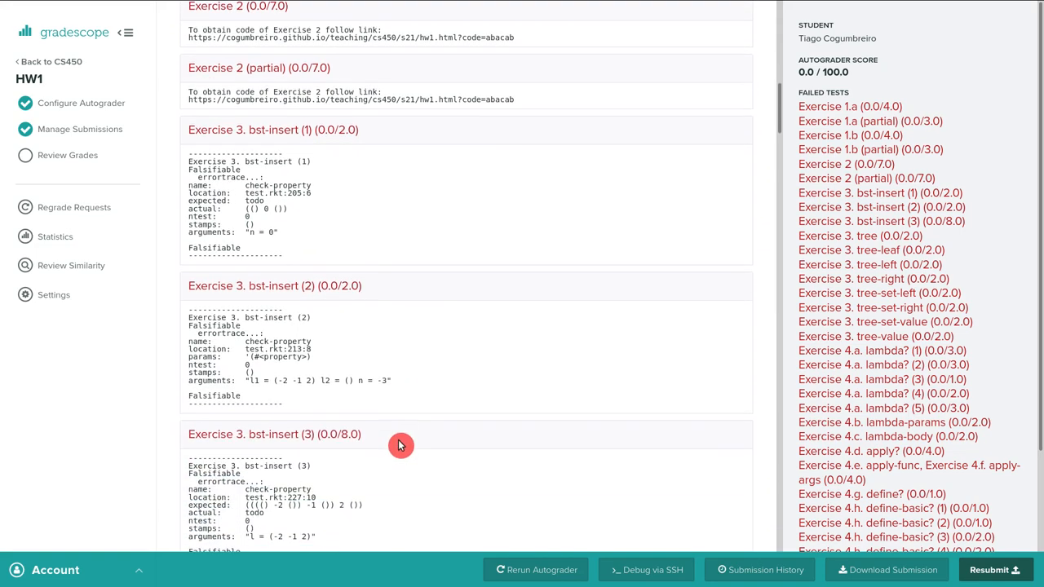
scroll("up", 3)
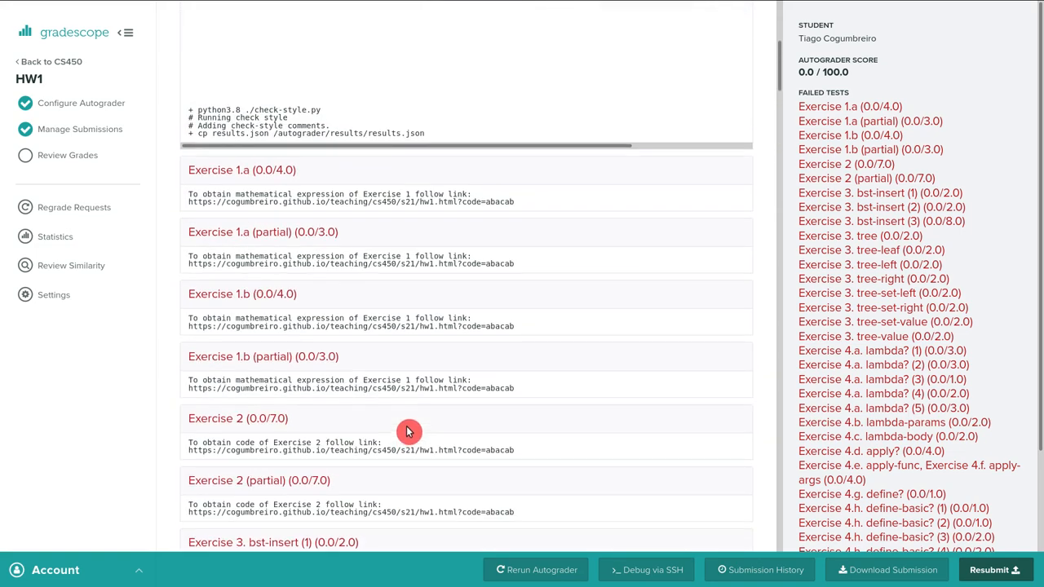
scroll("down", 3)
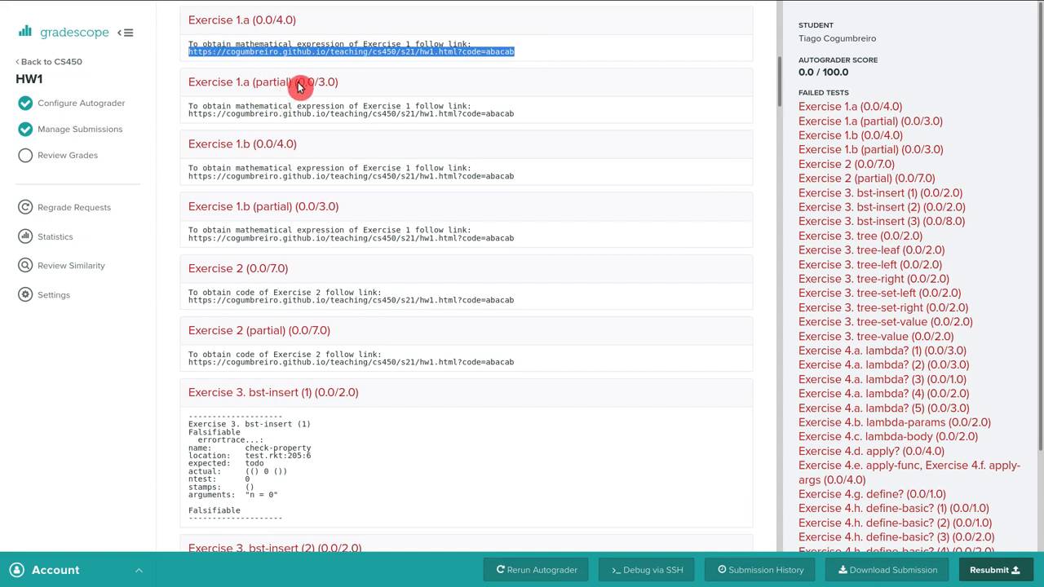
mouse_move(328, 85)
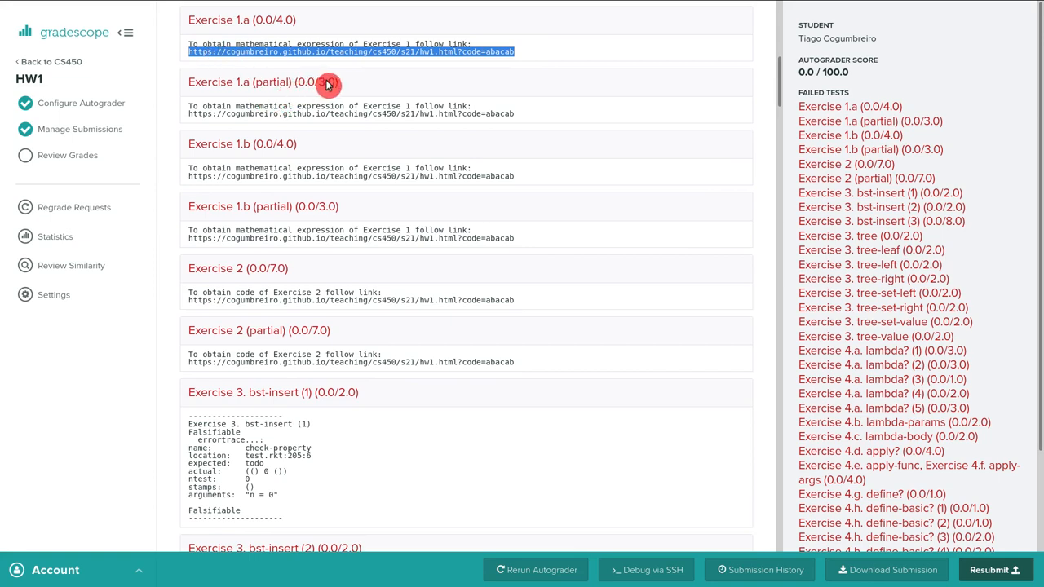
- Follow the Exercise 1 URL to the personalized Homework assignment 1 (abacab) page
left_click(359, 52)
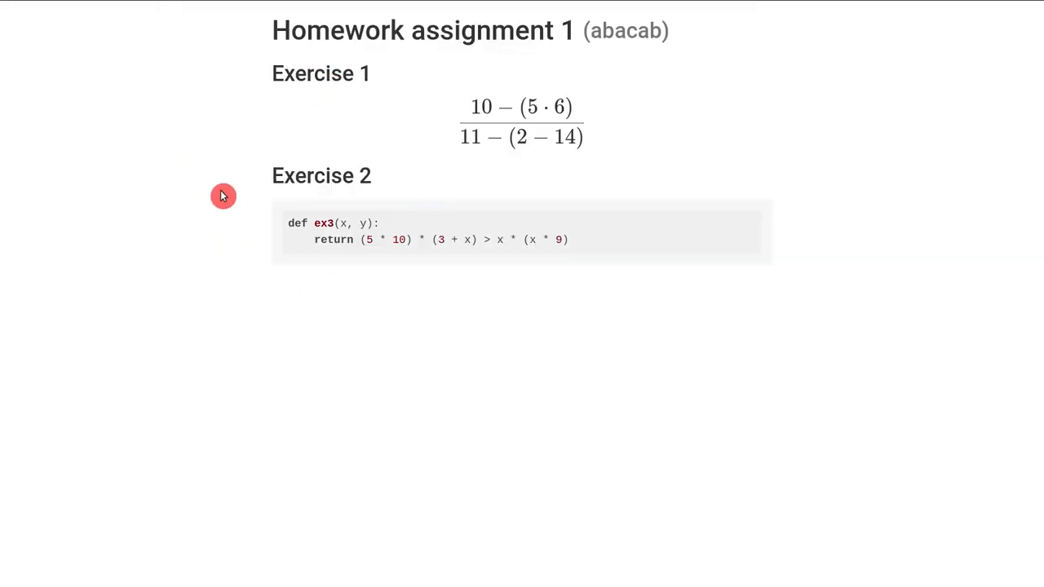
mouse_move(478, 90)
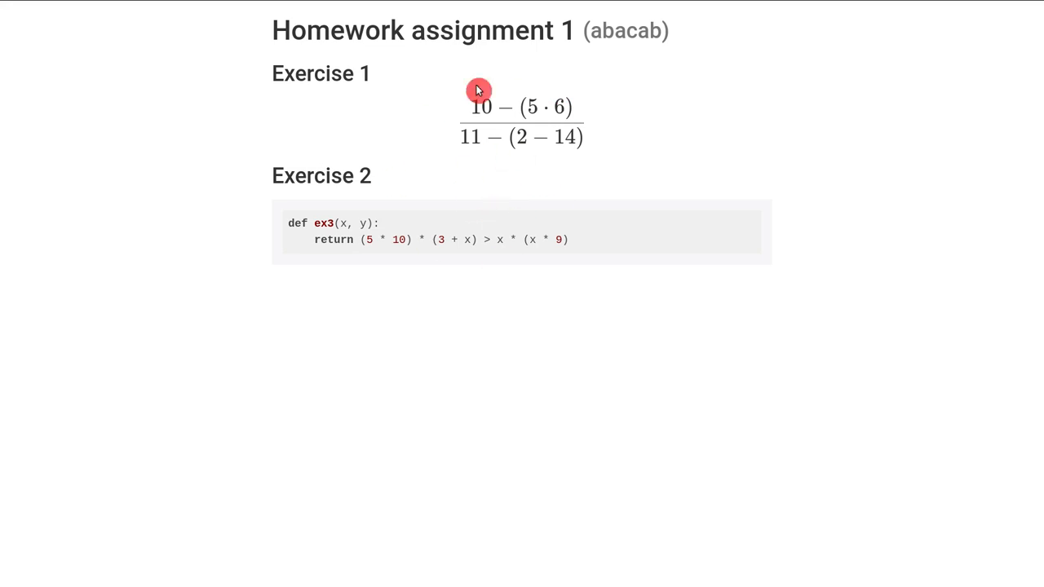
mouse_move(494, 176)
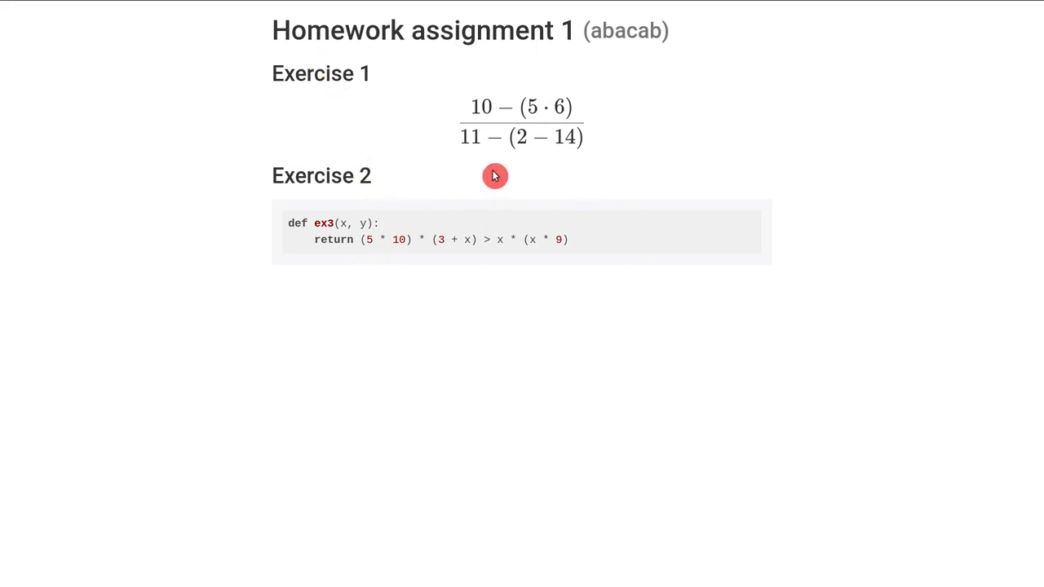
mouse_move(509, 114)
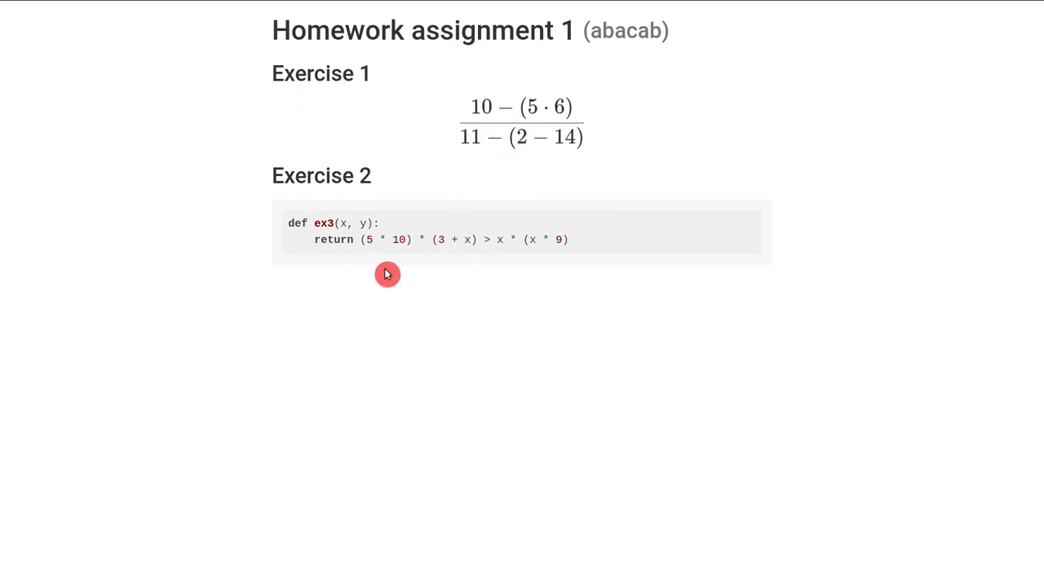
mouse_move(486, 277)
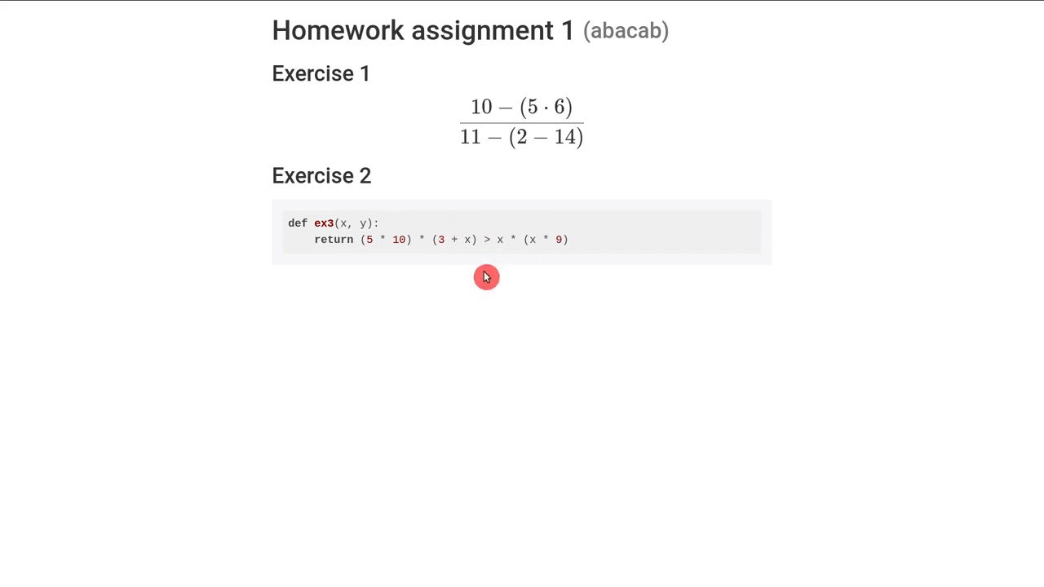
mouse_move(571, 173)
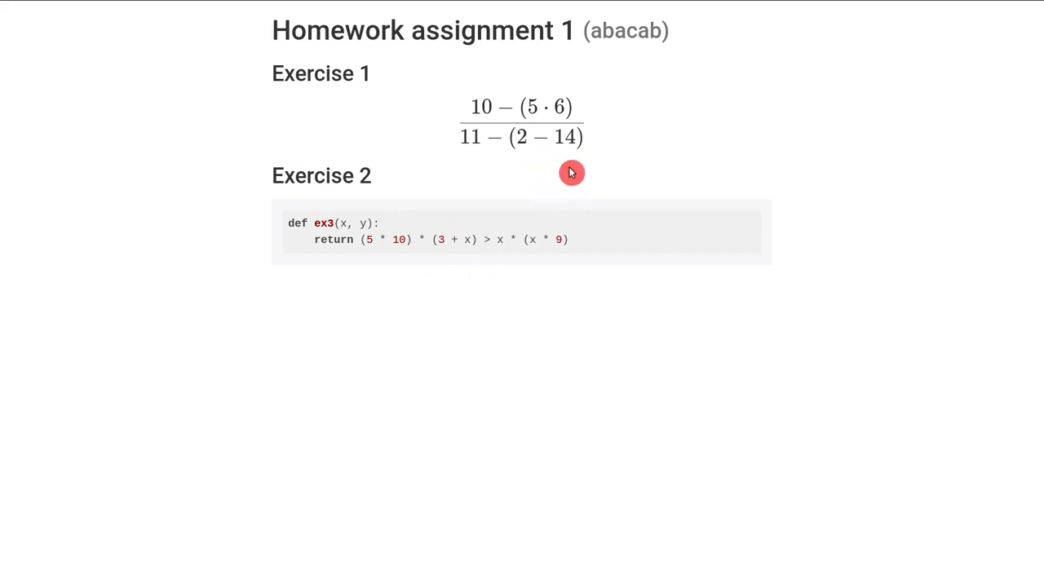
mouse_move(559, 188)
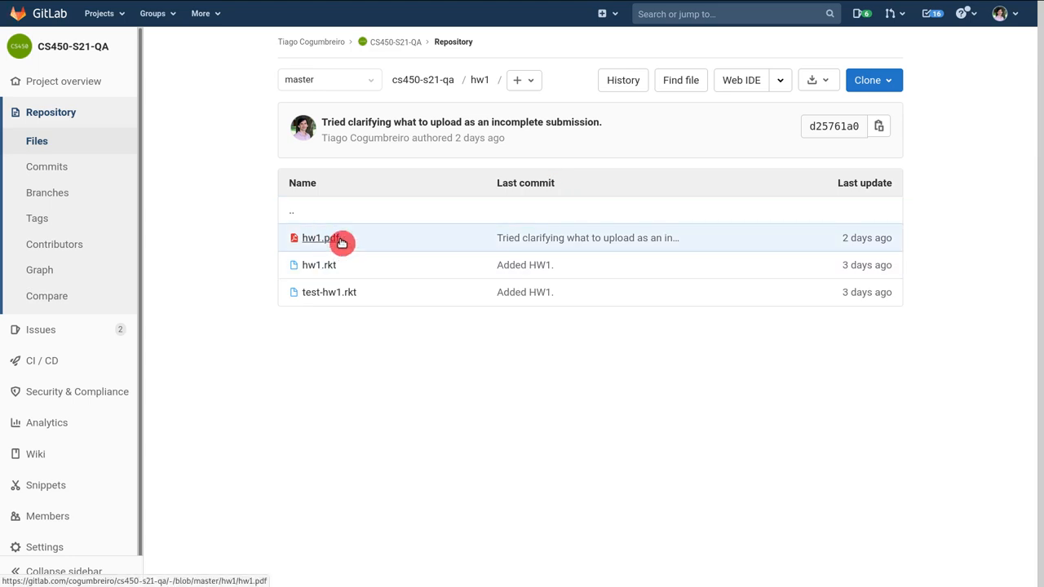
- View hw1.pdf and read down through the assignment handout toward Part I
left_click(316, 238)
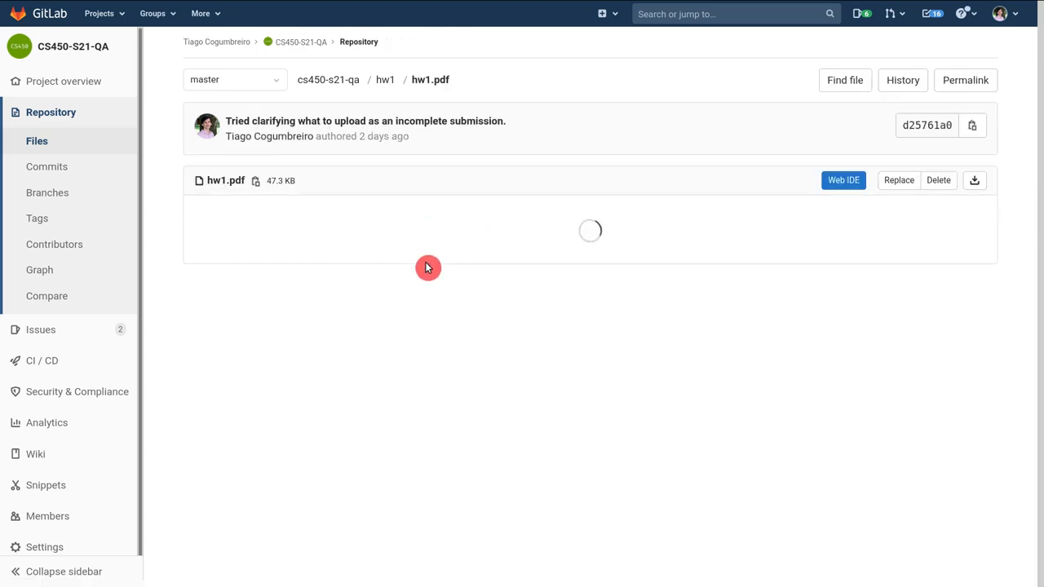
scroll("down", 3)
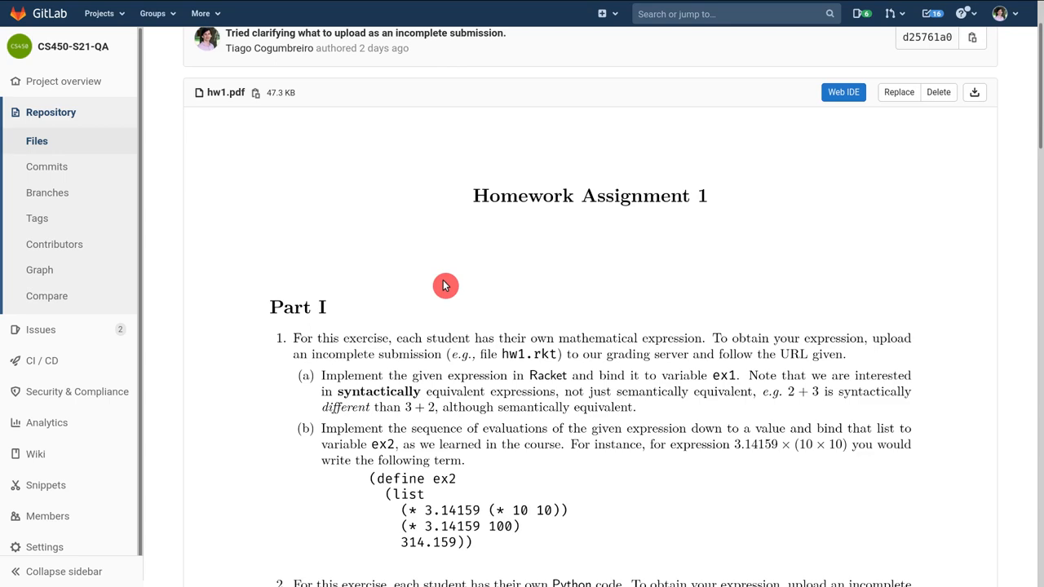
scroll("down", 3)
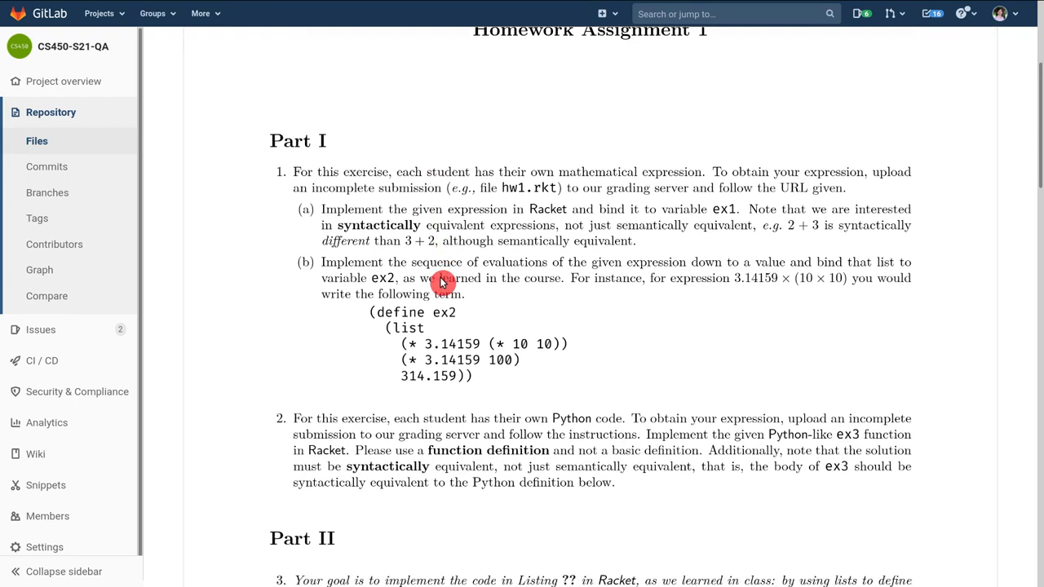
scroll("down", 3)
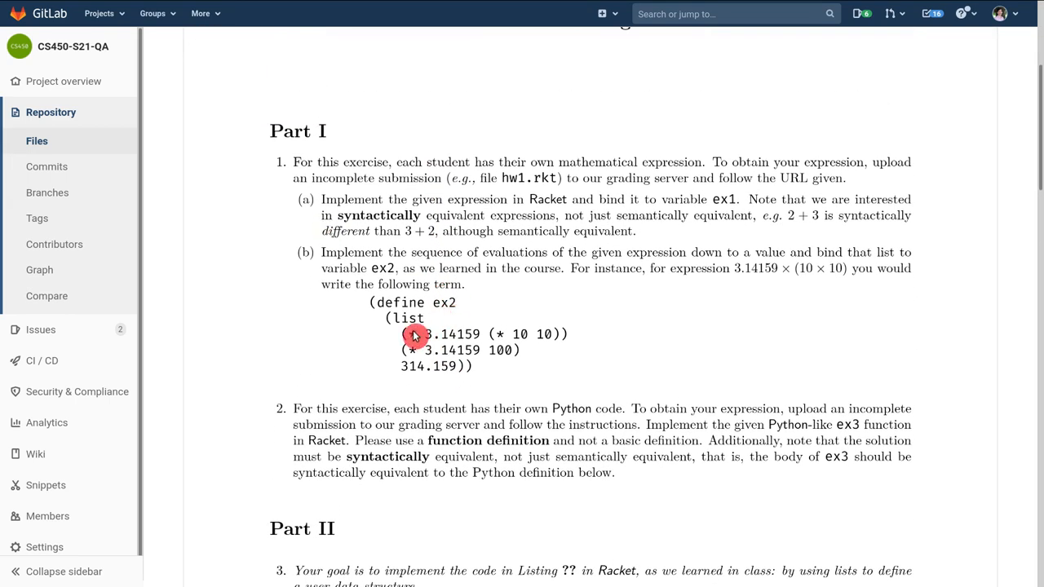
scroll("down", 3)
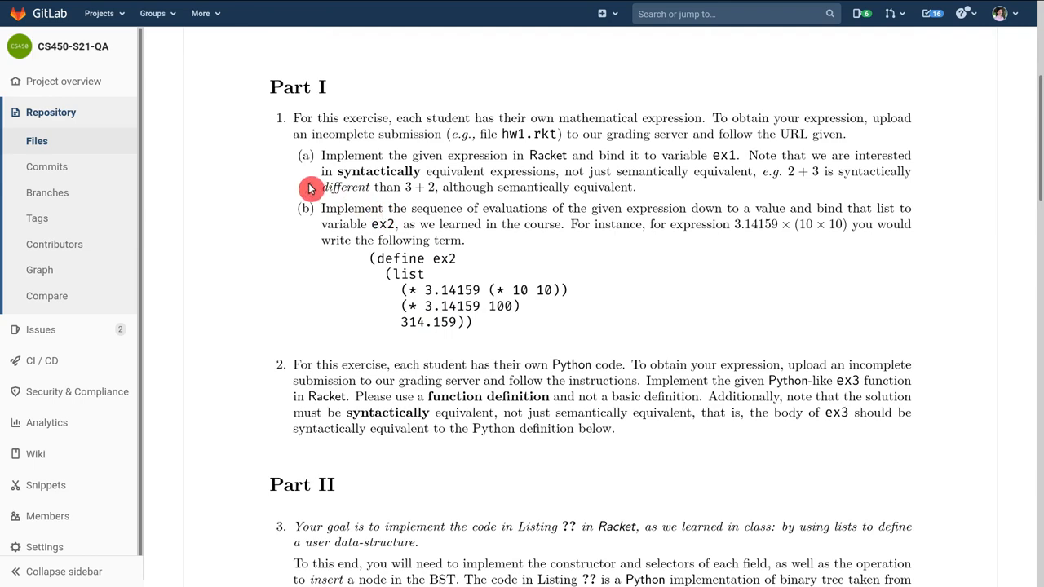
scroll("down", 3)
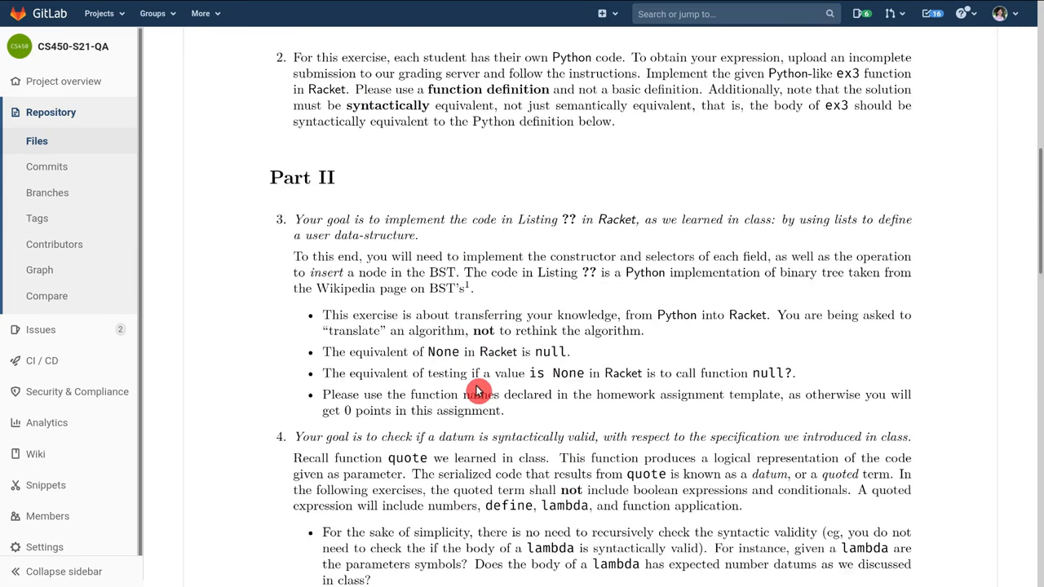
scroll("down", 3)
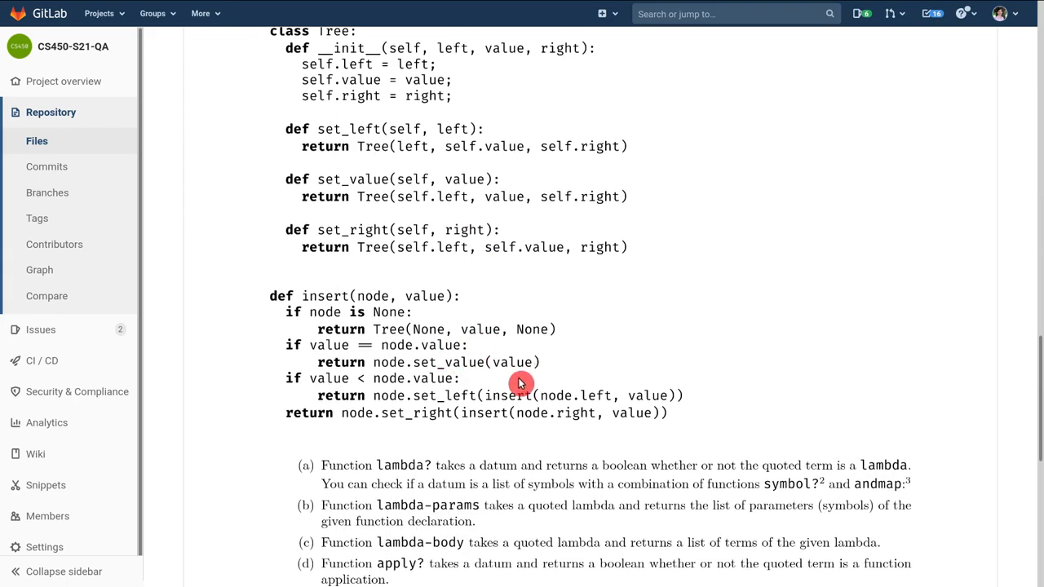
- Finish reading the Part I exercises, then go to the project's Issues list
scroll("down", 3)
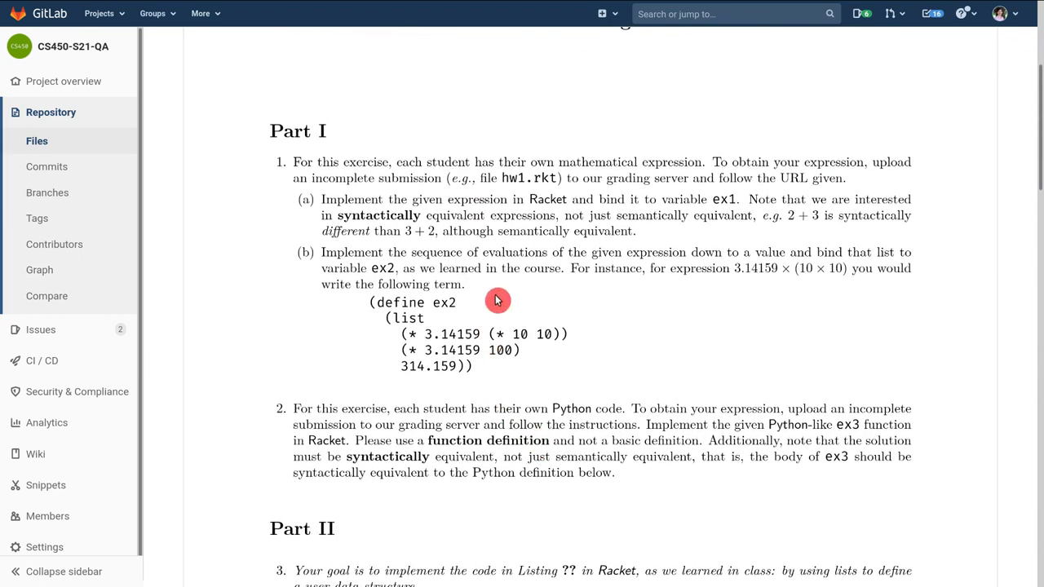
scroll("down", 3)
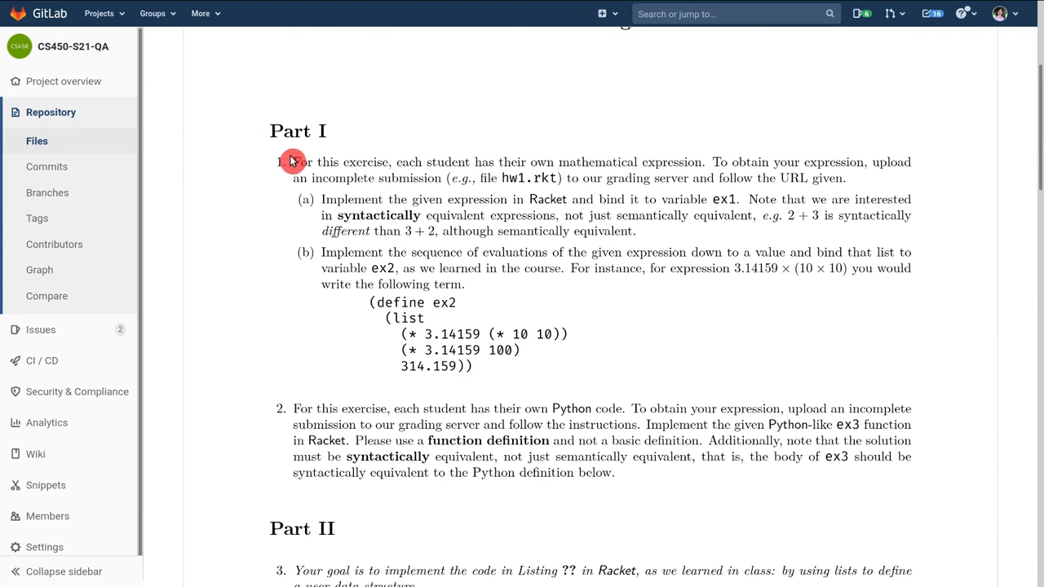
mouse_move(333, 178)
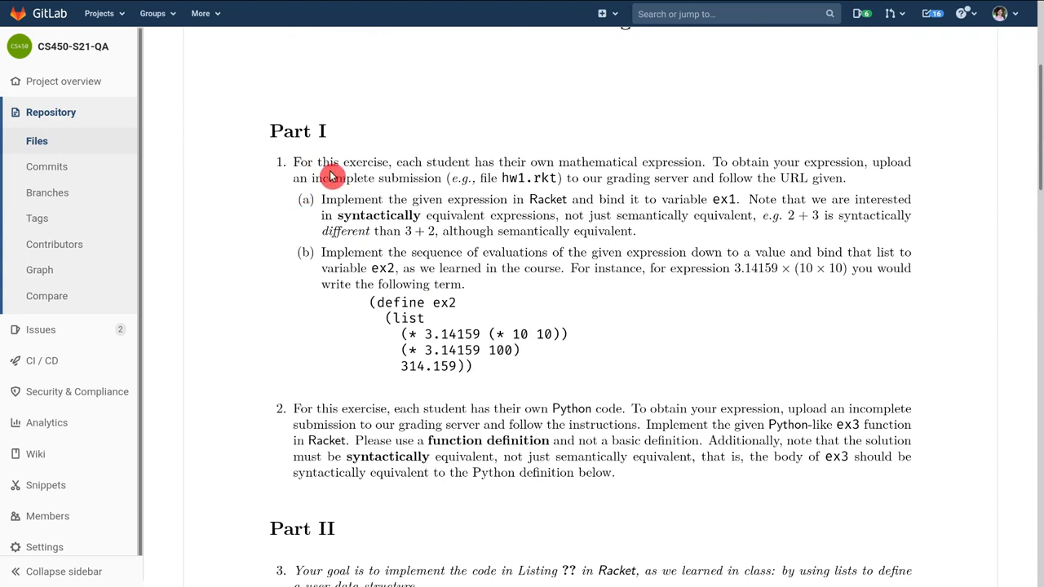
mouse_move(480, 391)
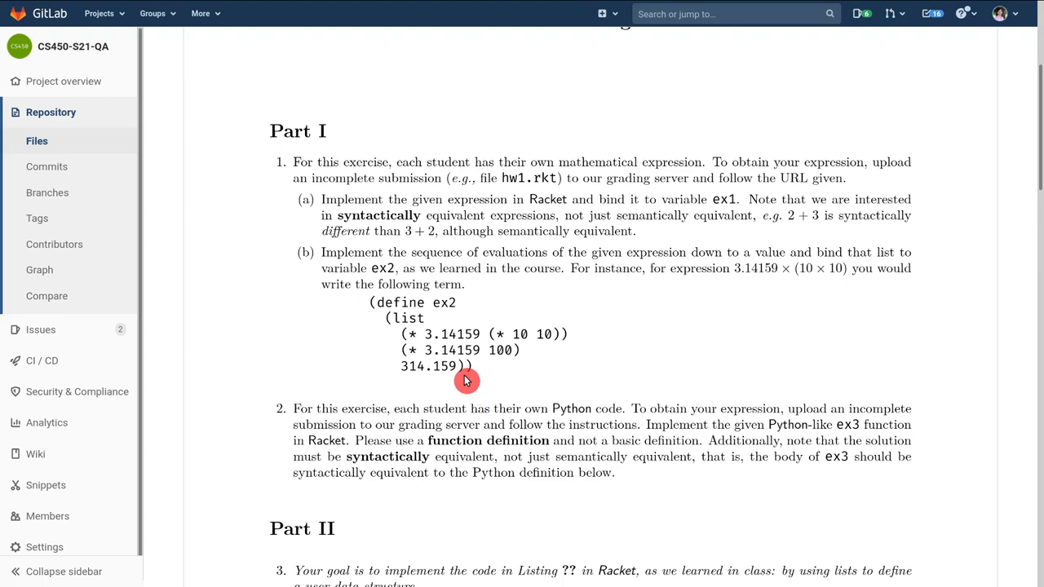
scroll("down", 3)
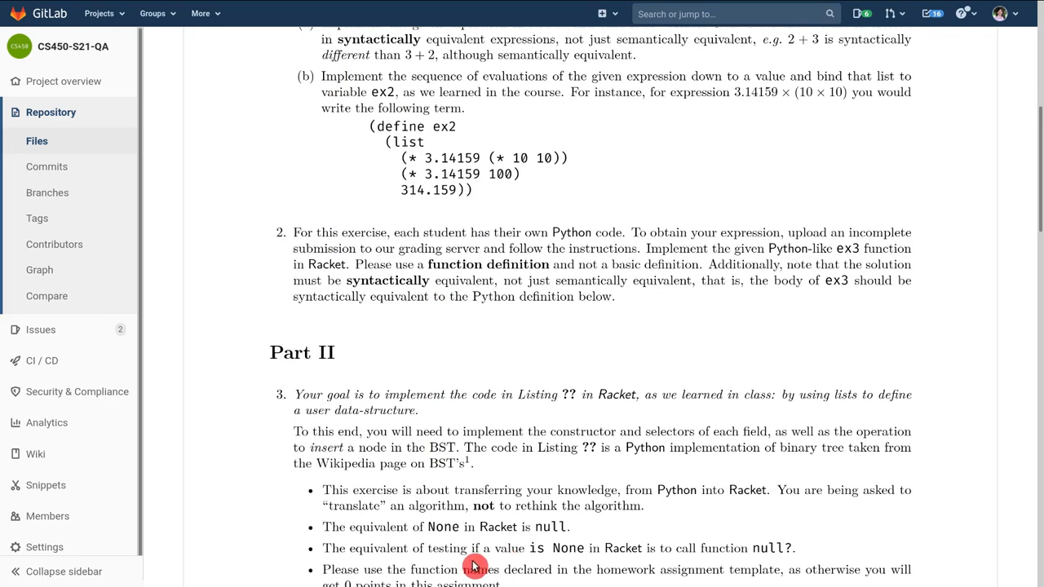
scroll("up", 3)
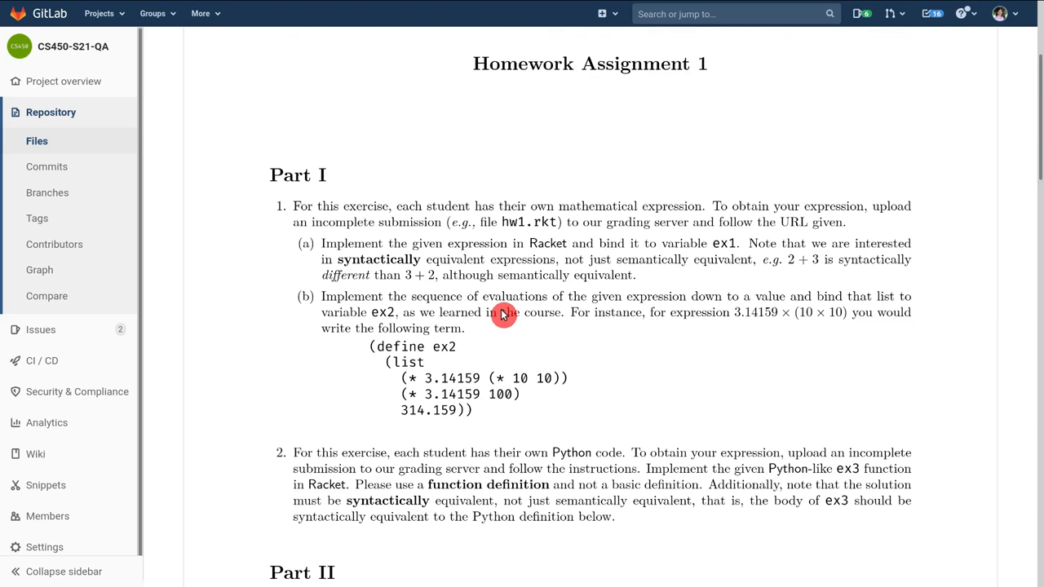
mouse_move(434, 300)
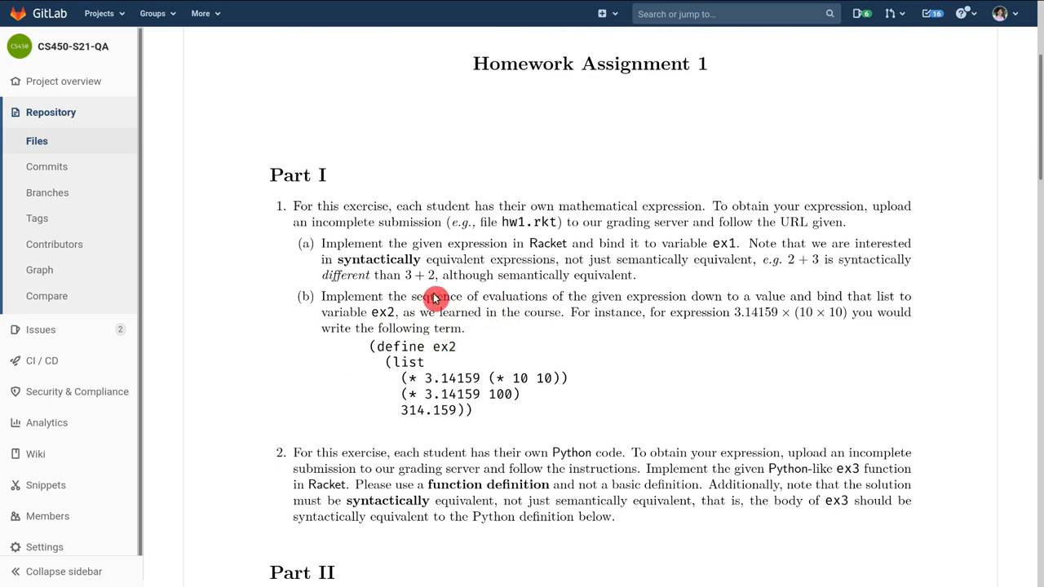
left_click(39, 329)
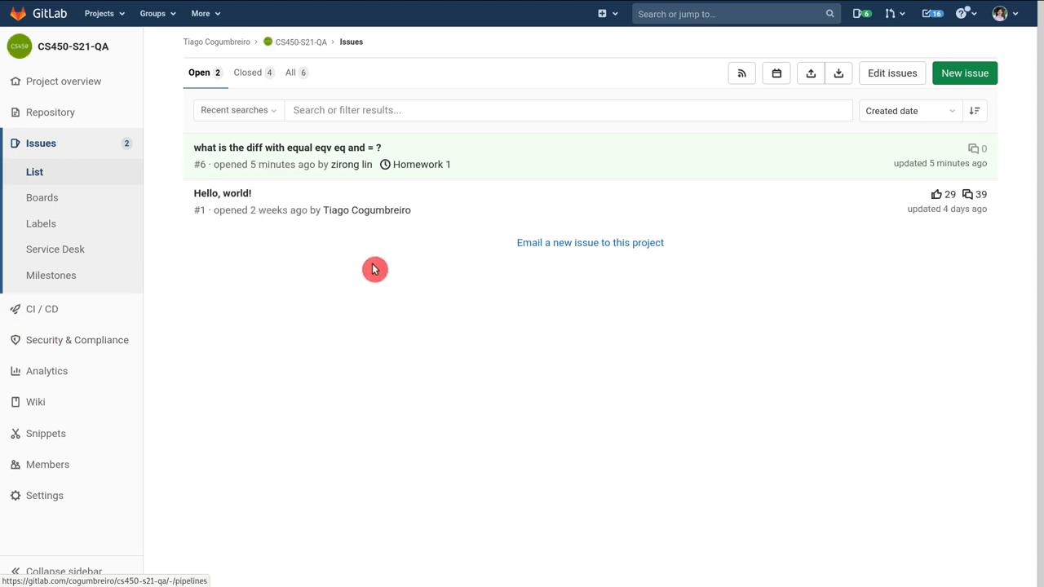
mouse_move(633, 374)
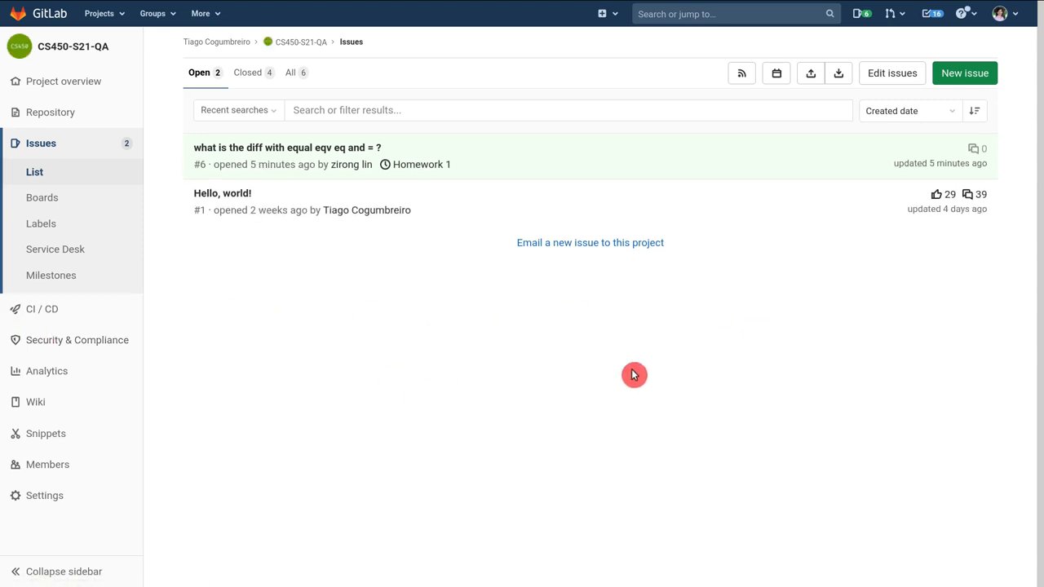
- View the Milestones list and show the Homework 1 milestone details
left_click(43, 310)
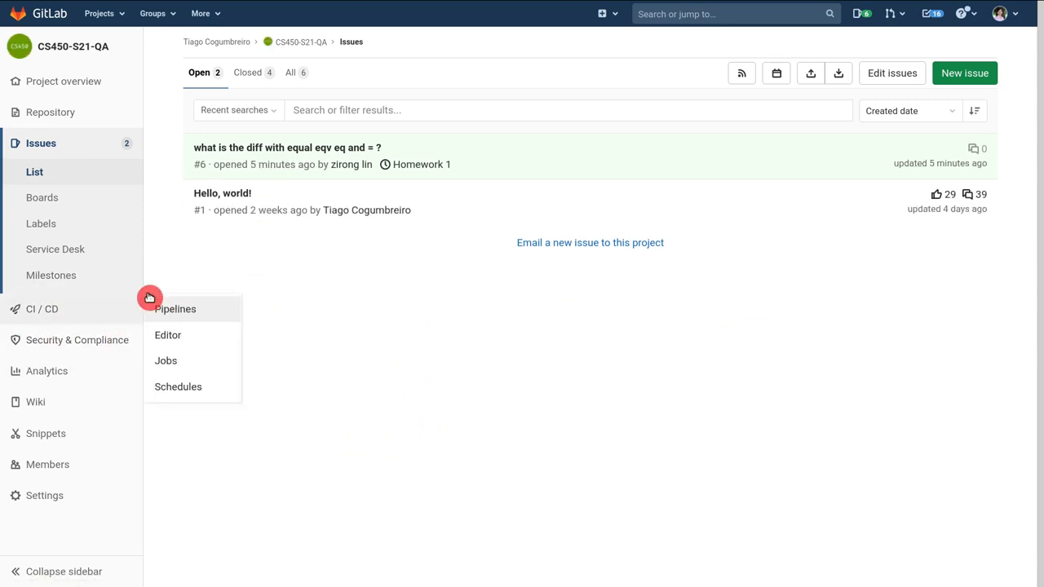
left_click(51, 274)
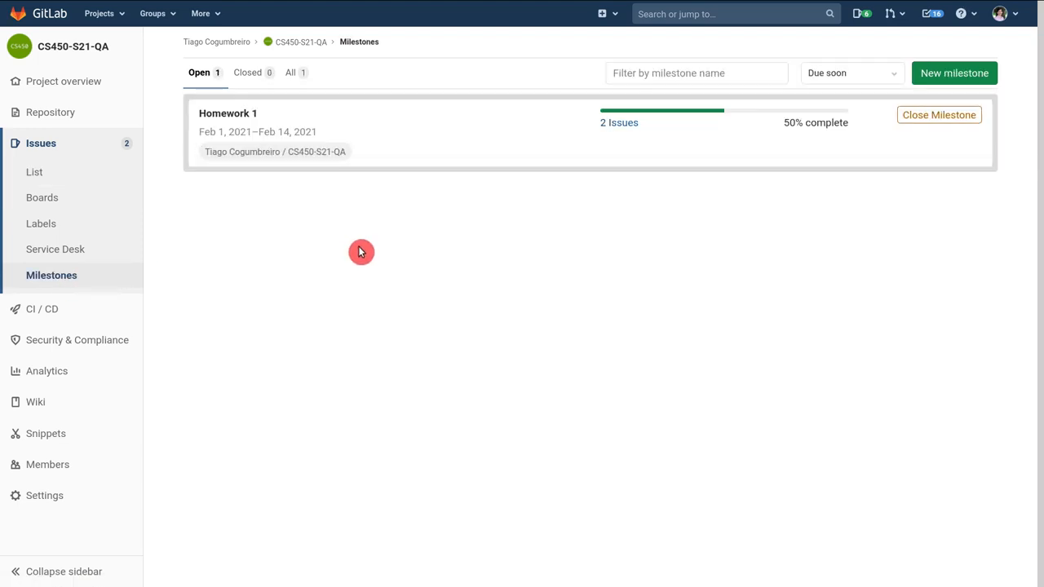
mouse_move(628, 140)
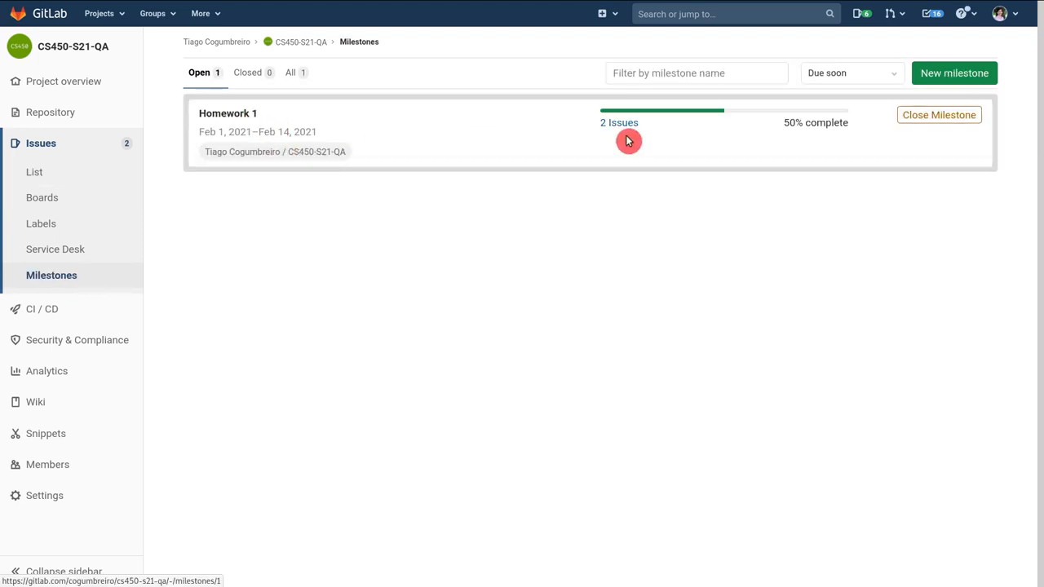
mouse_move(679, 150)
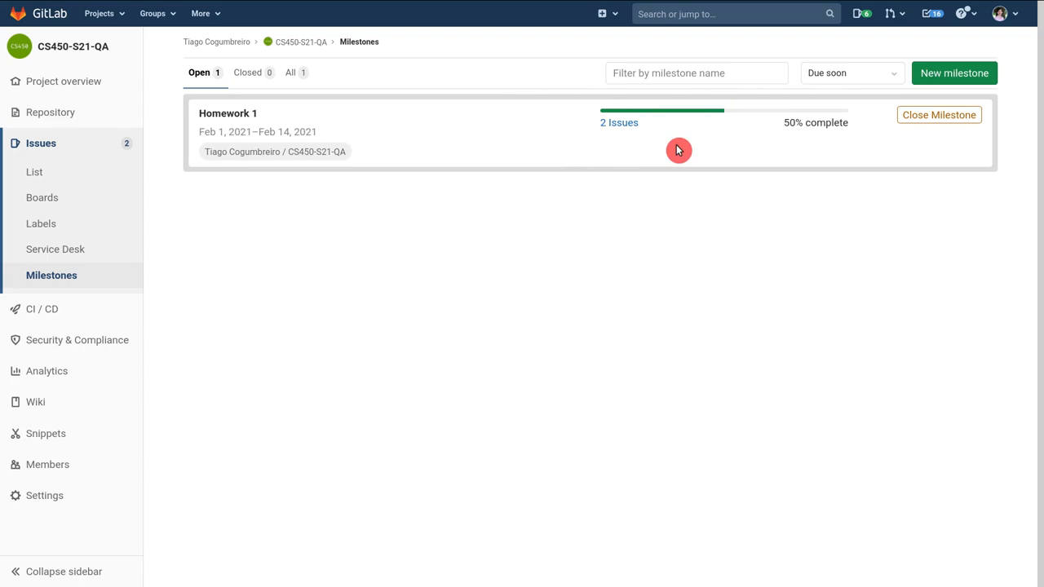
mouse_move(531, 140)
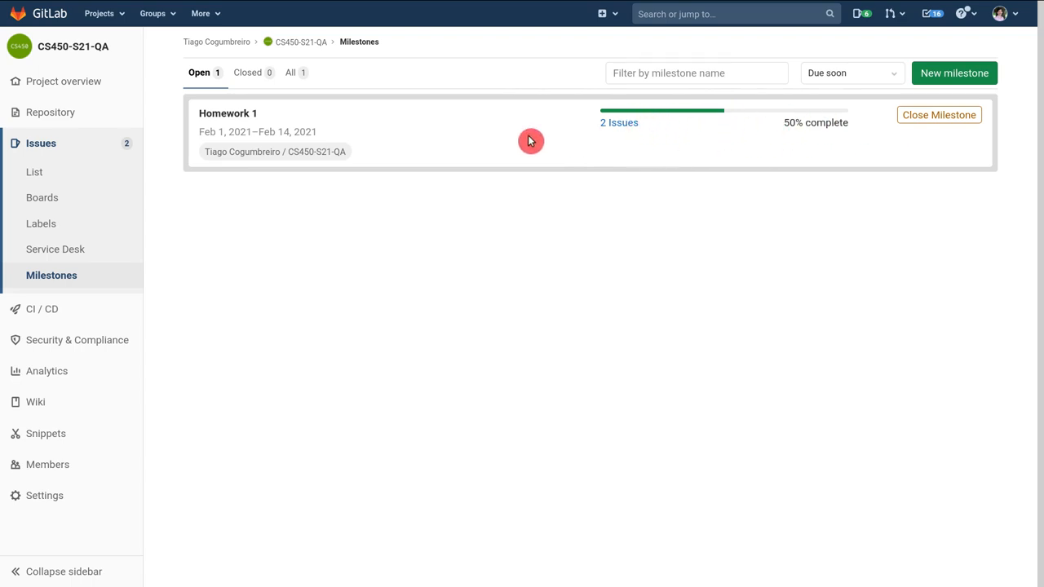
mouse_move(222, 120)
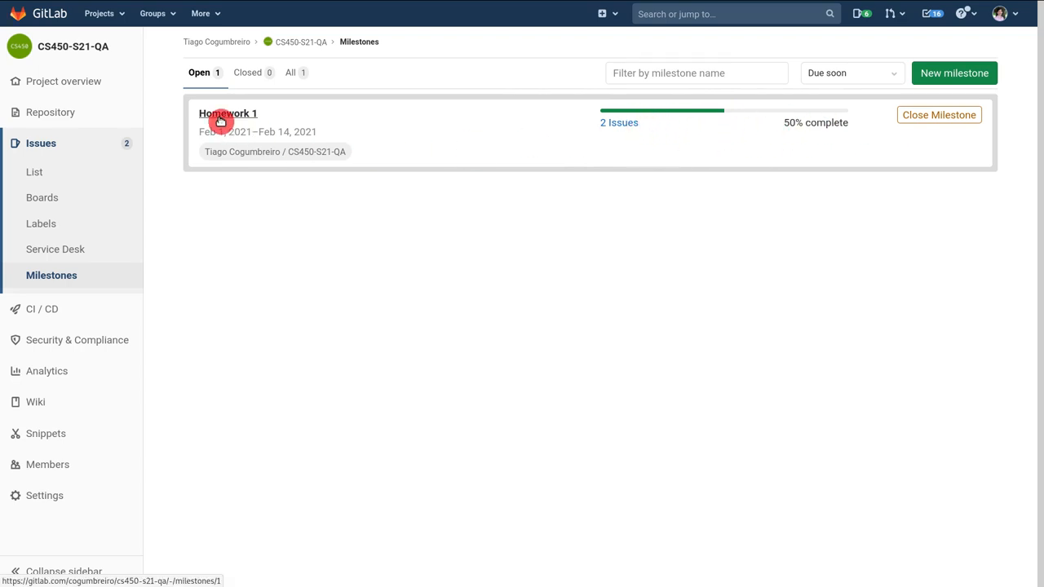
left_click(228, 114)
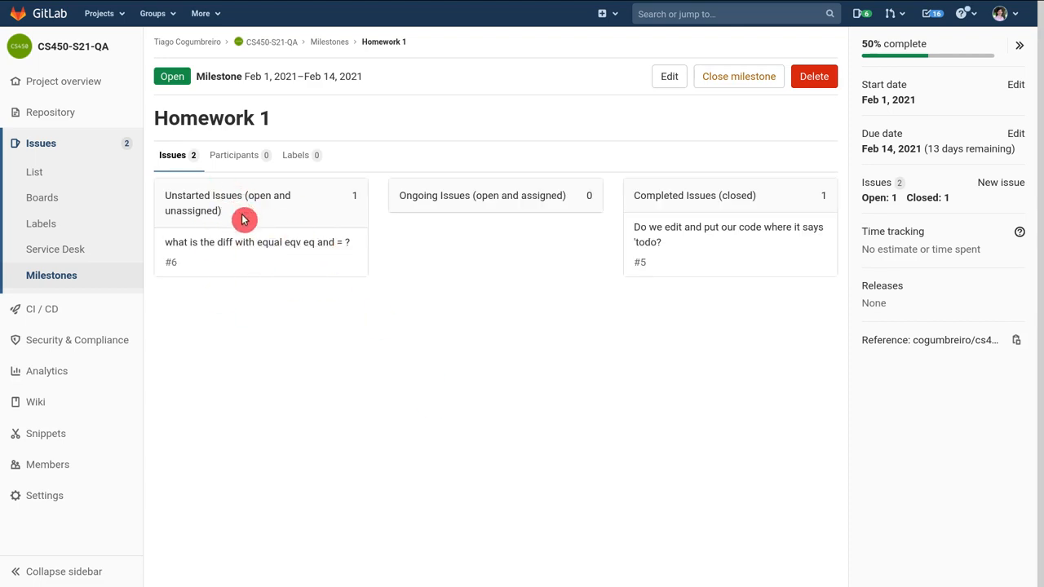
mouse_move(584, 233)
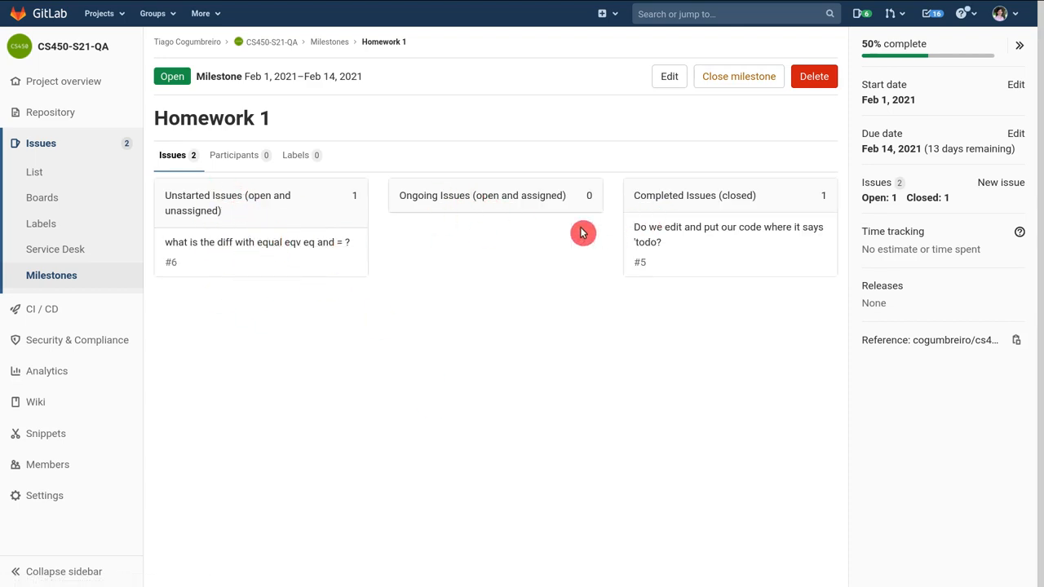
mouse_move(638, 262)
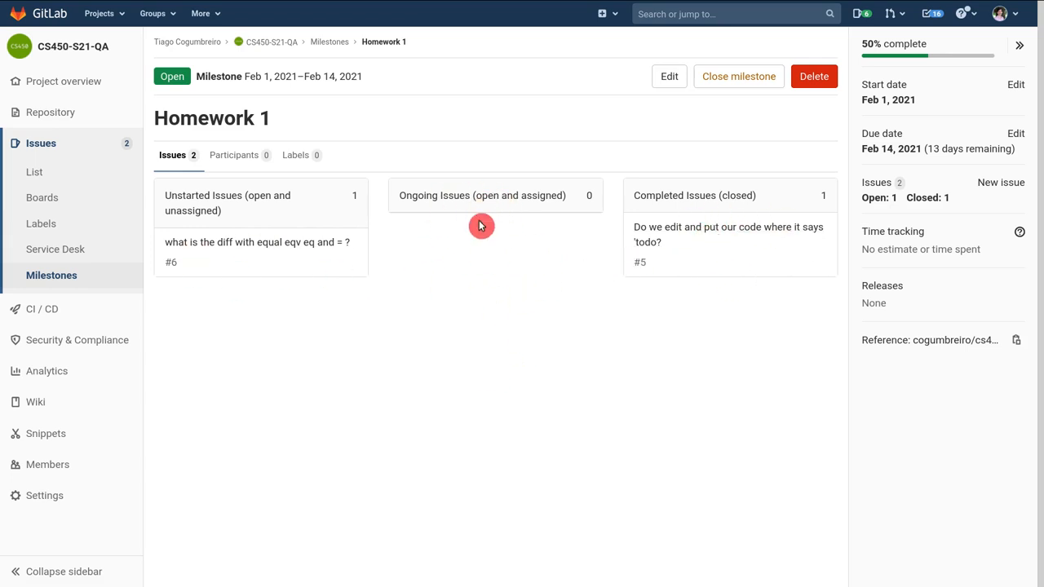
mouse_move(491, 269)
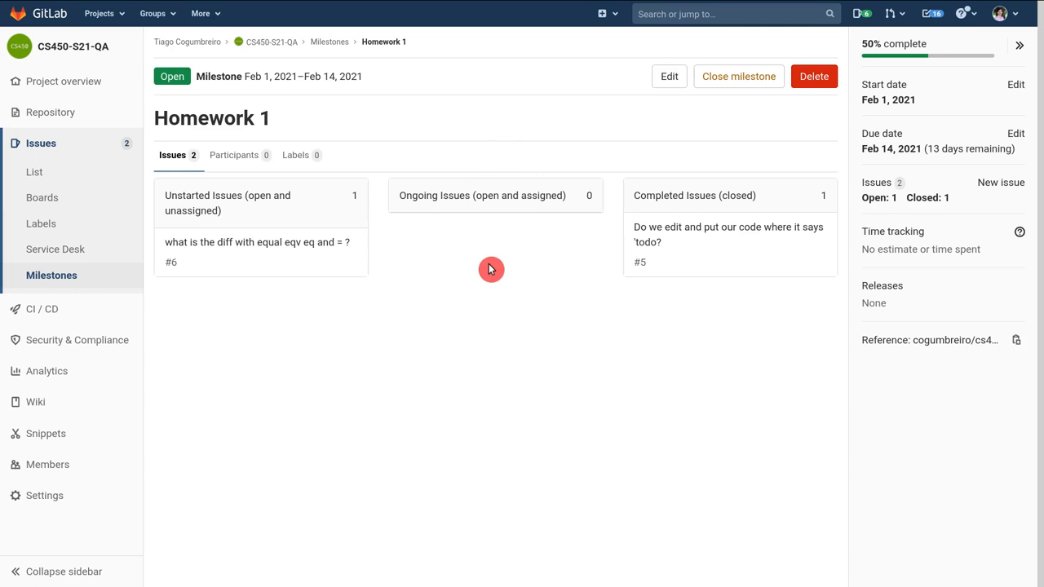
mouse_move(52, 277)
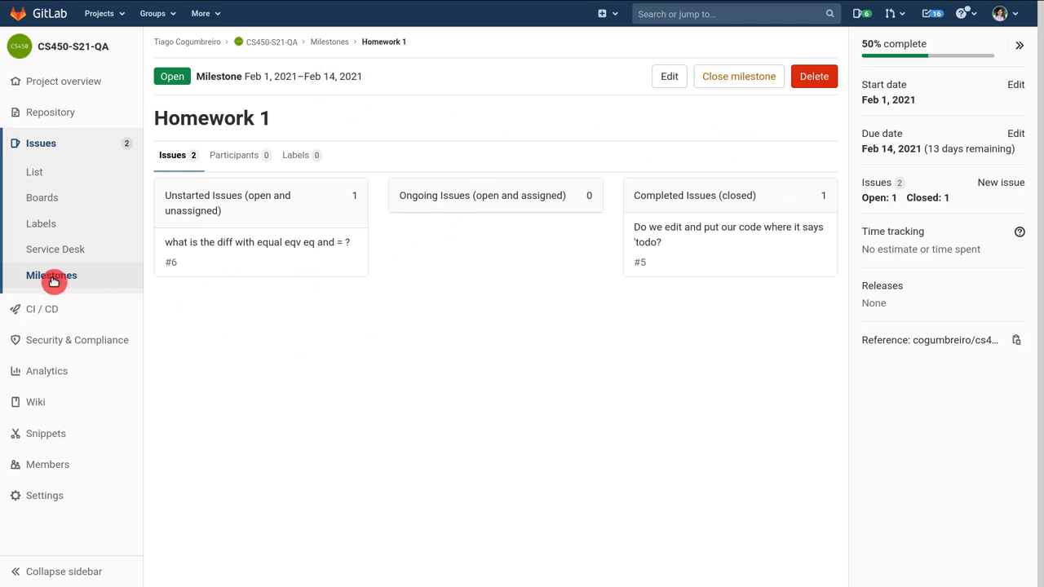
- Show issue #6 'what is the diff with equal eqv eq and = ?', then go back
left_click(52, 274)
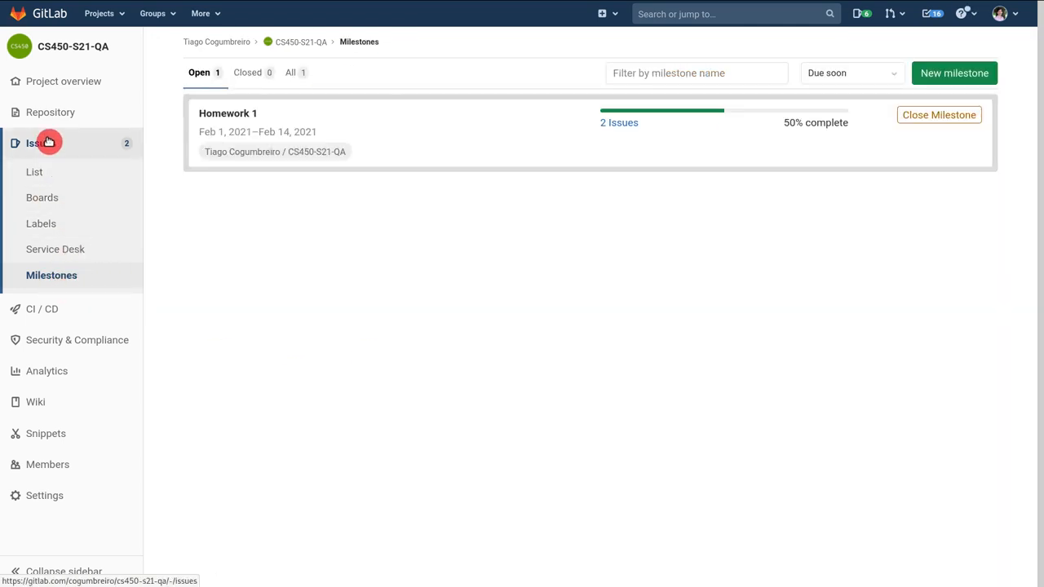
left_click(41, 143)
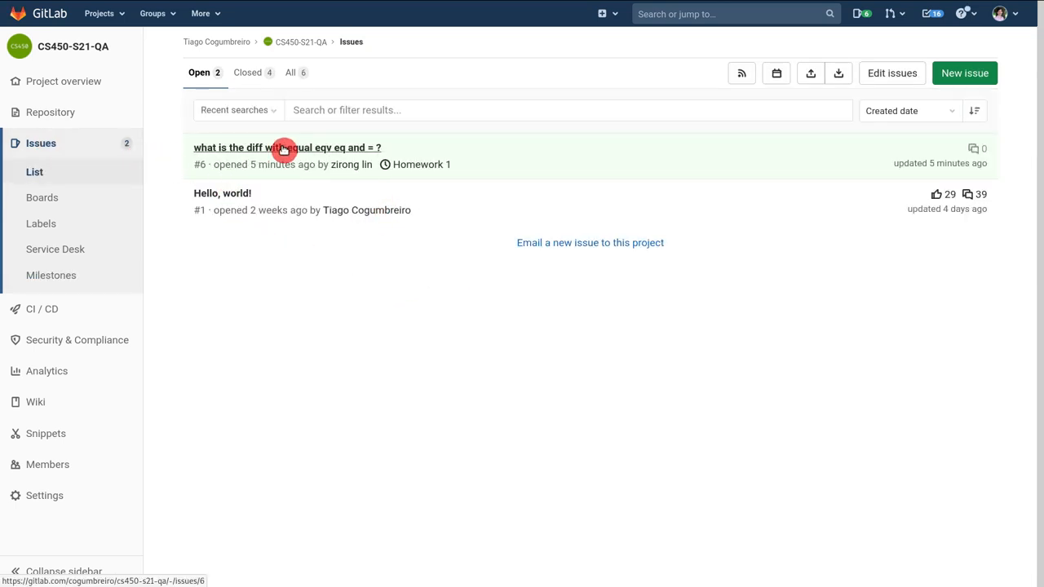
left_click(287, 147)
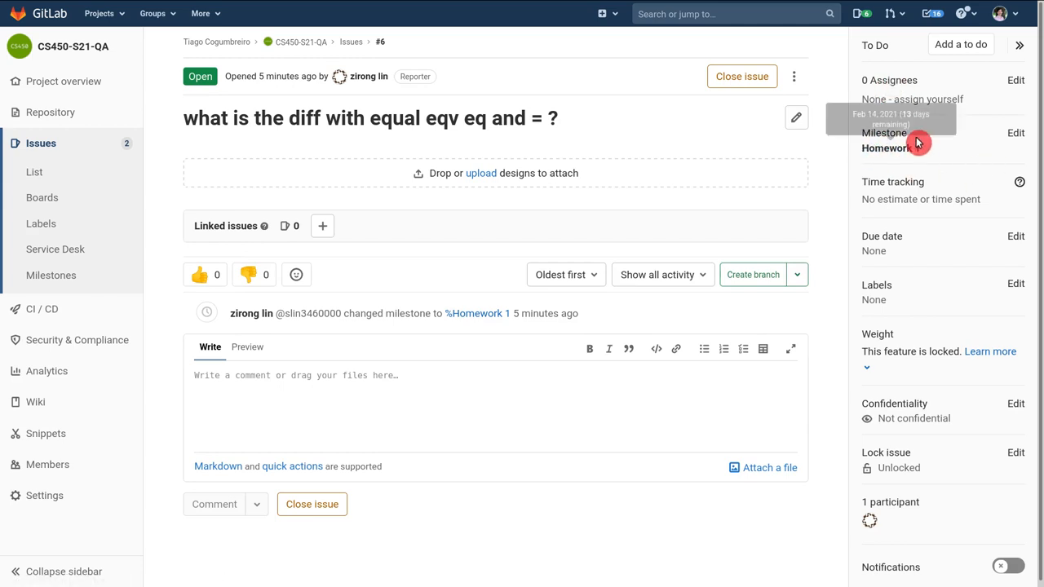
mouse_move(903, 161)
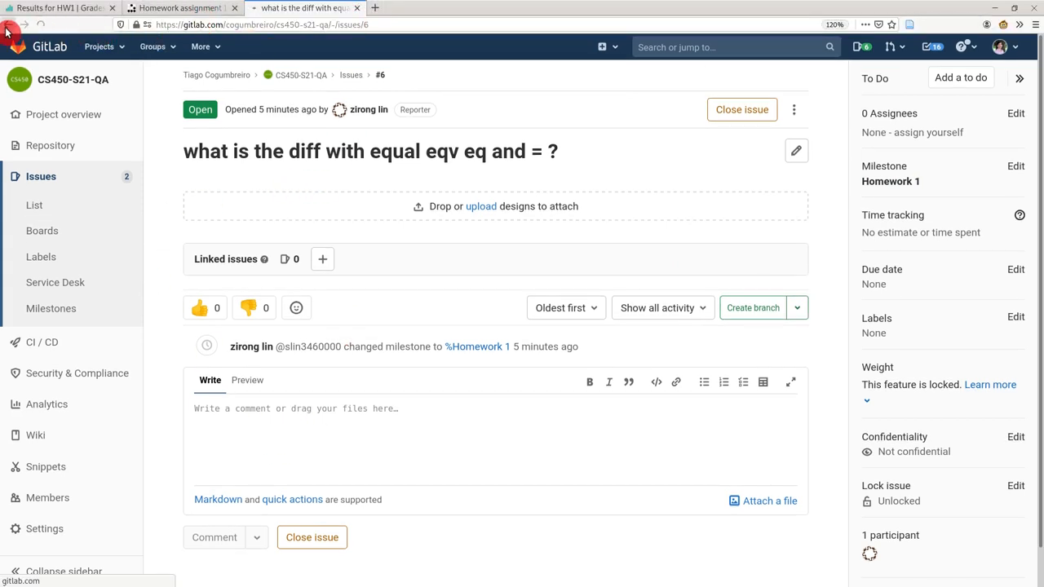
left_click(14, 34)
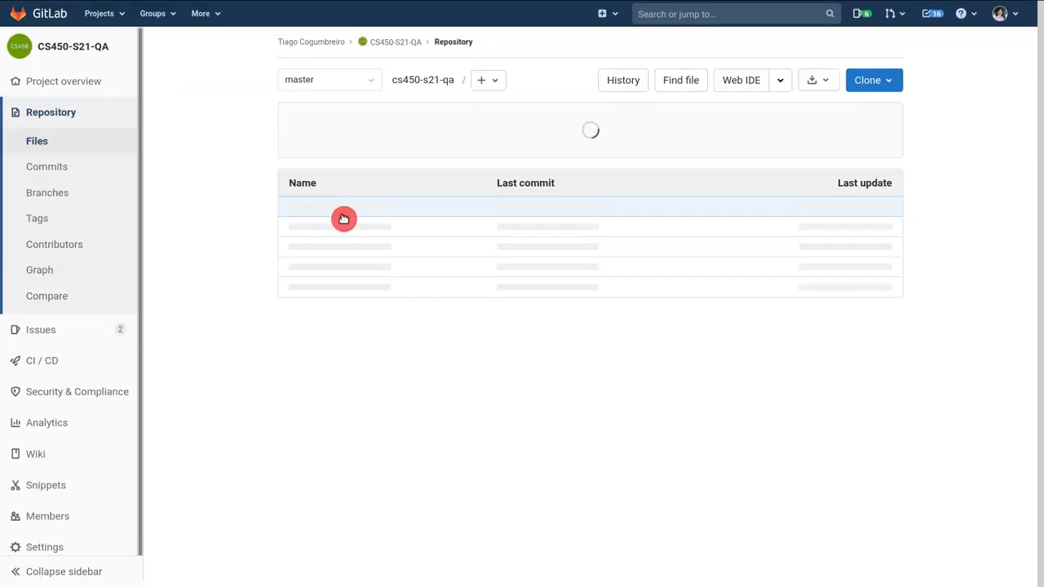
- View hw1.pdf from the hw1 folder and read down to the Part I exercises
left_click(343, 219)
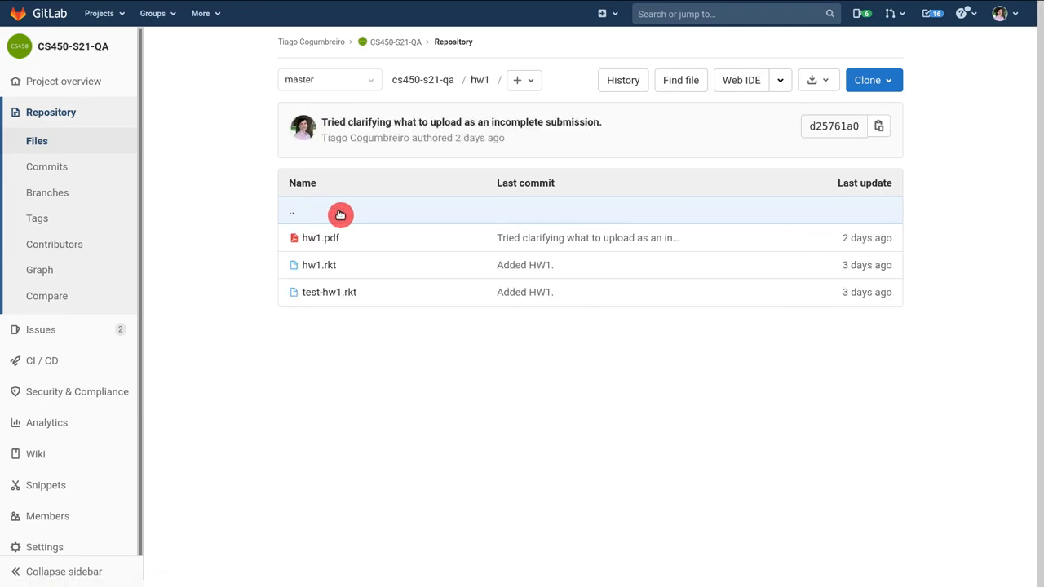
left_click(320, 239)
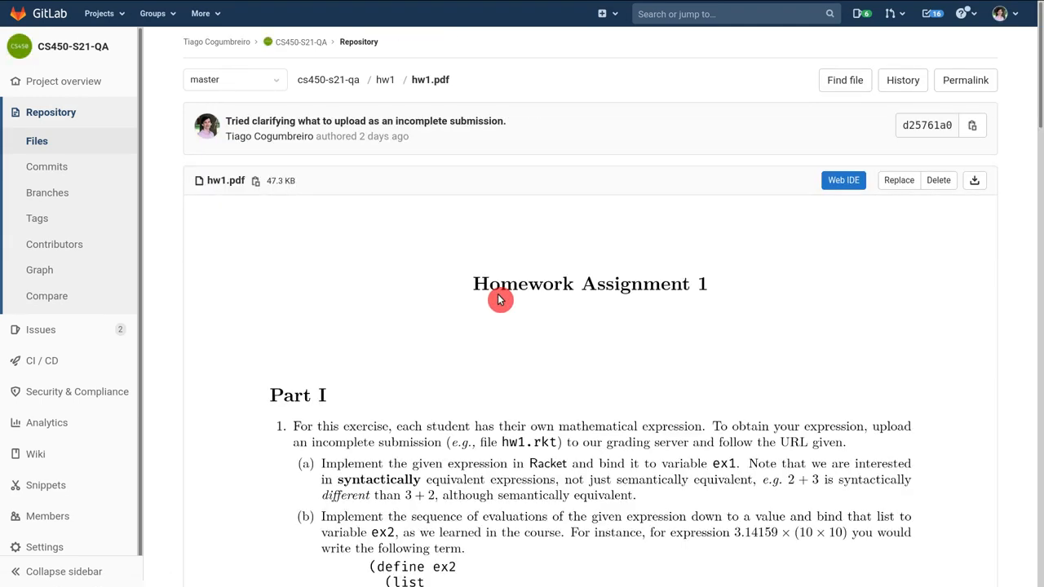
scroll("down", 3)
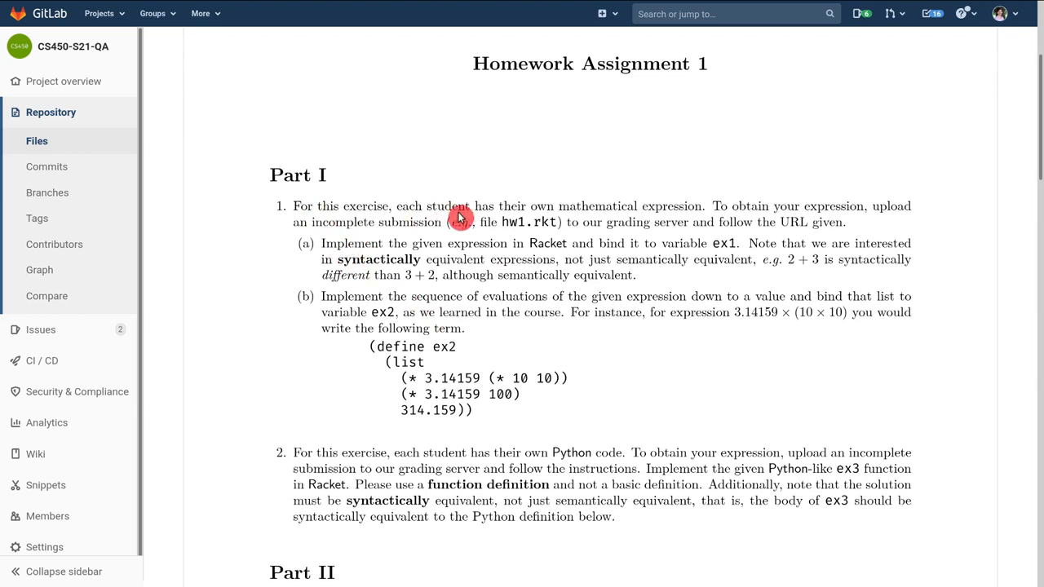
scroll("down", 3)
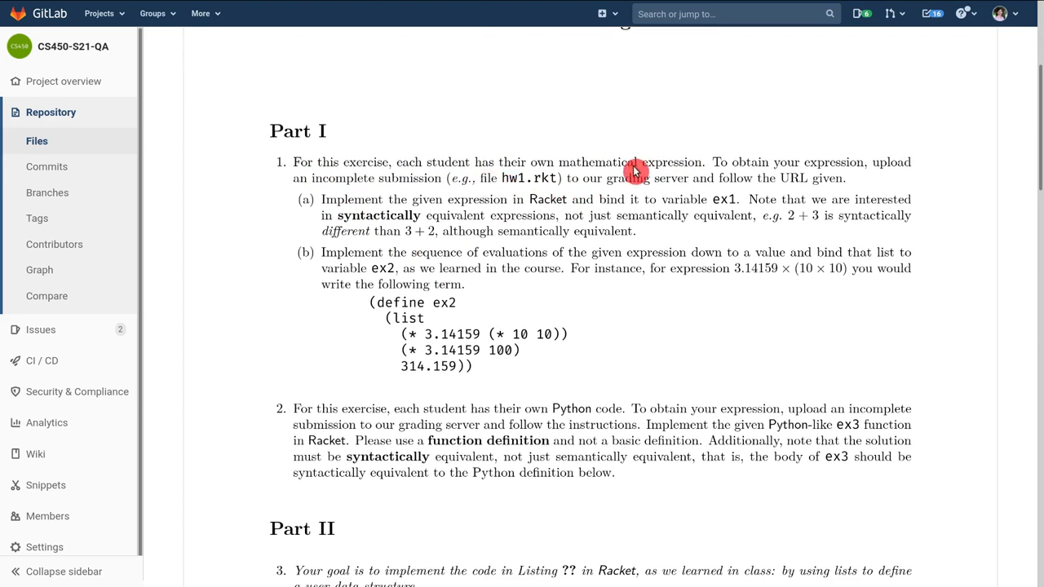
mouse_move(624, 176)
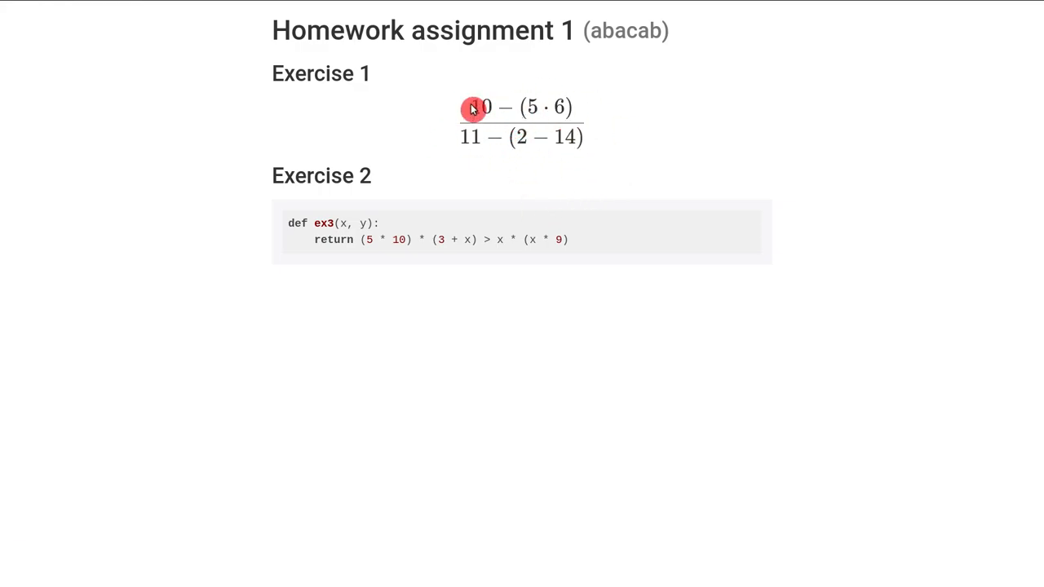
mouse_move(555, 144)
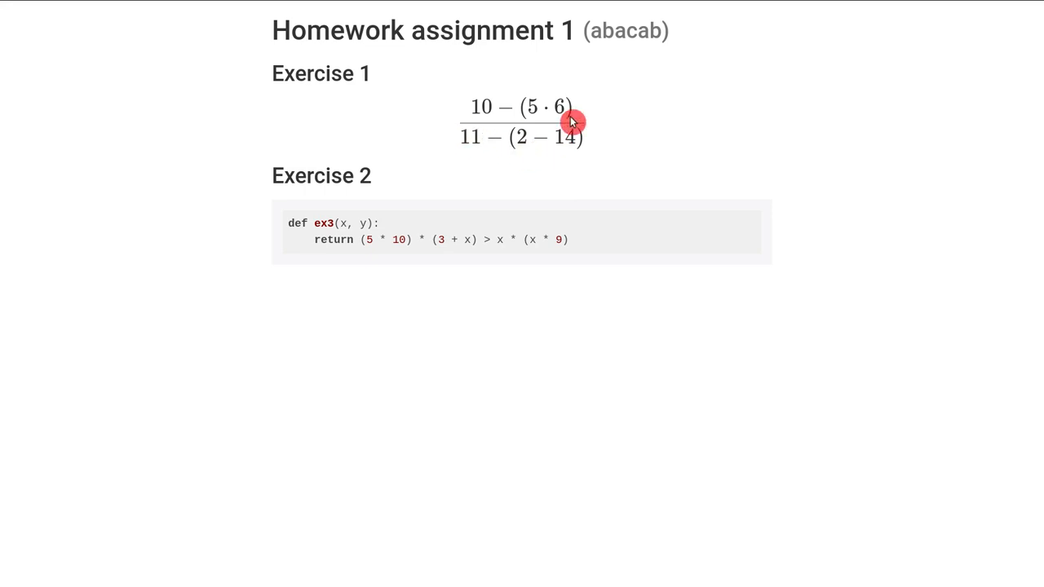
mouse_move(542, 124)
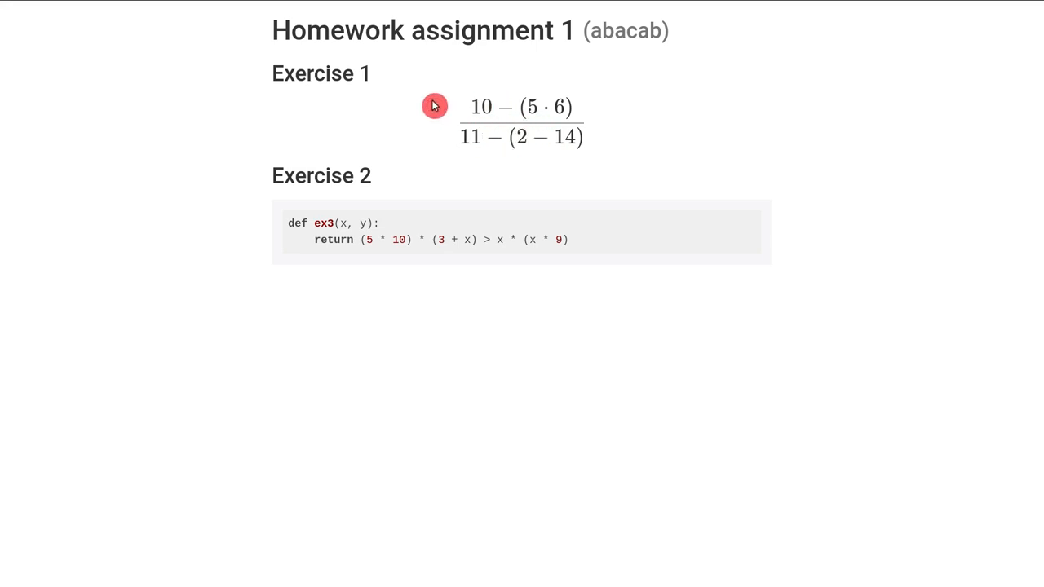
mouse_move(482, 111)
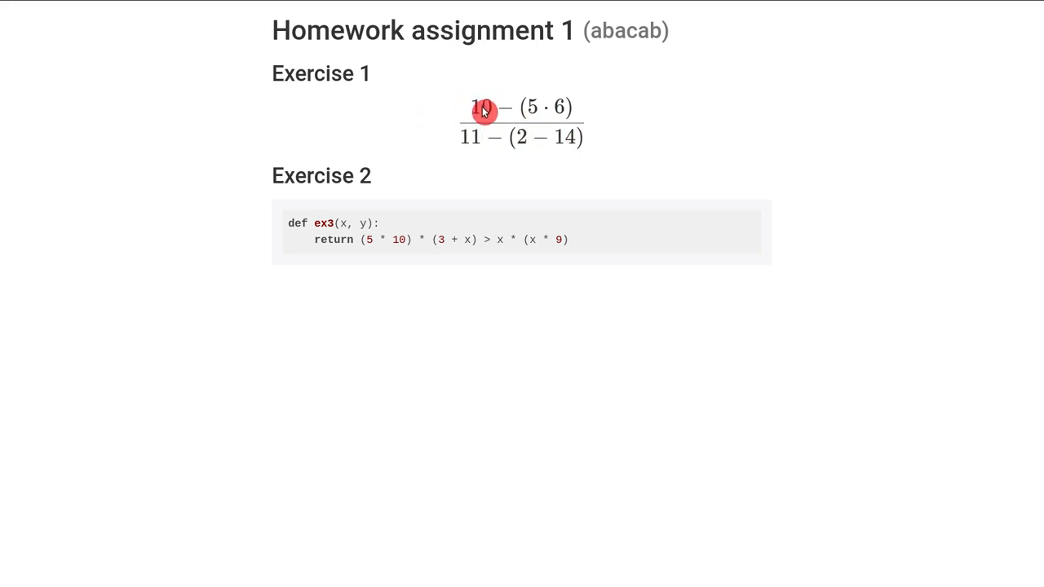
mouse_move(535, 134)
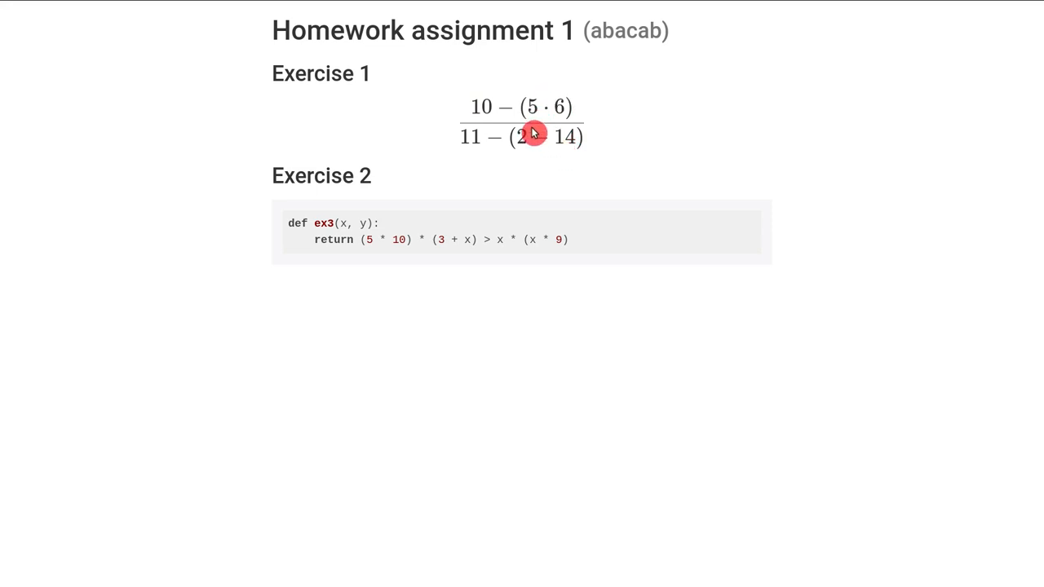
mouse_move(535, 134)
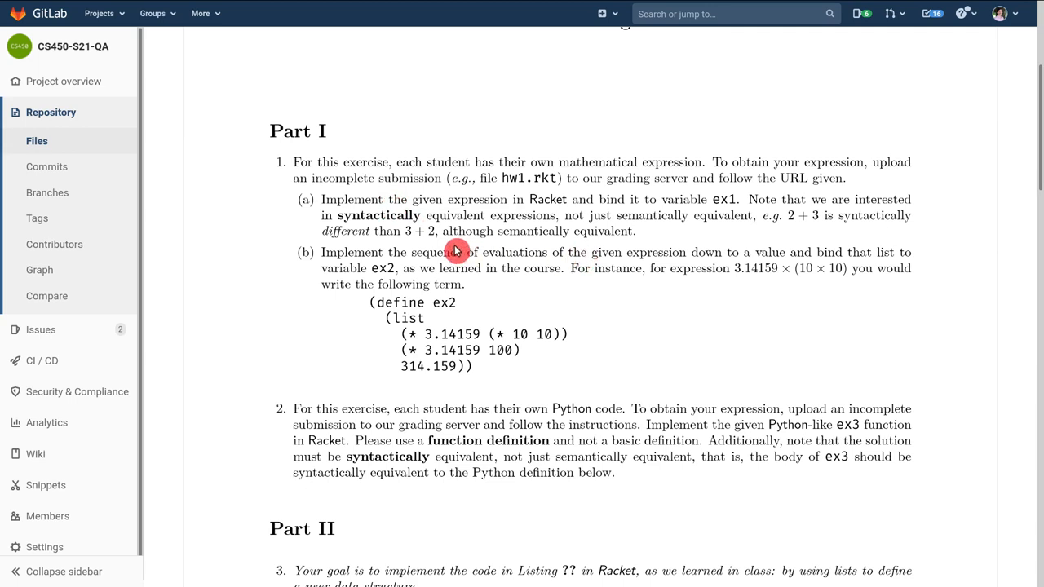
mouse_move(786, 235)
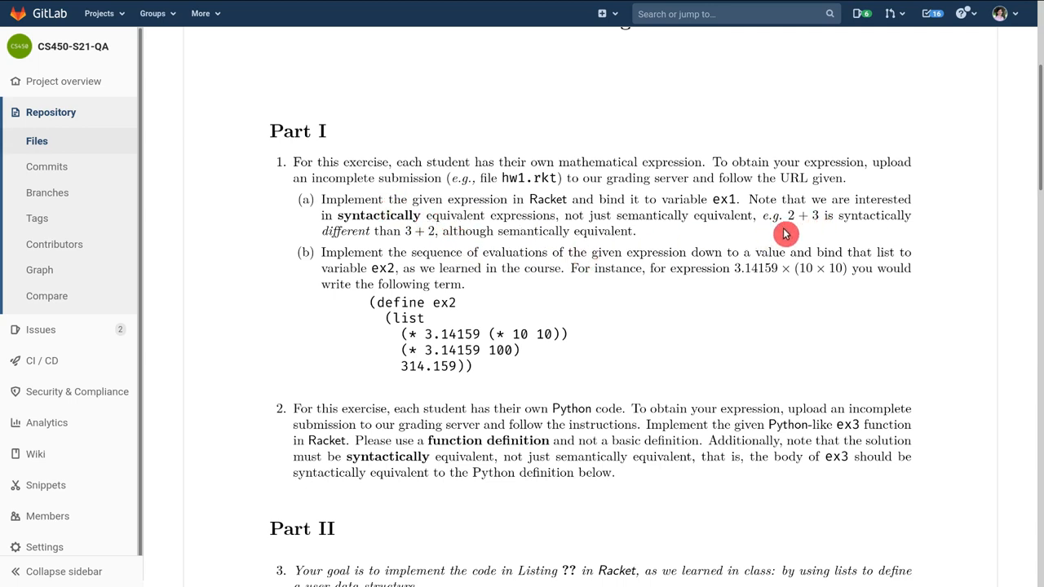
mouse_move(557, 259)
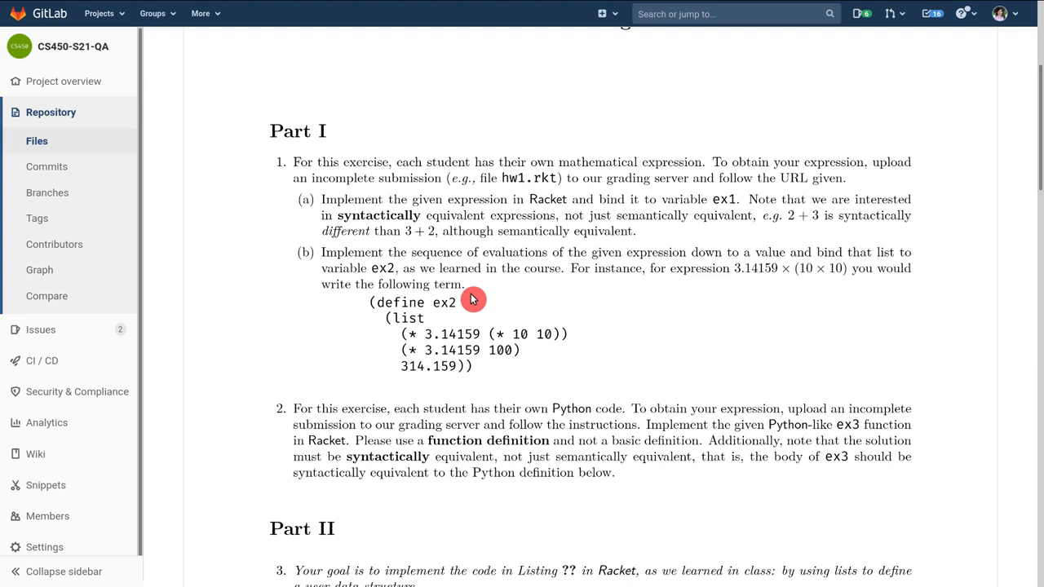
mouse_move(803, 258)
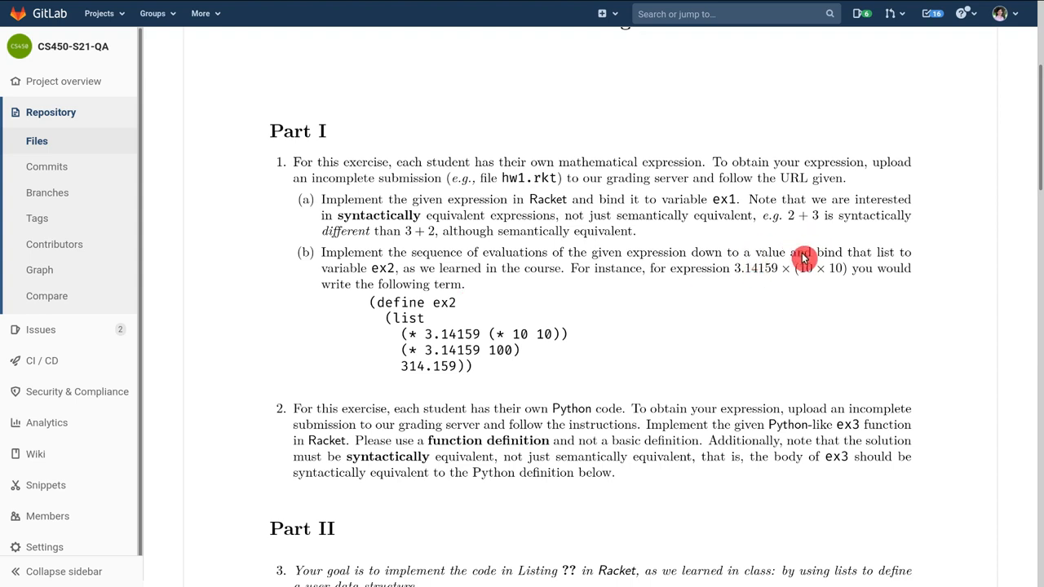
mouse_move(803, 222)
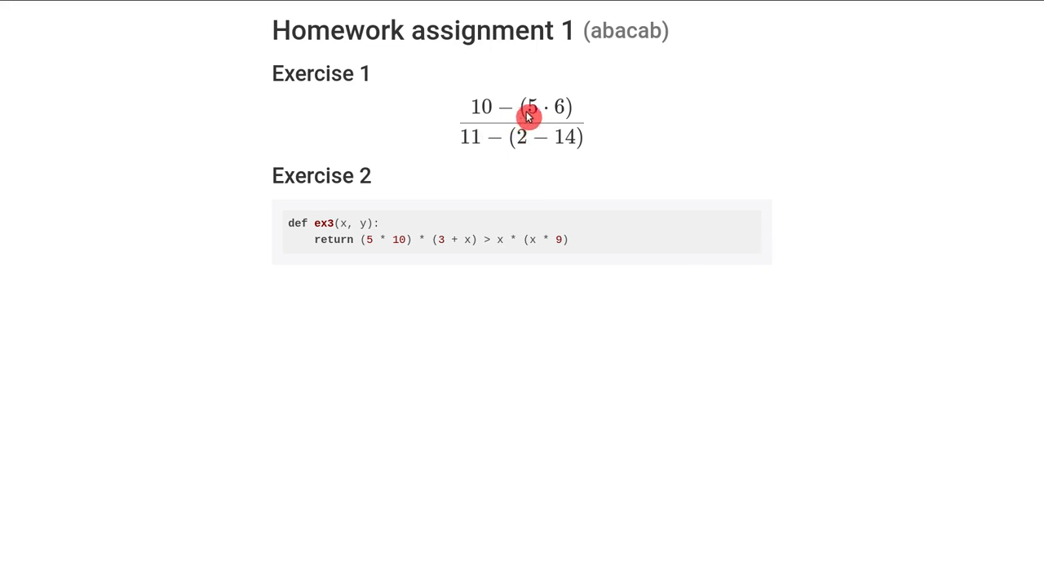
mouse_move(530, 127)
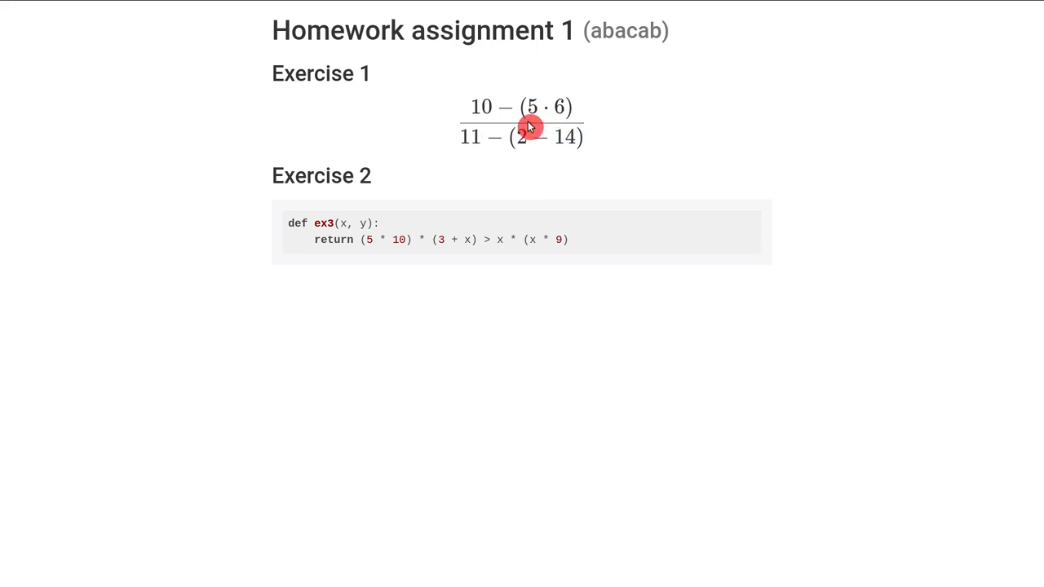
mouse_move(572, 124)
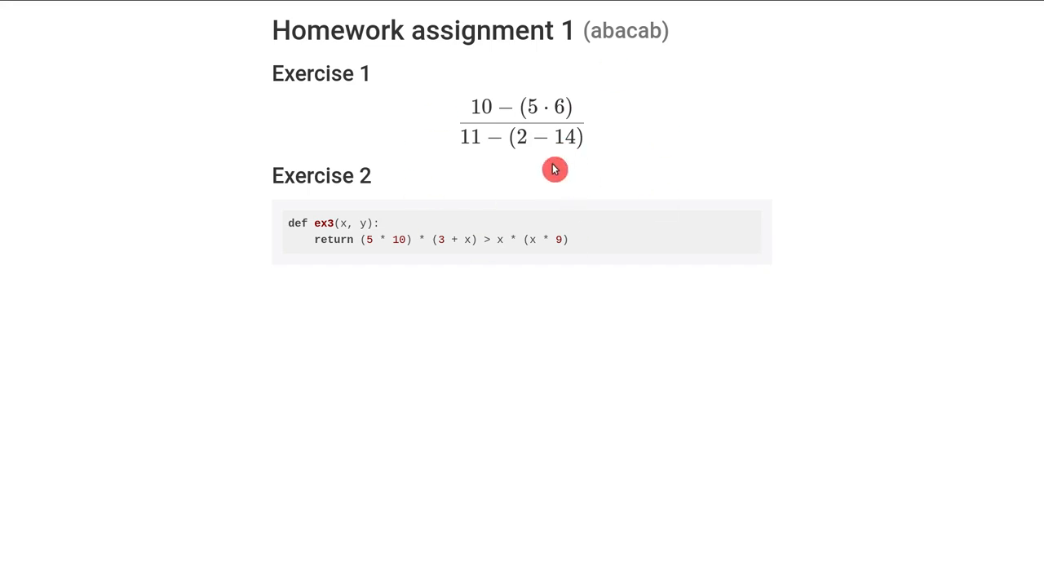
mouse_move(529, 139)
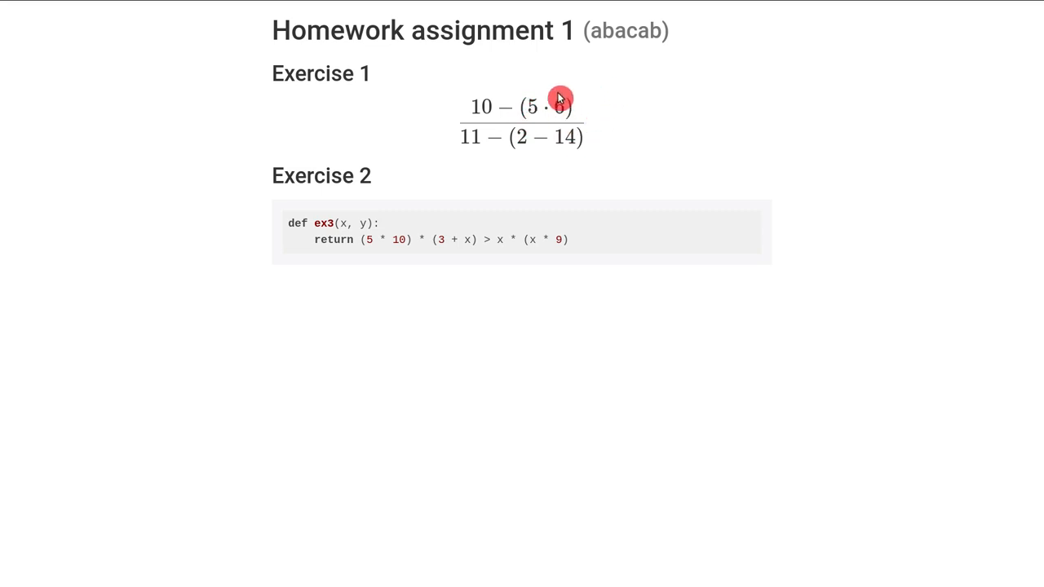
mouse_move(524, 120)
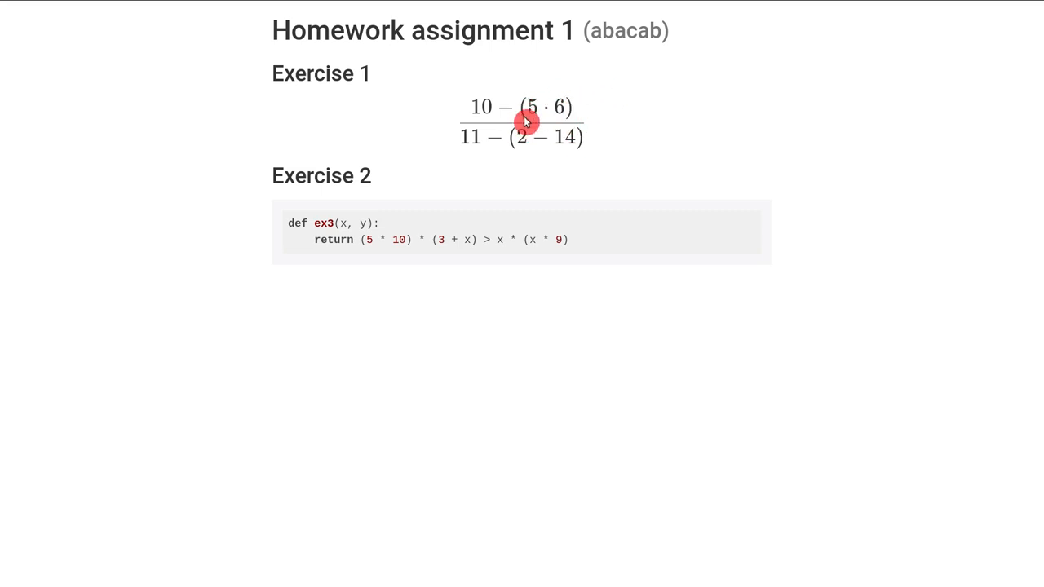
mouse_move(575, 177)
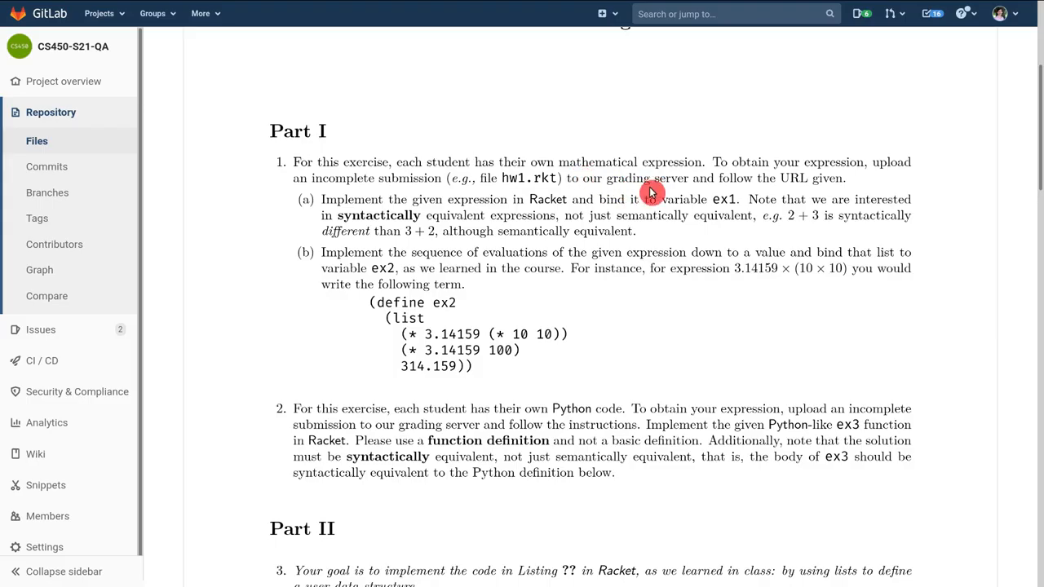
mouse_move(800, 215)
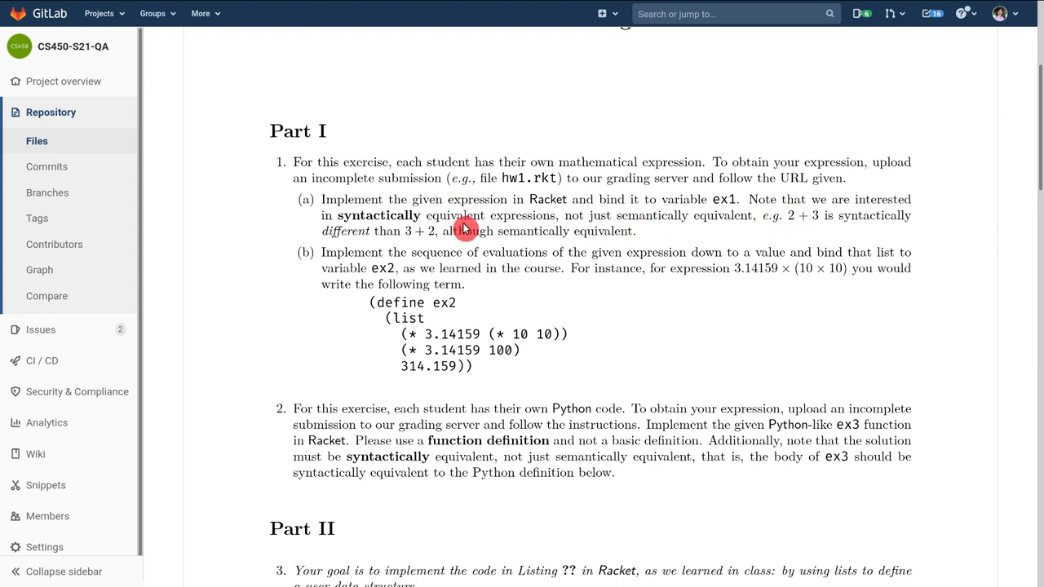
- Read further down the PDF past Part I toward the Part II BST exercise text
scroll("down", 3)
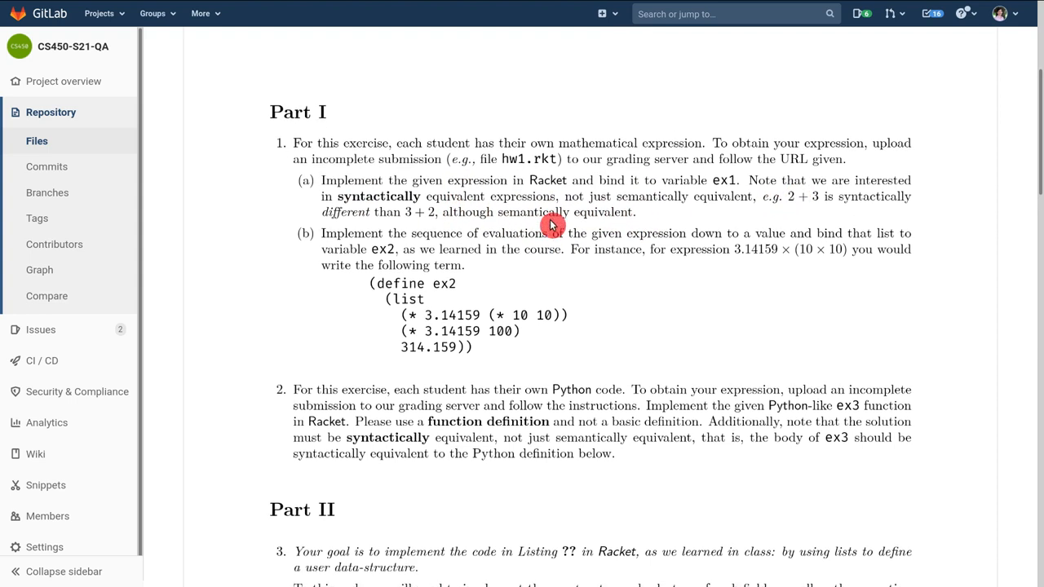
scroll("down", 3)
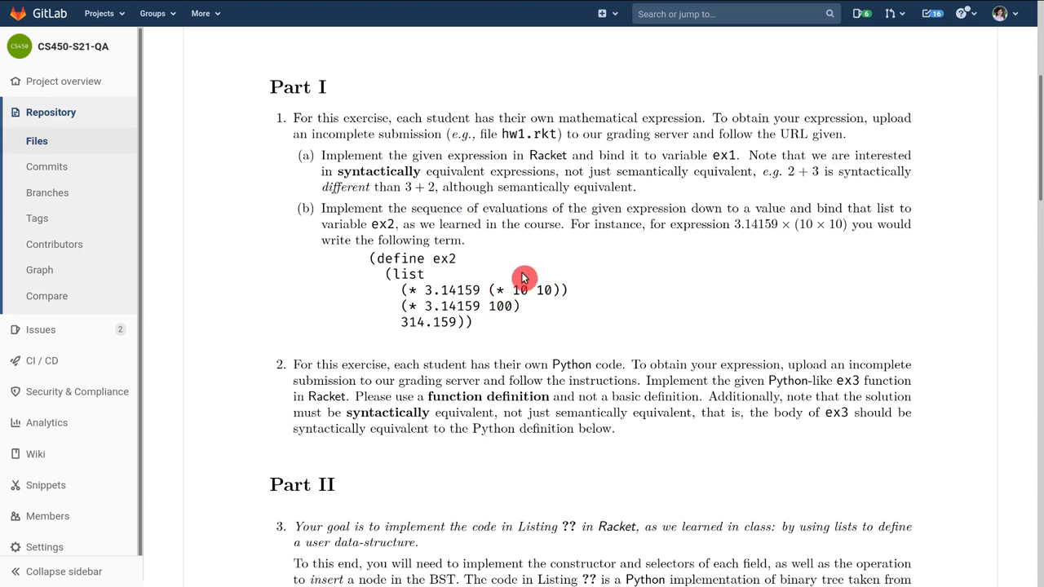
scroll("down", 3)
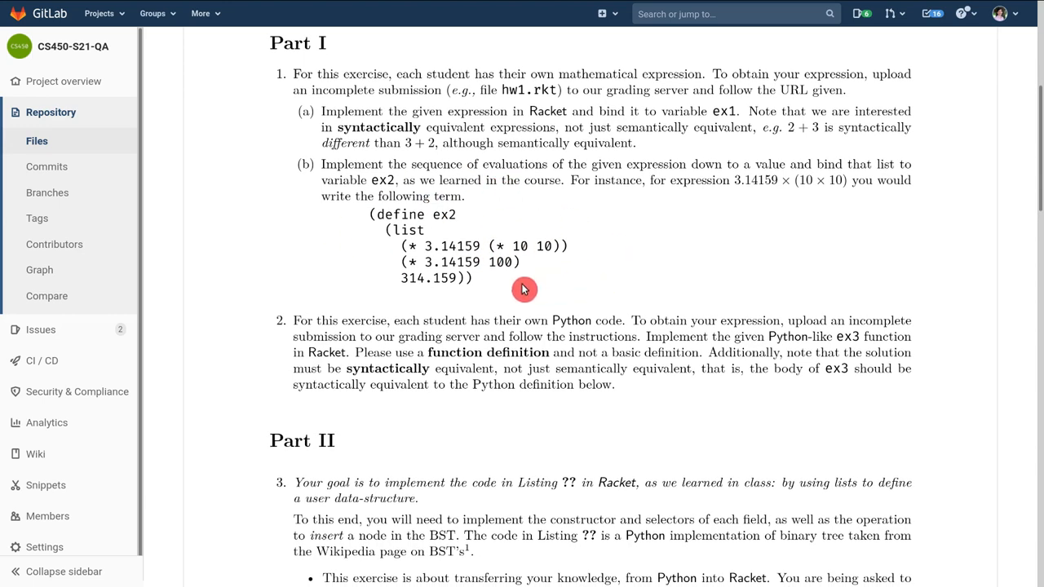
mouse_move(447, 267)
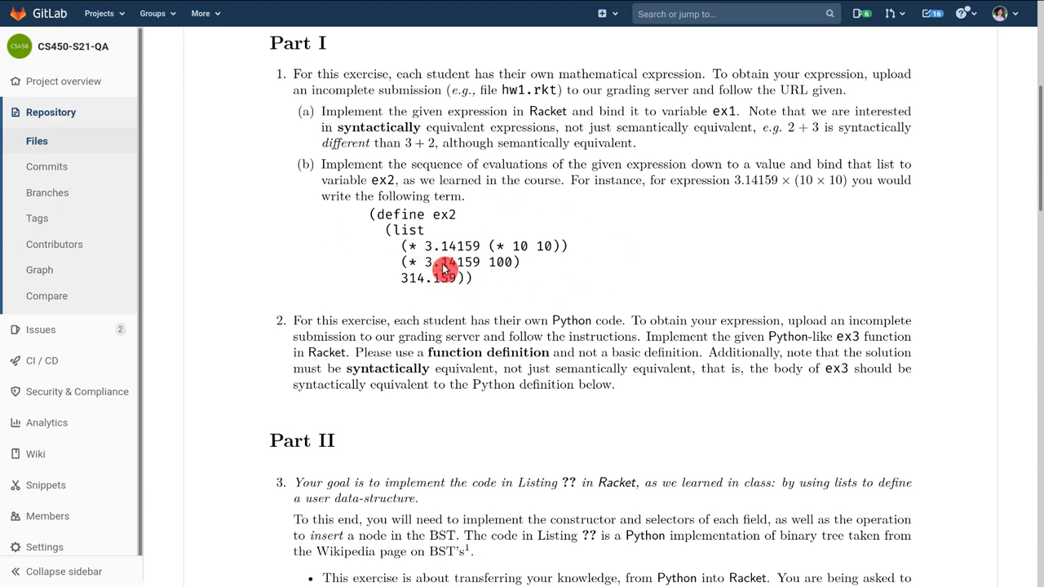
mouse_move(465, 257)
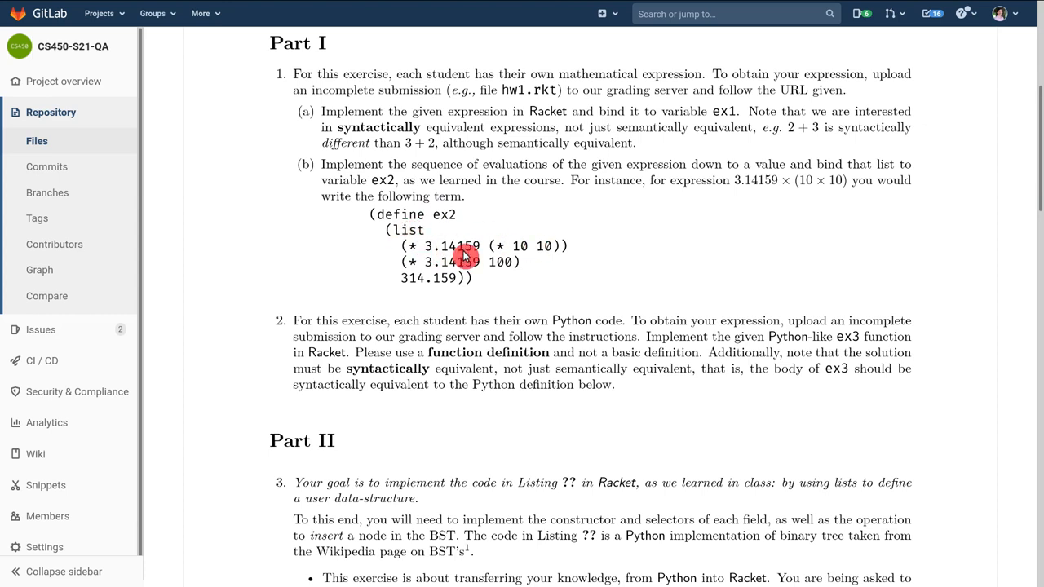
mouse_move(496, 291)
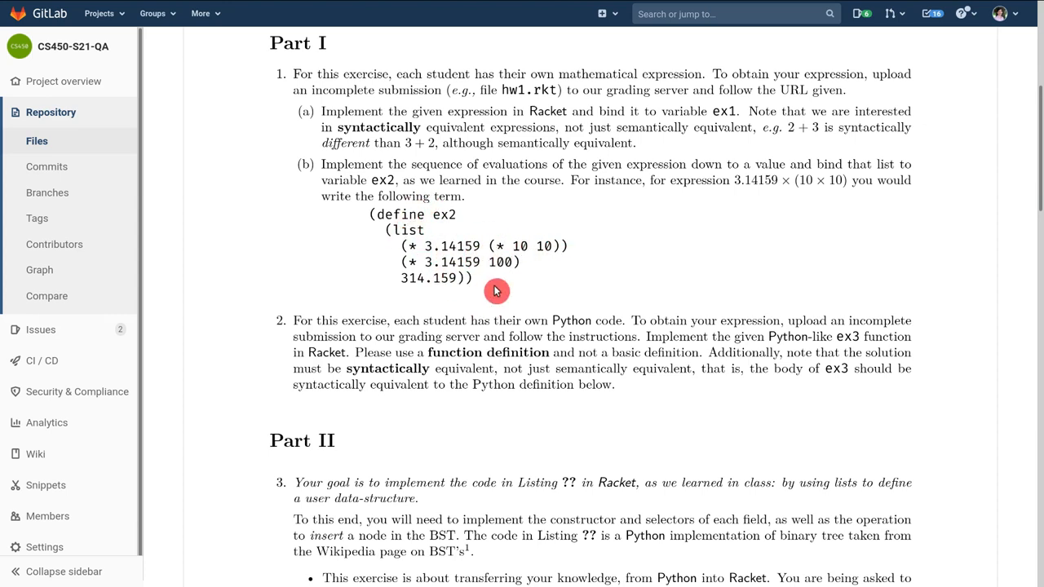
mouse_move(433, 288)
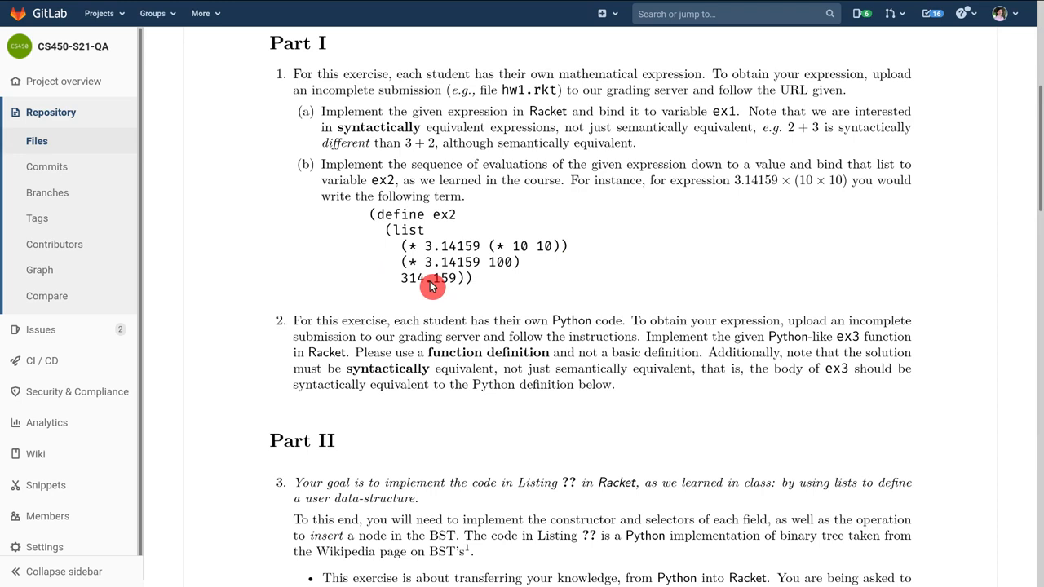
mouse_move(558, 267)
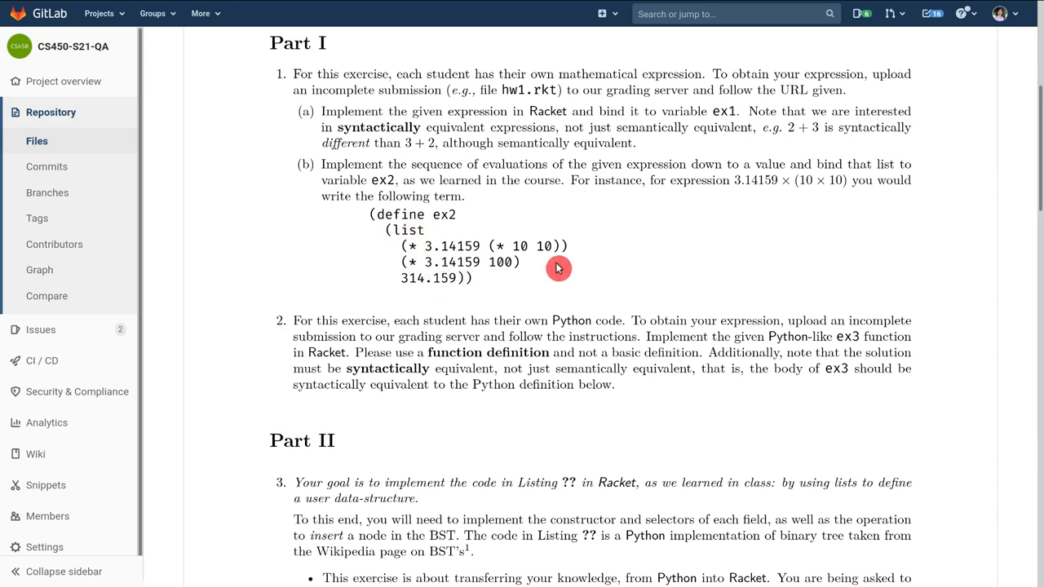
mouse_move(431, 261)
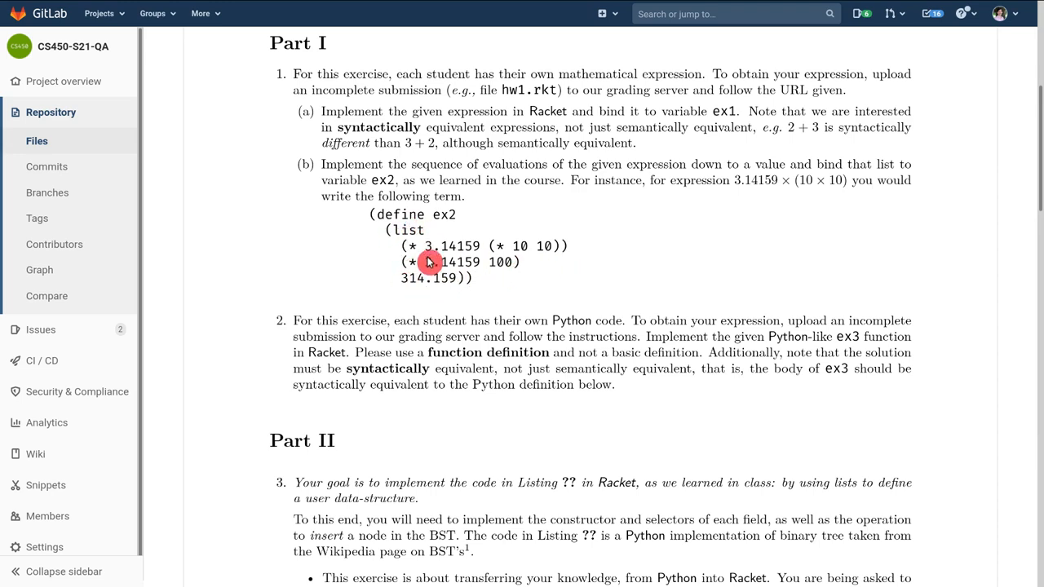
mouse_move(438, 303)
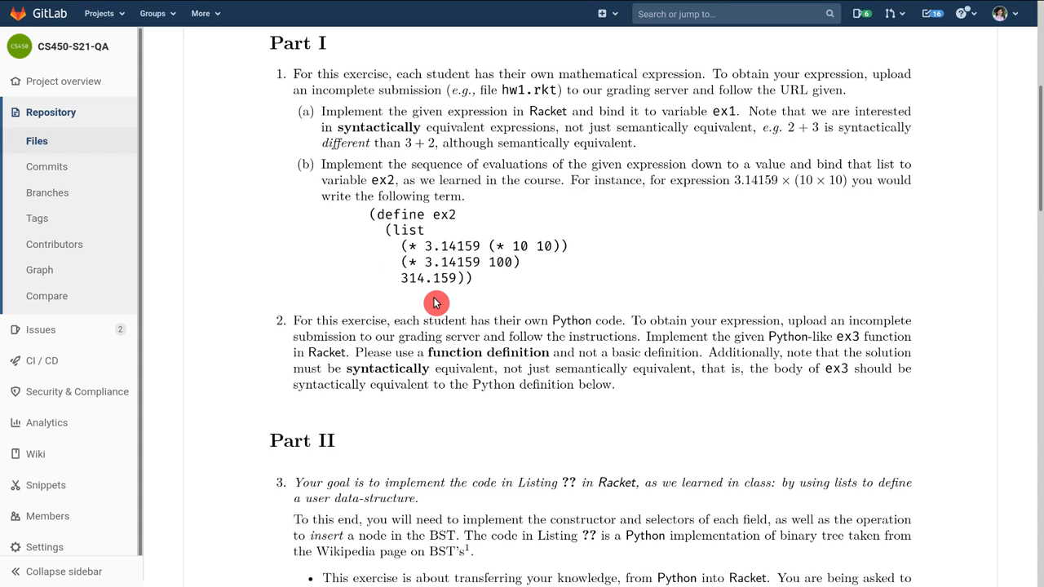
mouse_move(493, 301)
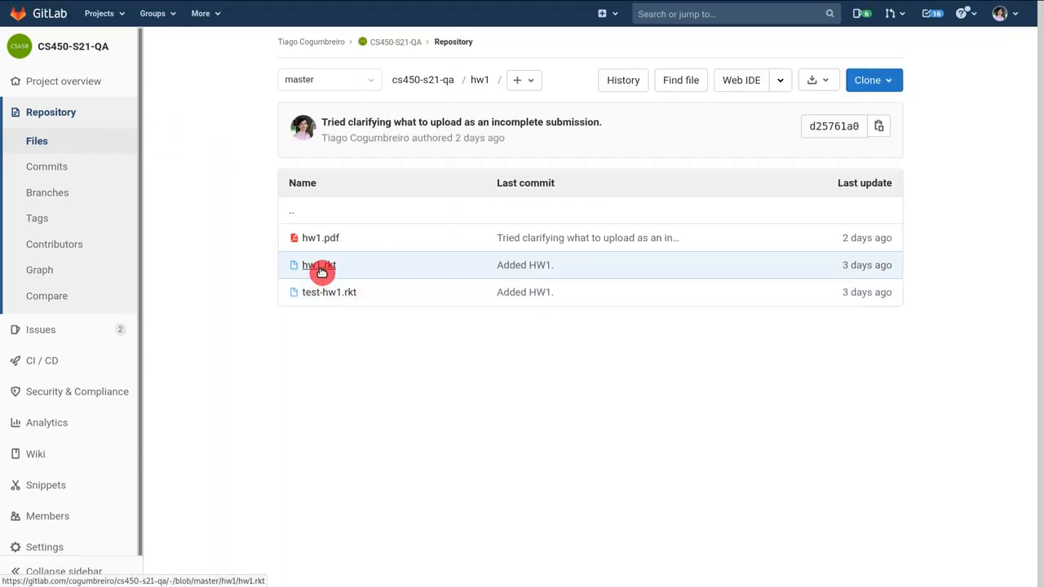
left_click(314, 264)
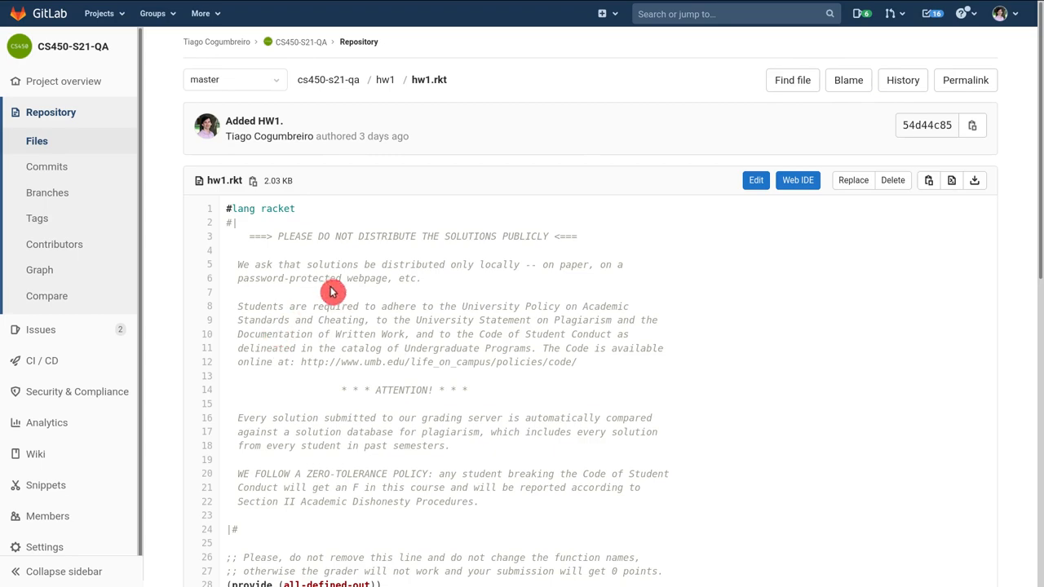
scroll("down", 3)
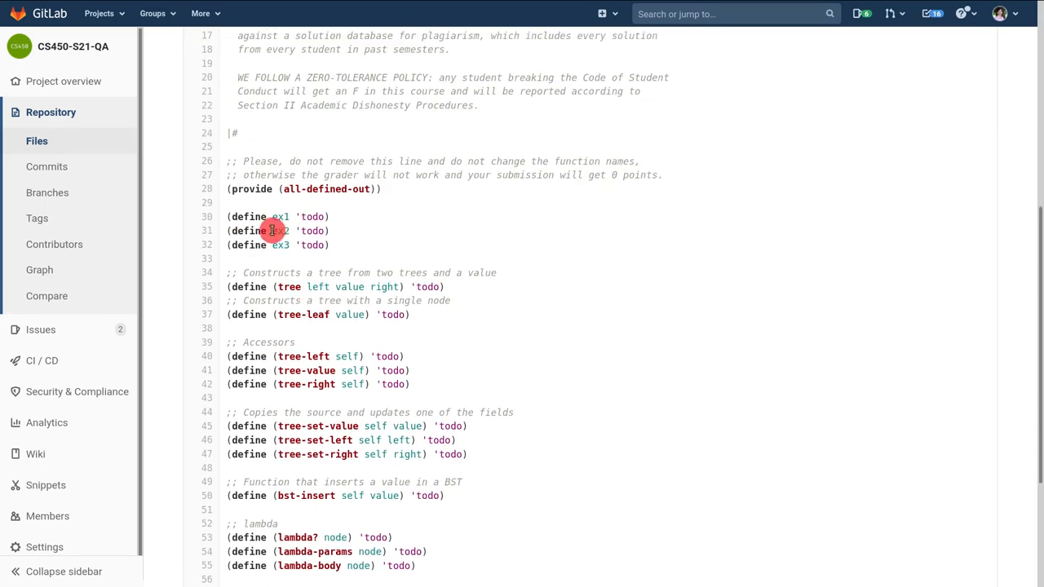
mouse_move(293, 231)
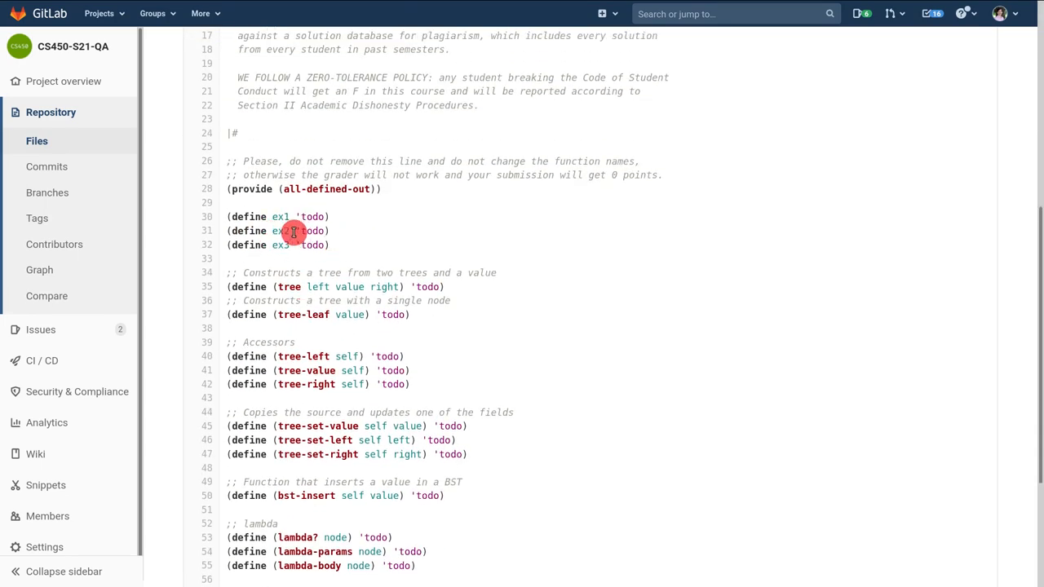
double_click(311, 231)
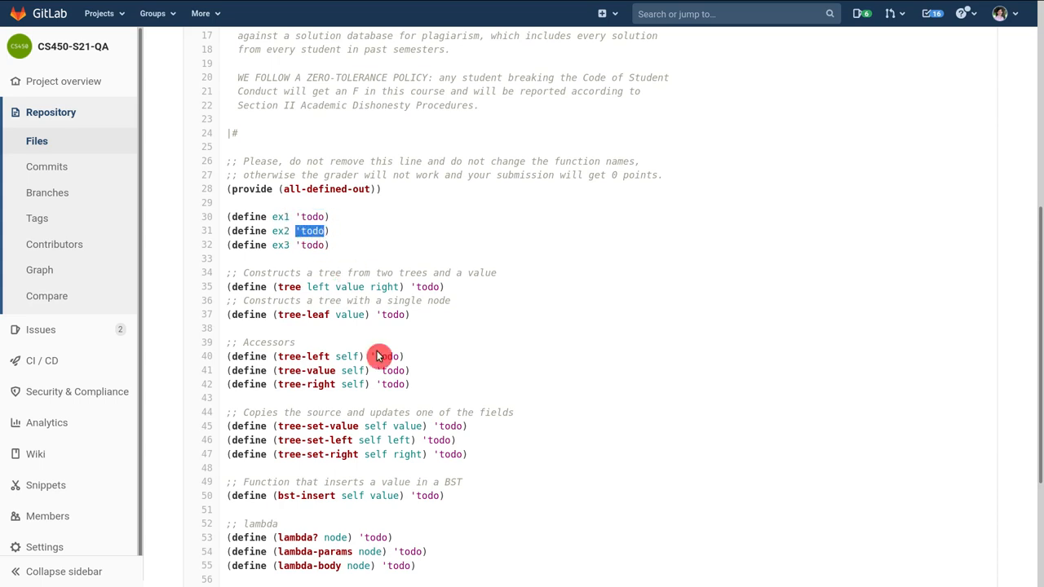
mouse_move(379, 340)
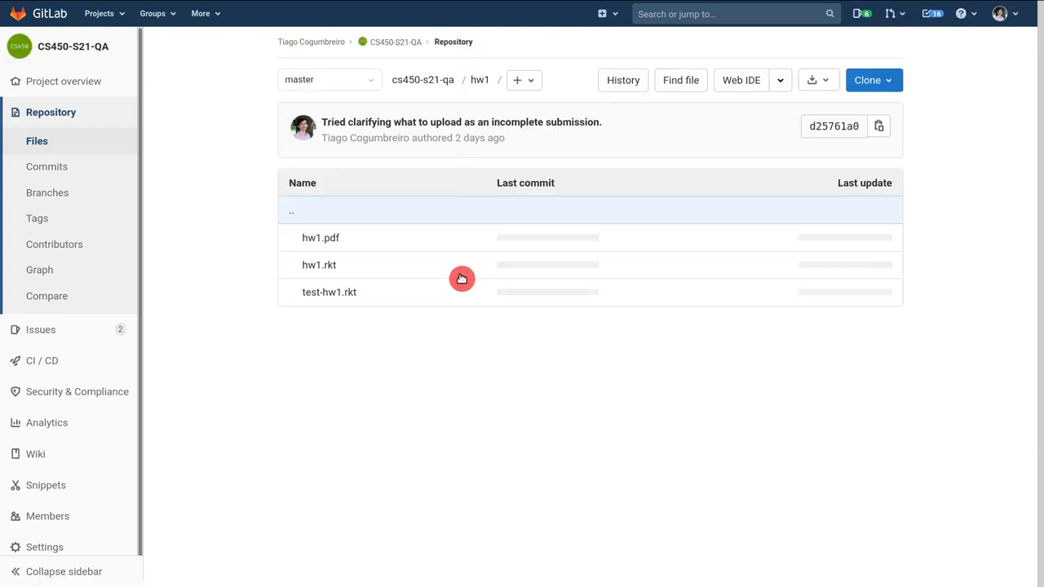
- View hw1.pdf and show the Part I ex1, ex2 and ex3 descriptions
left_click(318, 238)
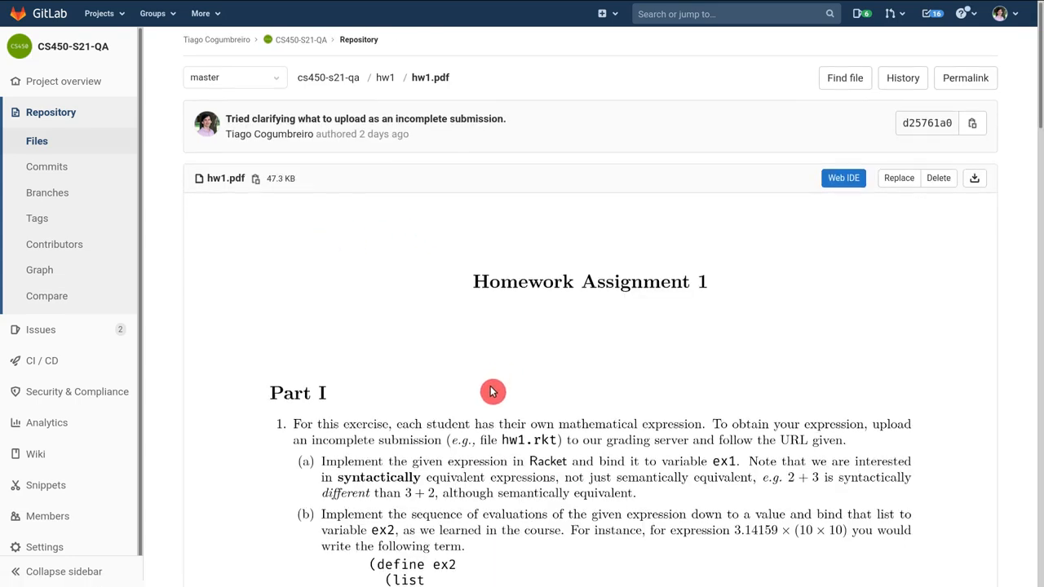
scroll("down", 3)
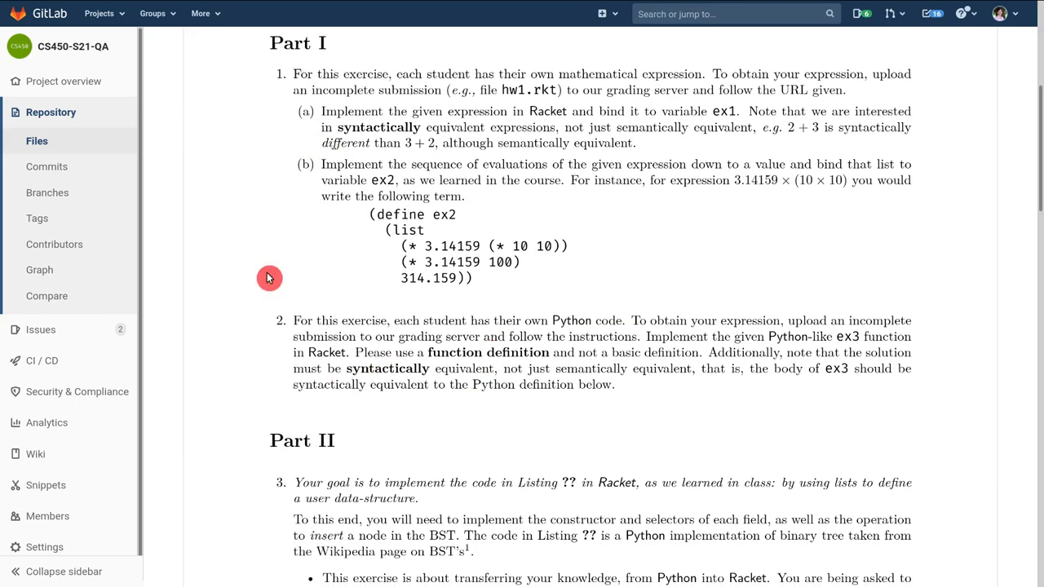
mouse_move(852, 393)
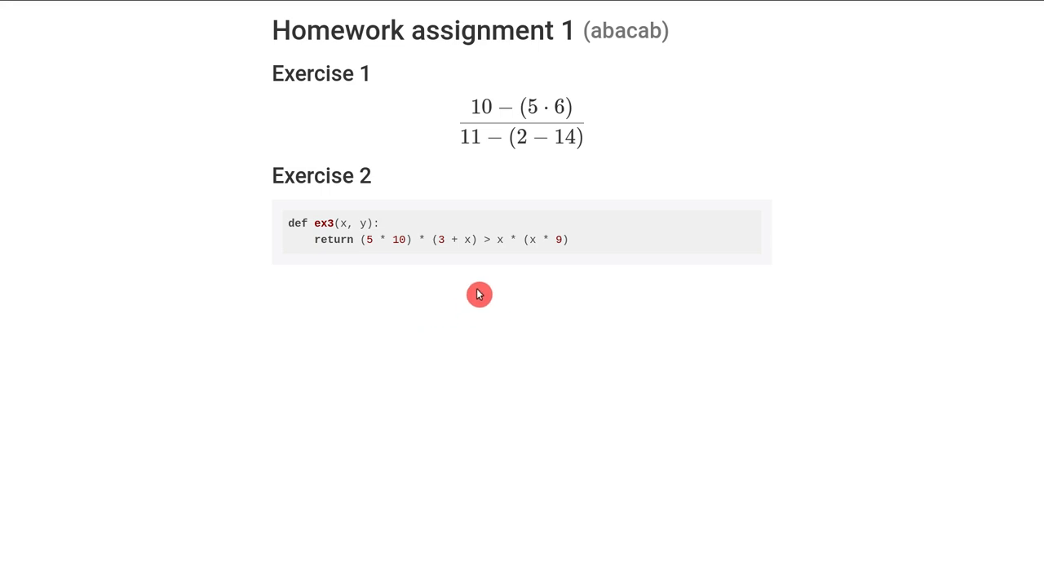
mouse_move(341, 234)
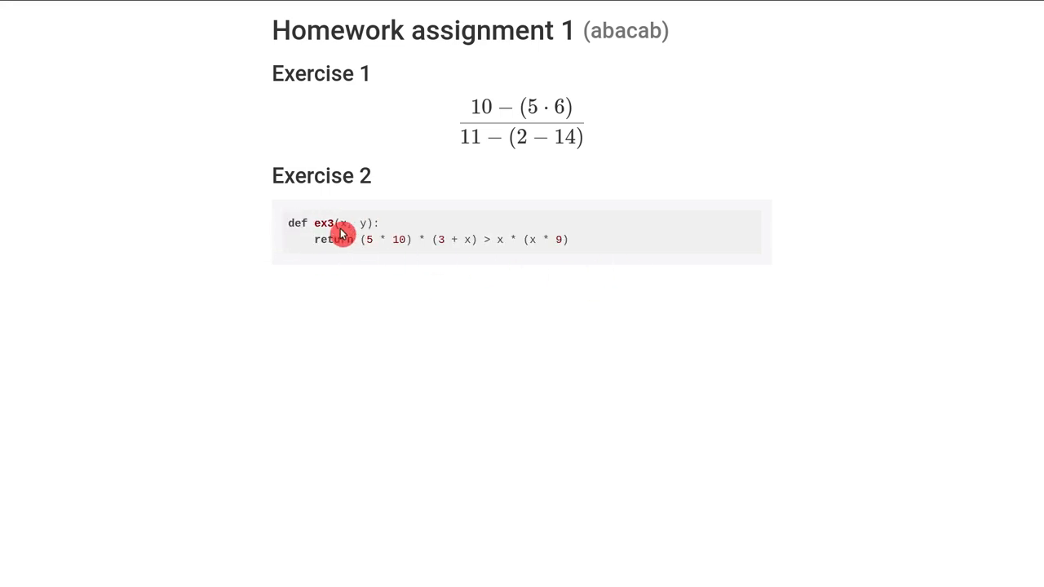
mouse_move(324, 243)
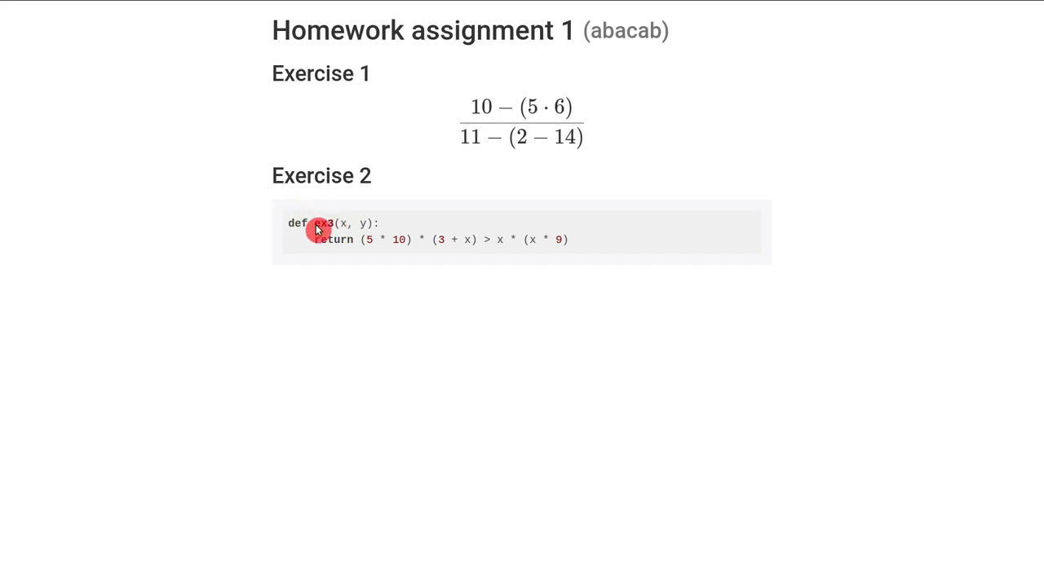
mouse_move(359, 282)
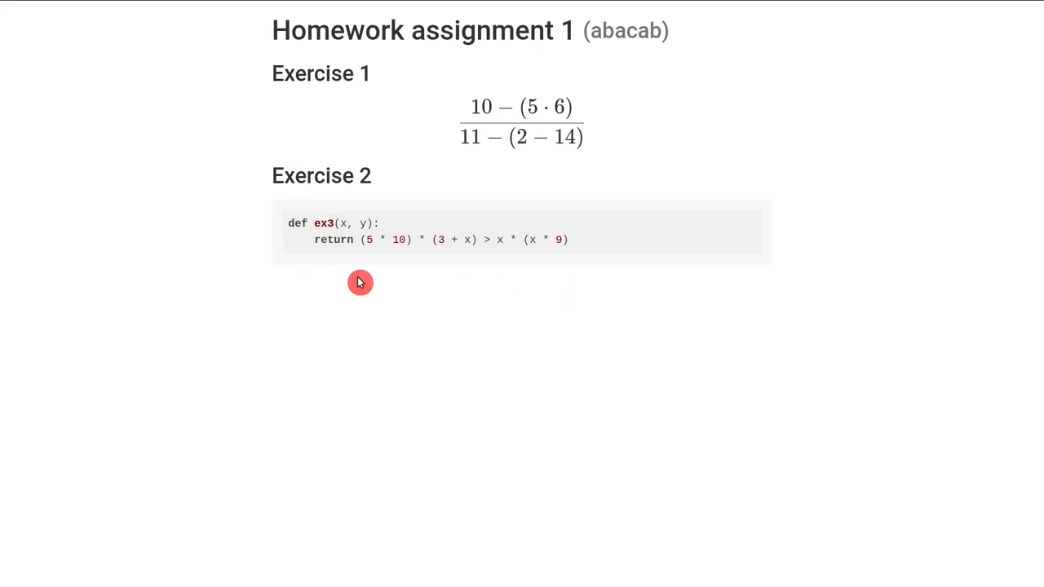
mouse_move(317, 259)
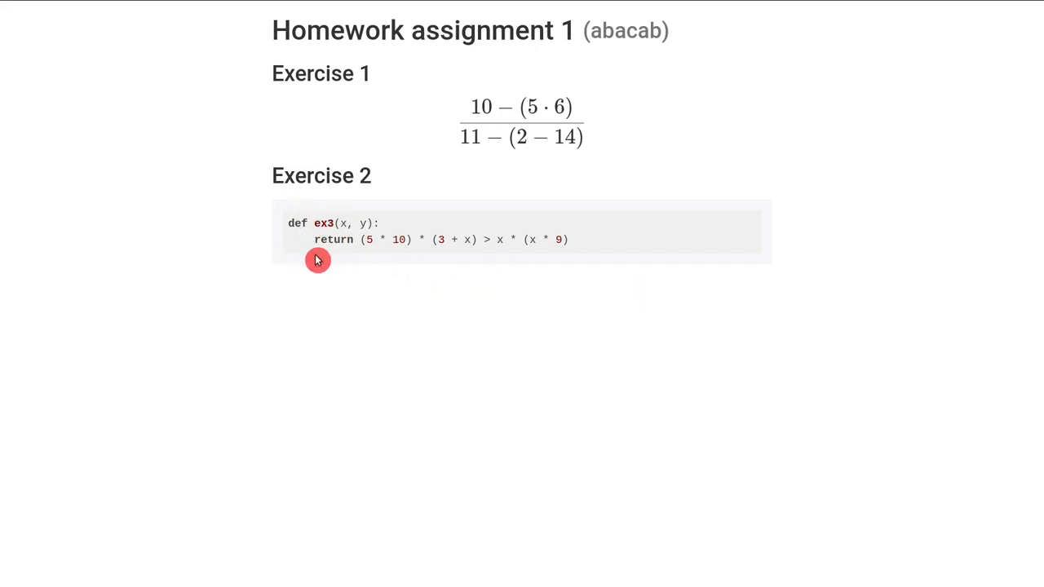
mouse_move(353, 278)
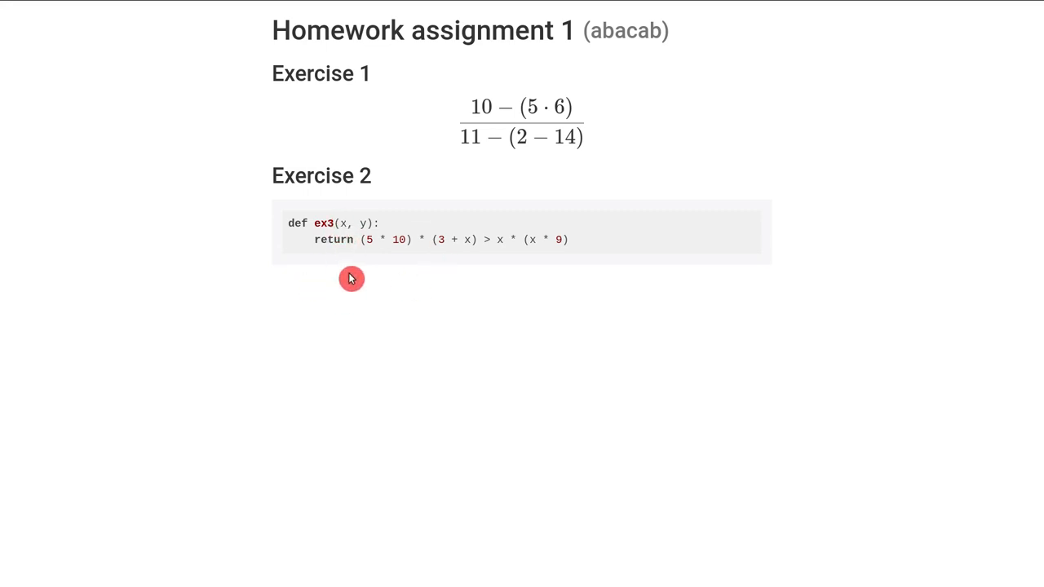
mouse_move(284, 228)
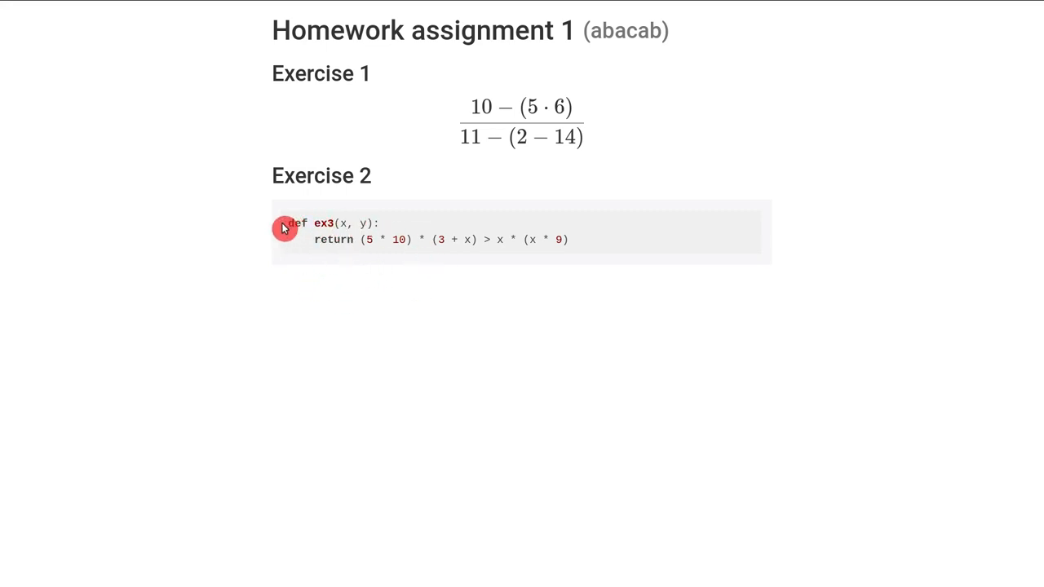
mouse_move(421, 238)
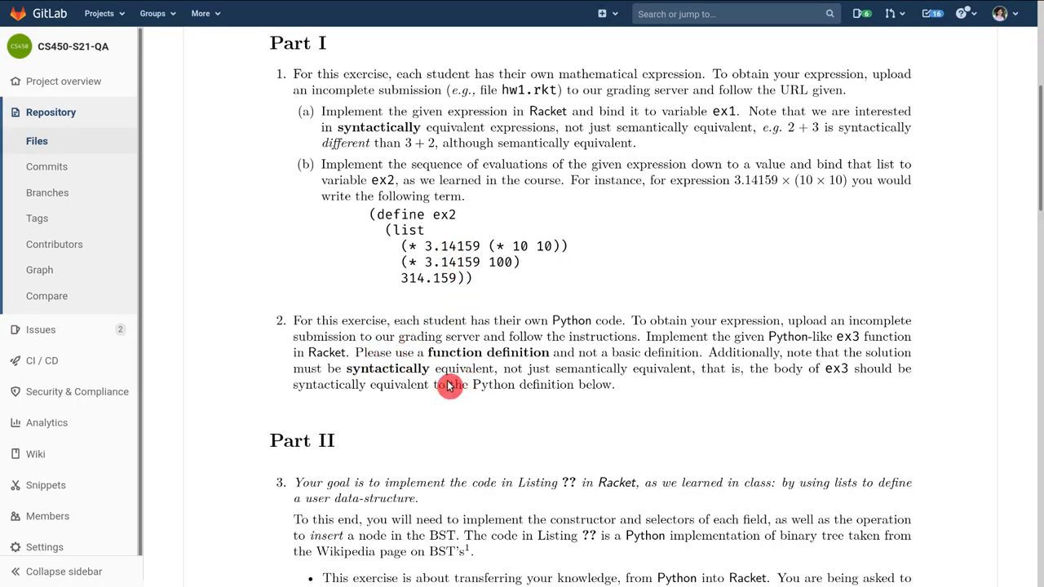
mouse_move(458, 375)
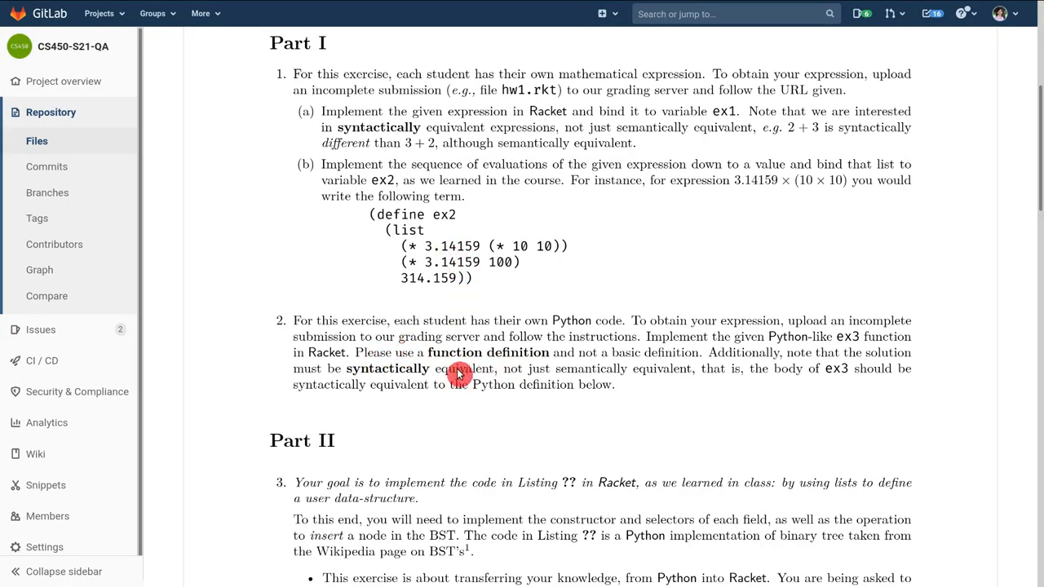
mouse_move(528, 372)
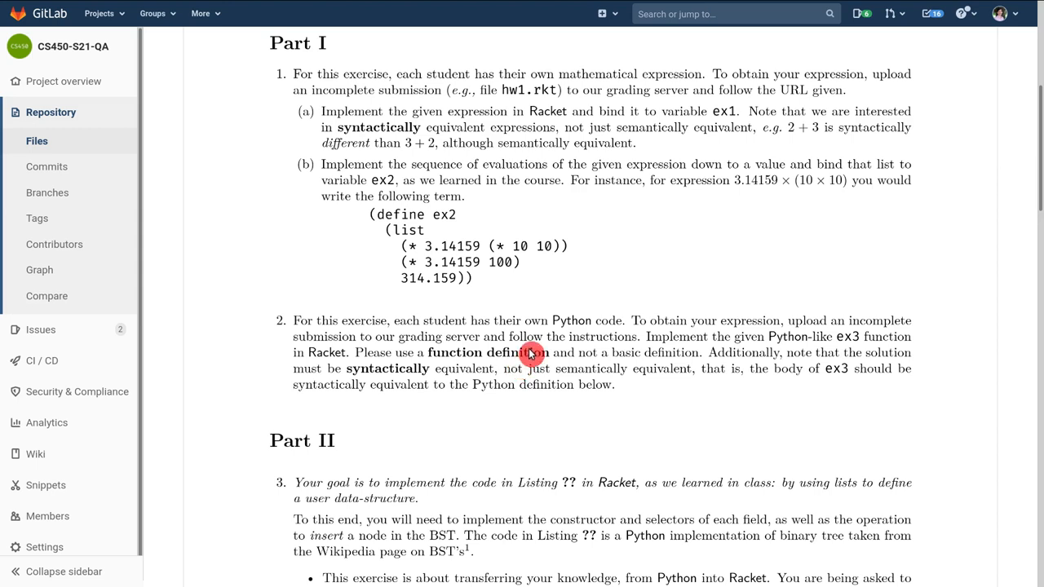
mouse_move(467, 374)
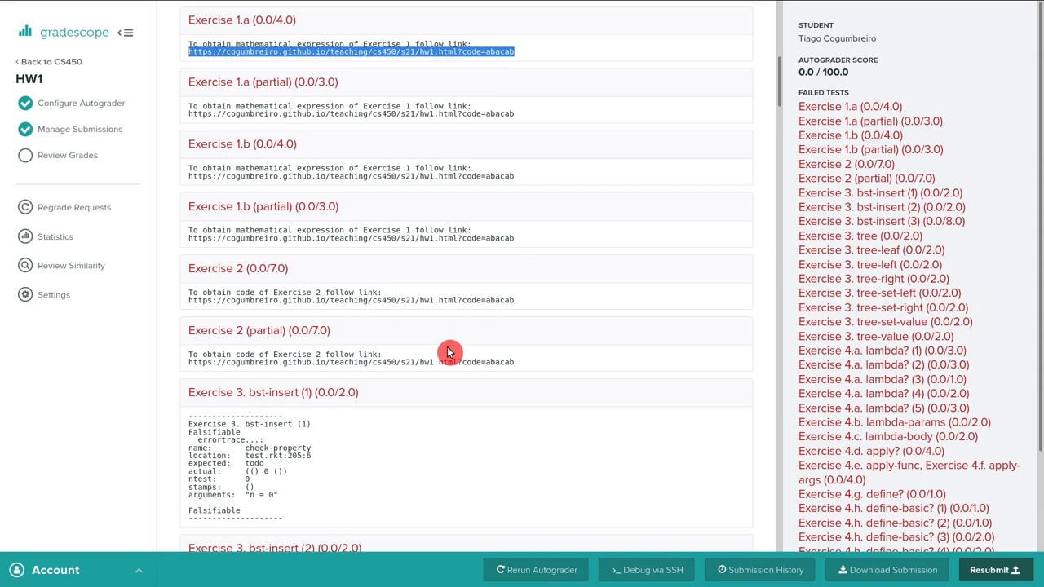
- Switch back to the abacab personal exercise page showing the ex3 Python function
left_click(353, 51)
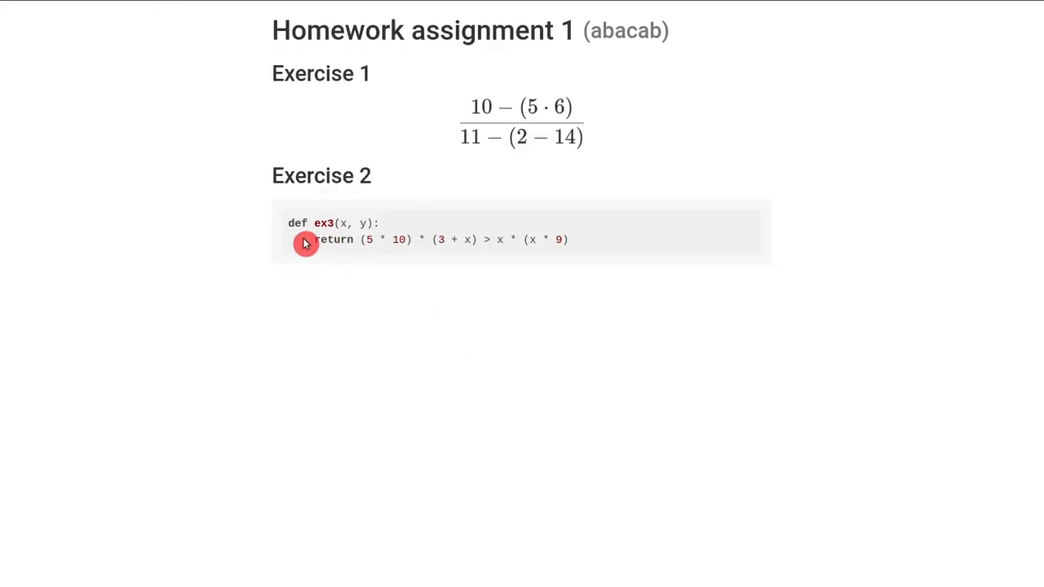
mouse_move(333, 231)
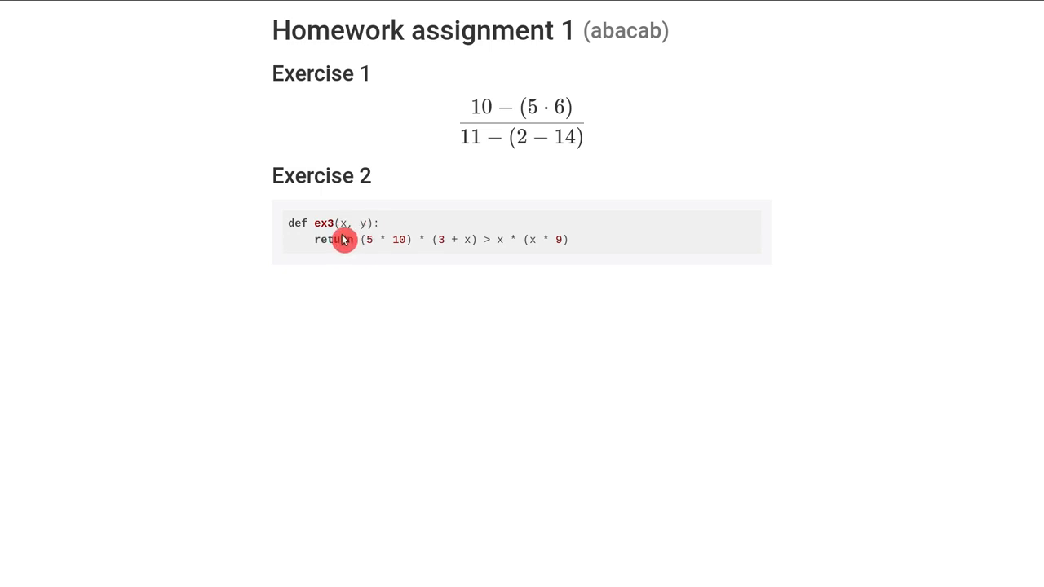
mouse_move(359, 271)
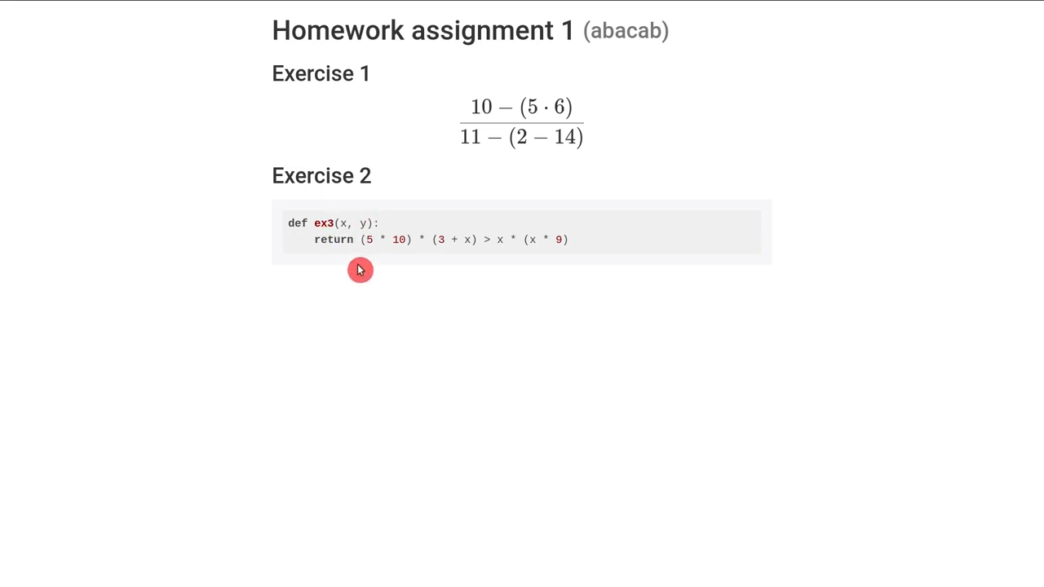
mouse_move(540, 265)
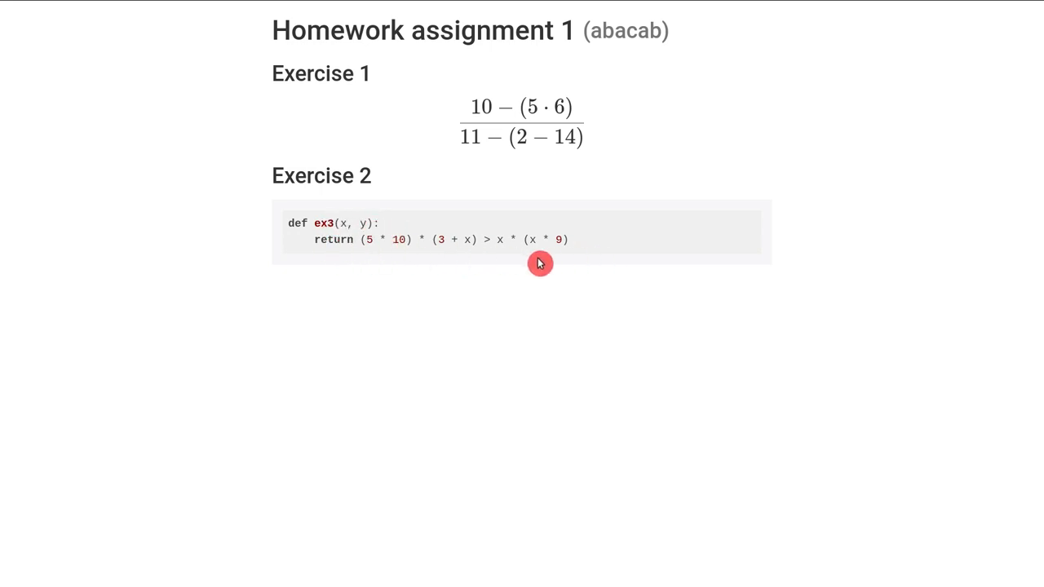
mouse_move(473, 329)
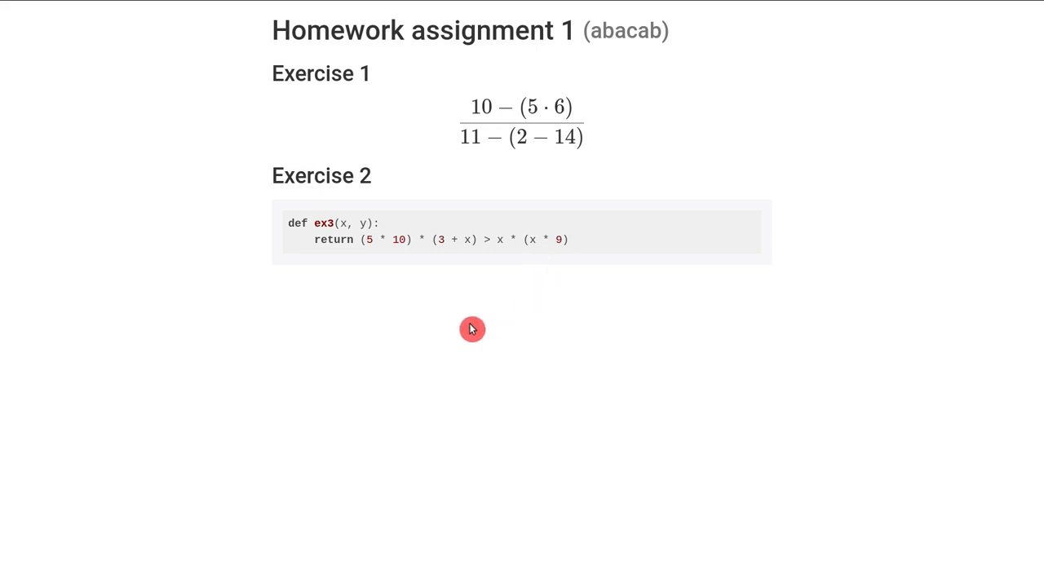
mouse_move(361, 259)
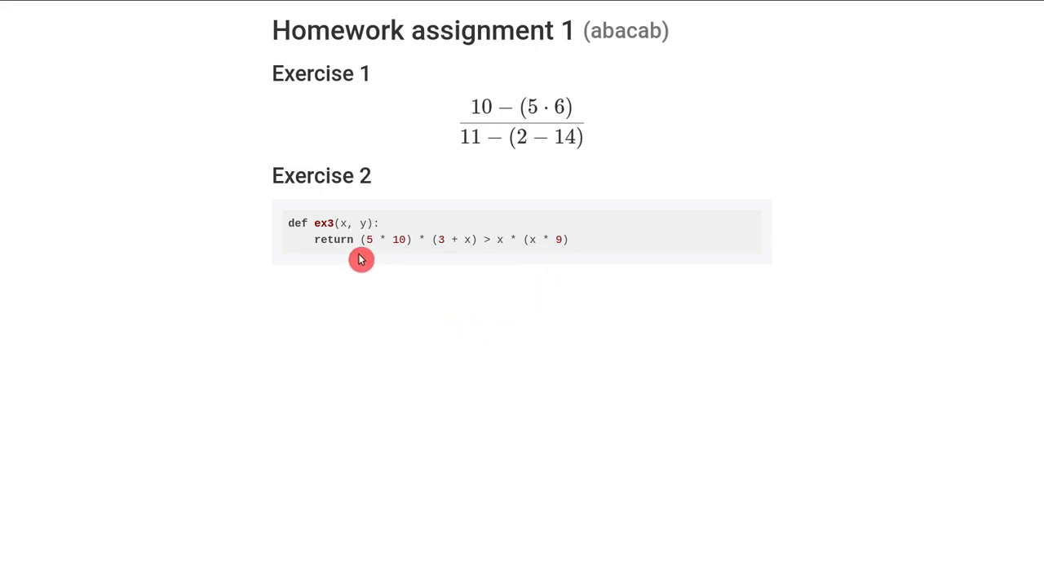
mouse_move(513, 253)
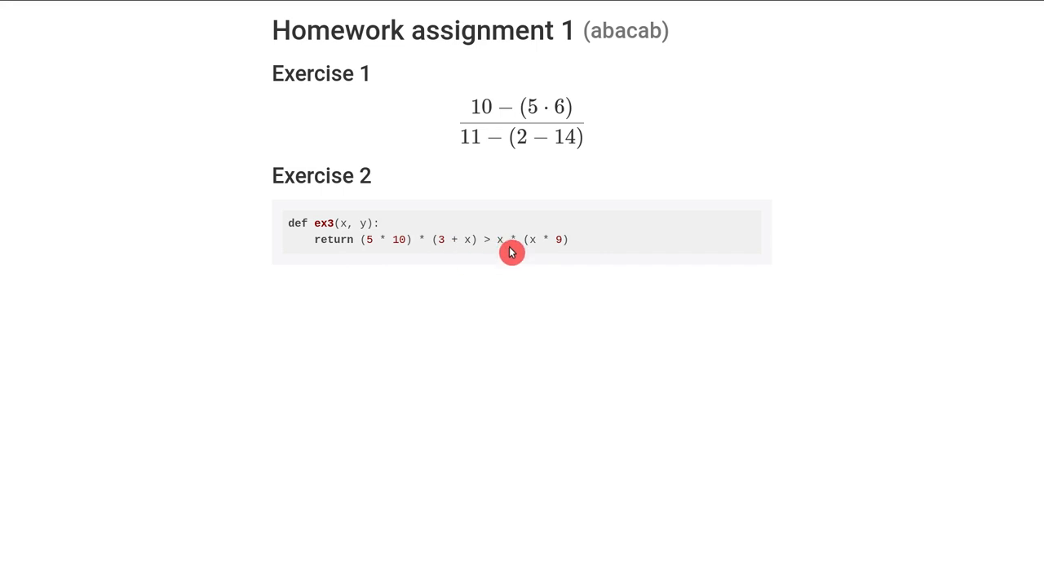
mouse_move(584, 268)
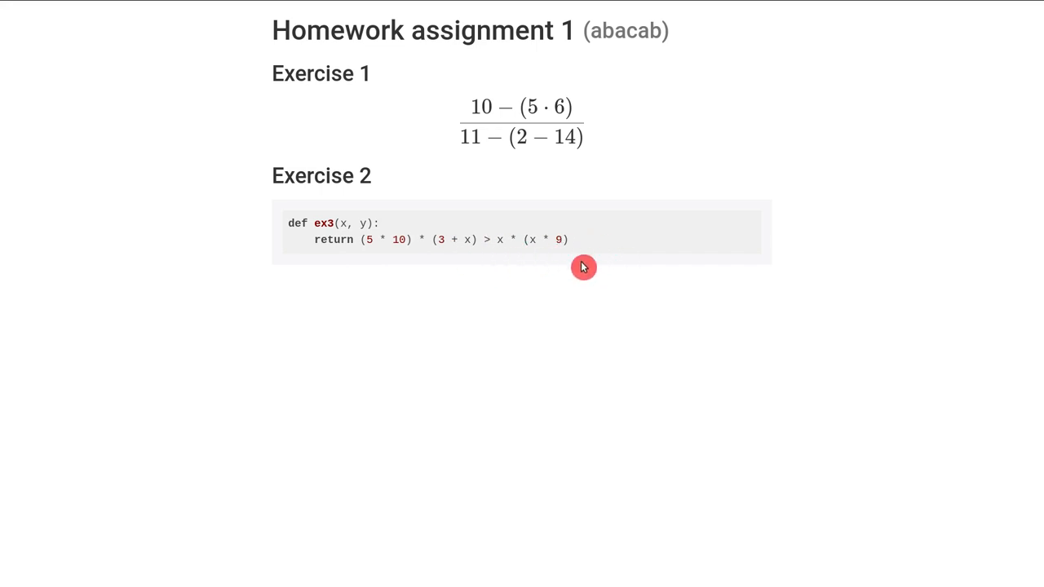
mouse_move(450, 271)
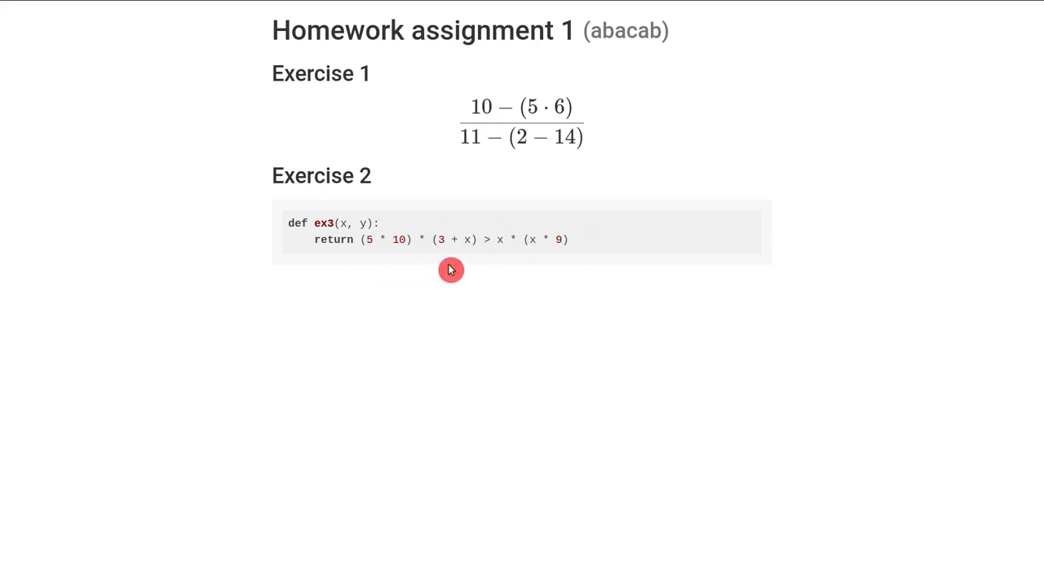
mouse_move(490, 260)
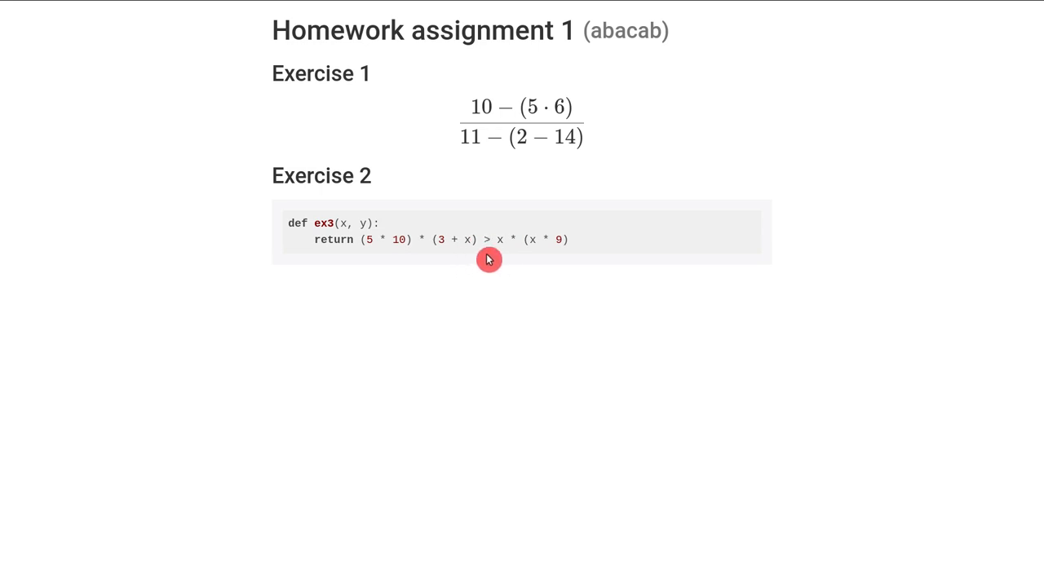
mouse_move(488, 247)
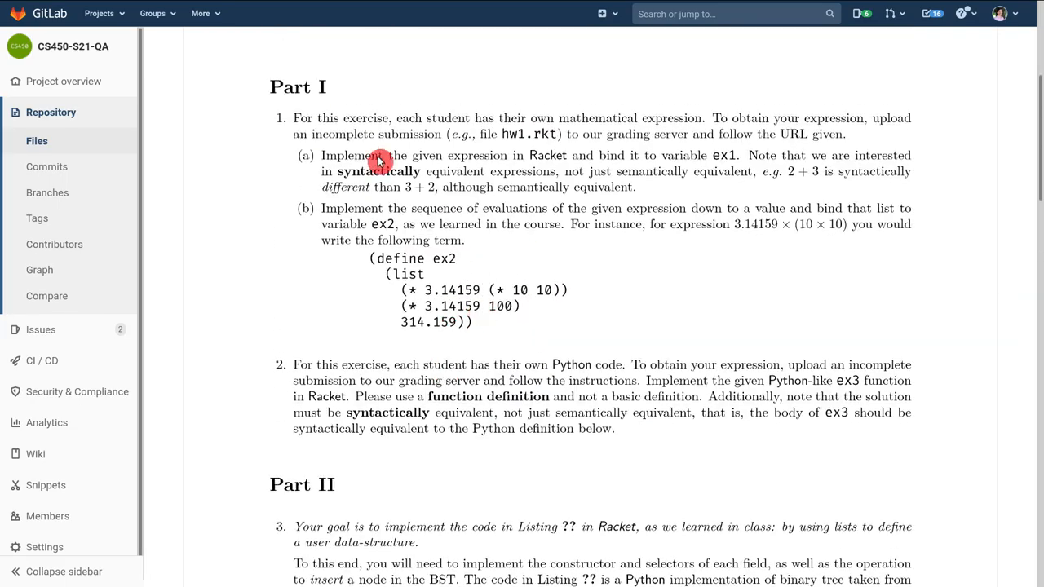
- Scroll hw1.pdf down through exercises 3 and 4 to Listing 1, the Python BST class
scroll("down", 3)
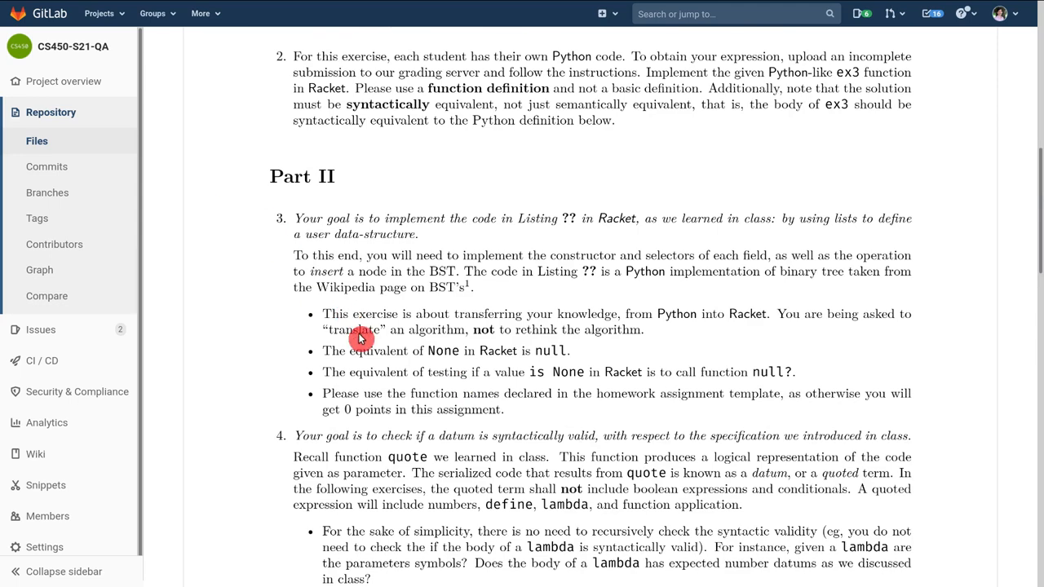
scroll("down", 3)
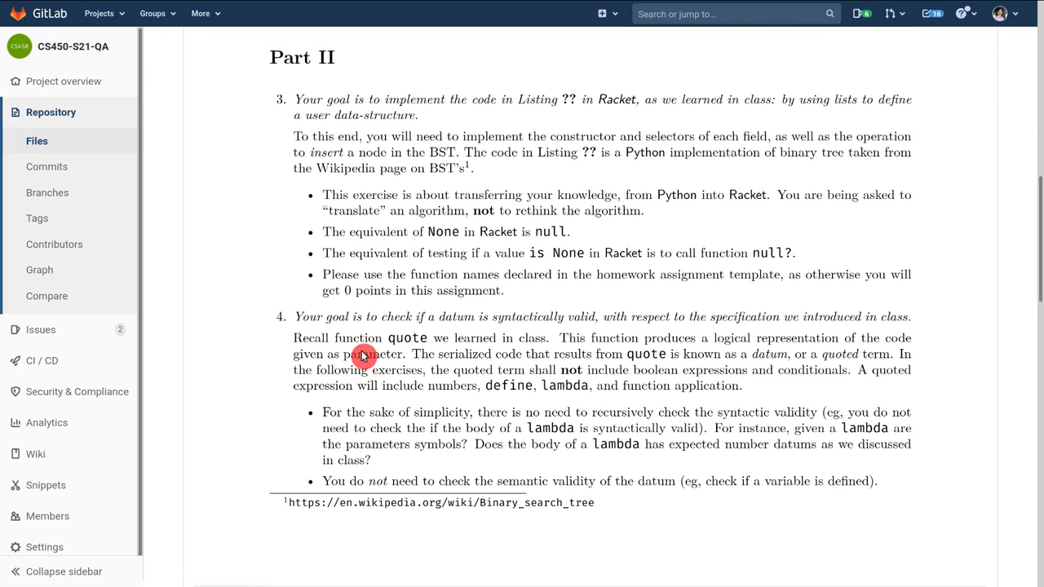
scroll("down", 3)
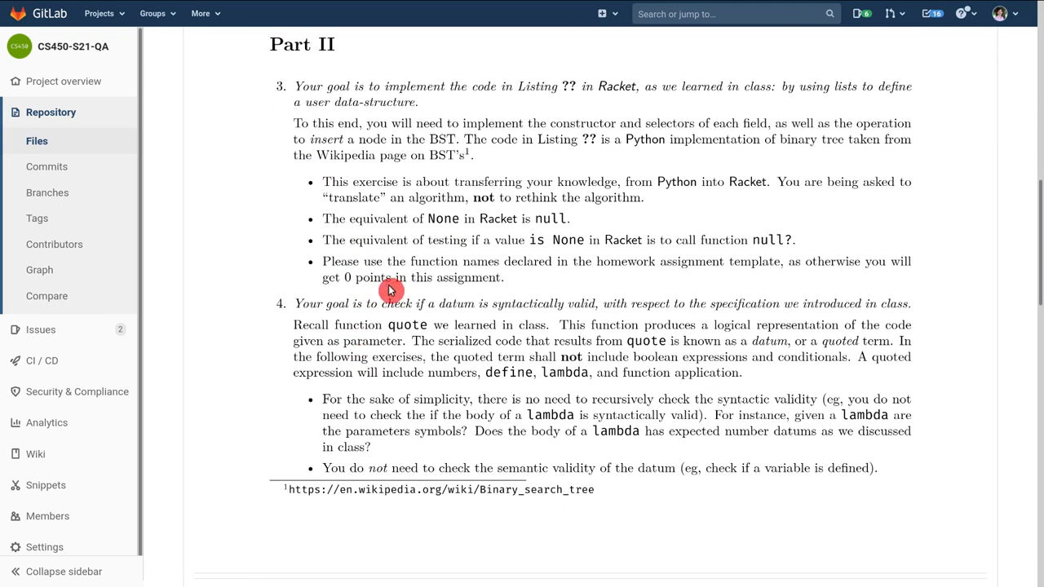
scroll("down", 3)
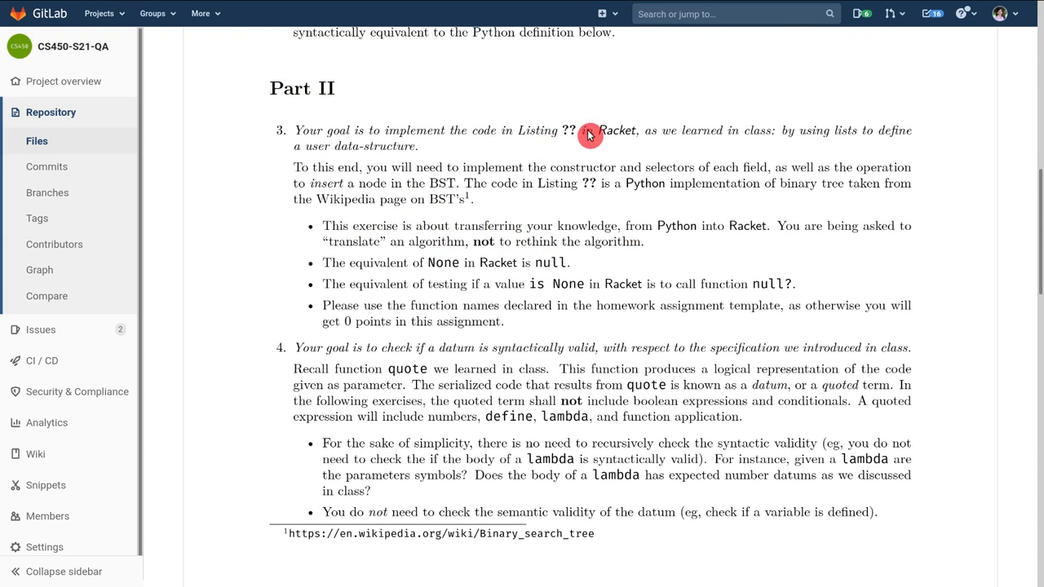
mouse_move(580, 189)
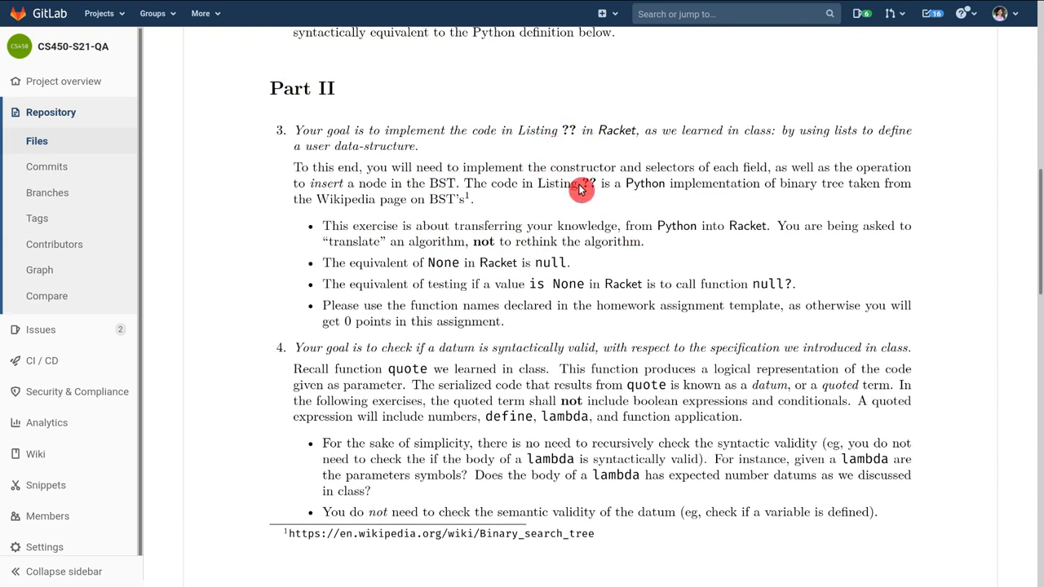
mouse_move(489, 124)
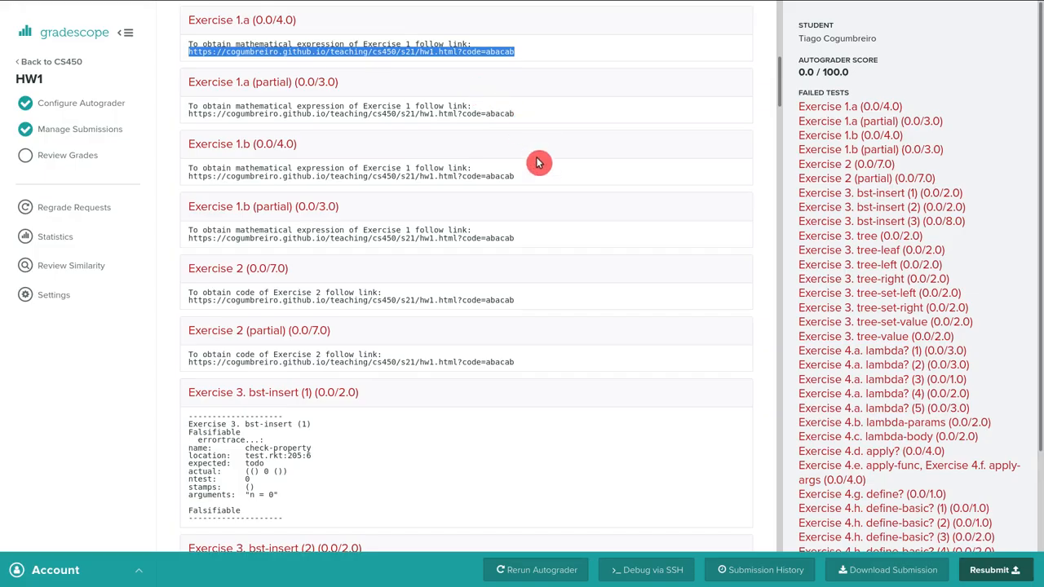
left_click(352, 50)
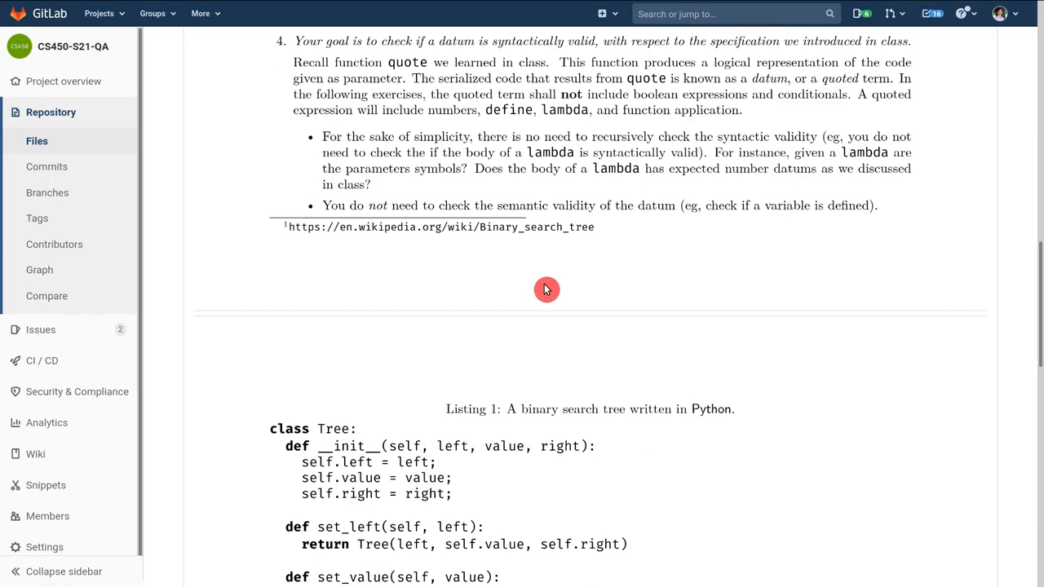
scroll("down", 3)
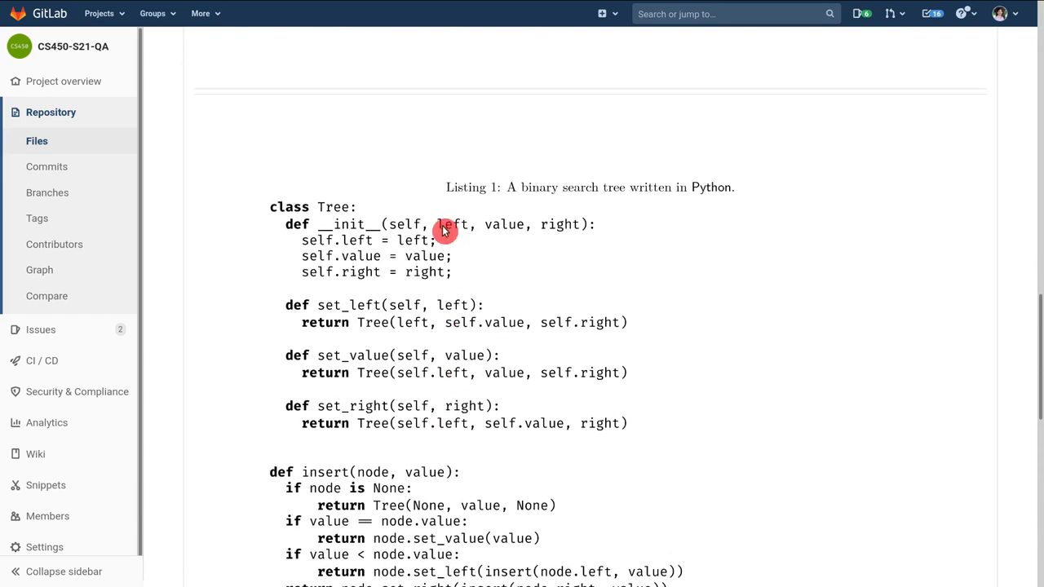
scroll("down", 3)
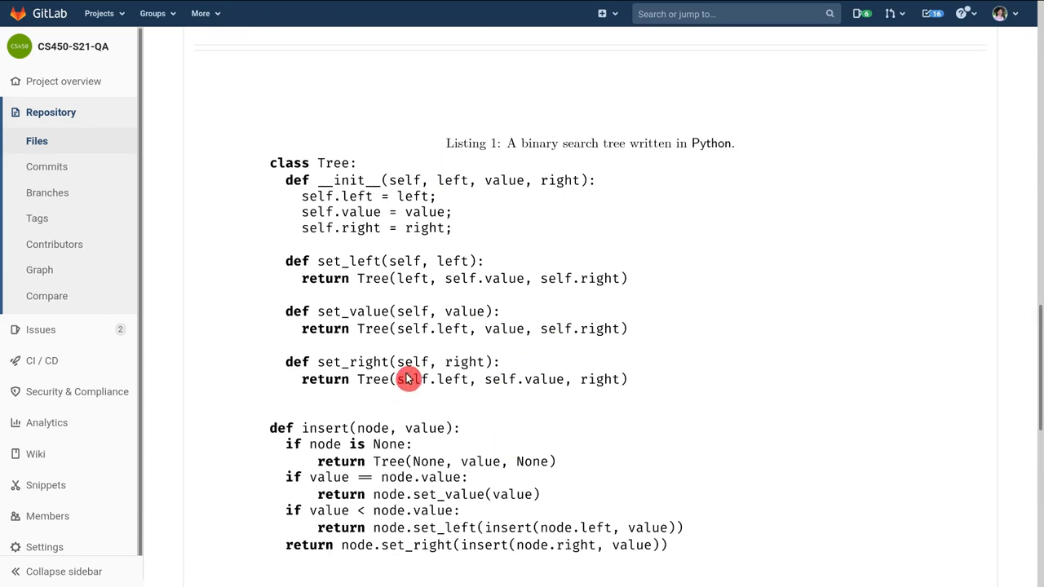
scroll("down", 3)
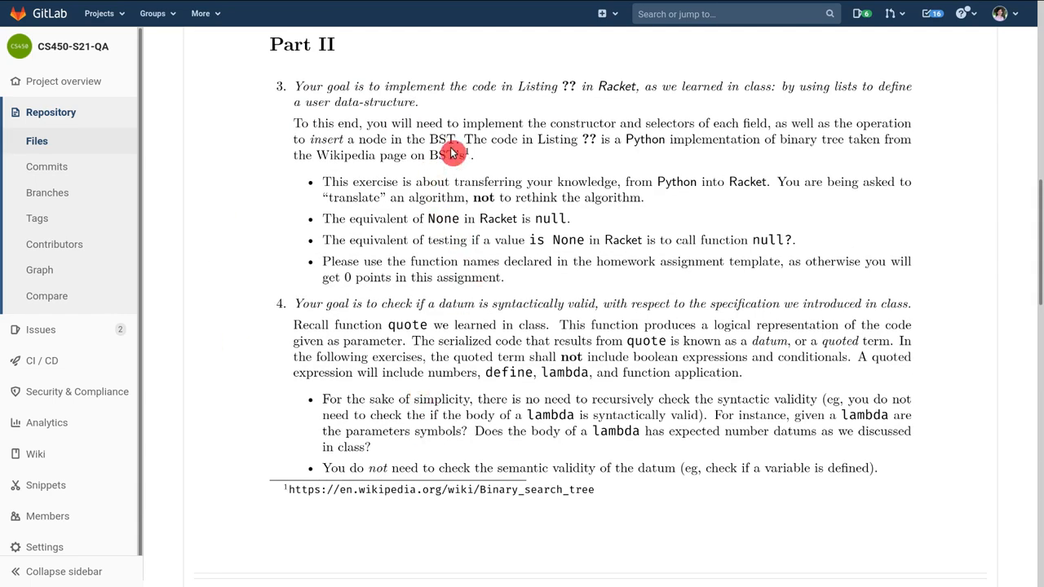
scroll("down", 3)
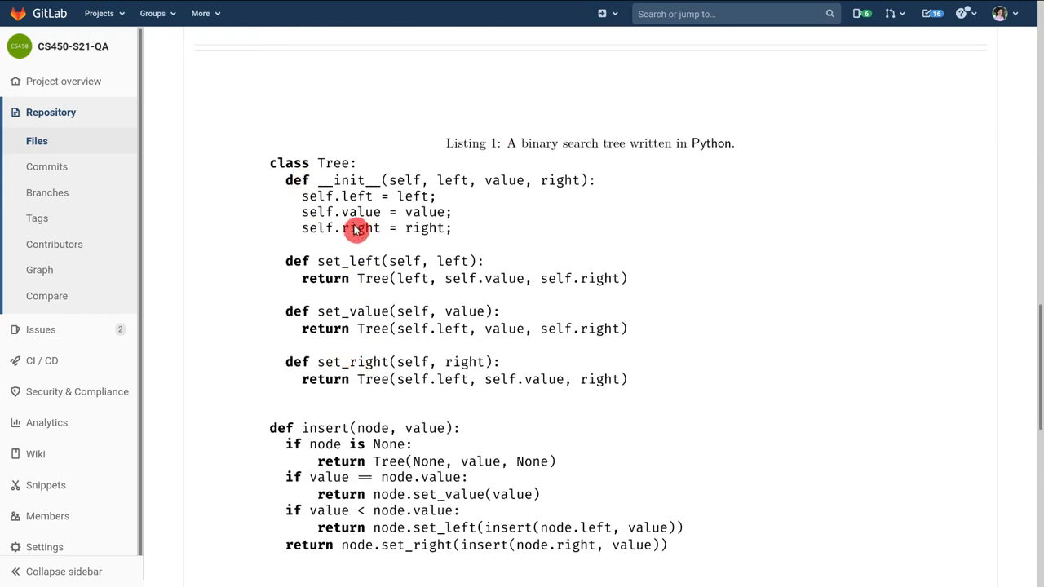
mouse_move(415, 355)
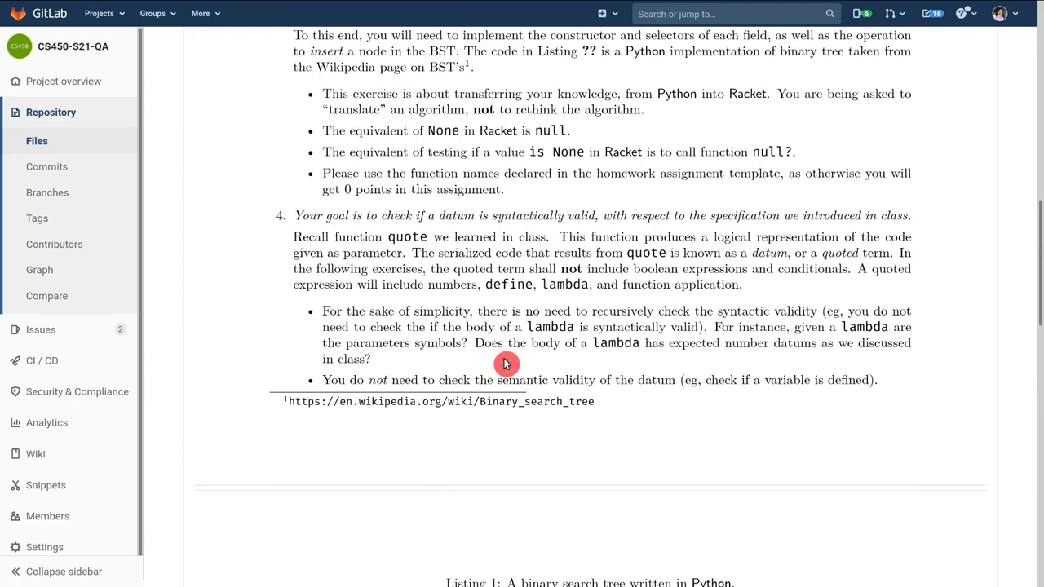
mouse_move(499, 329)
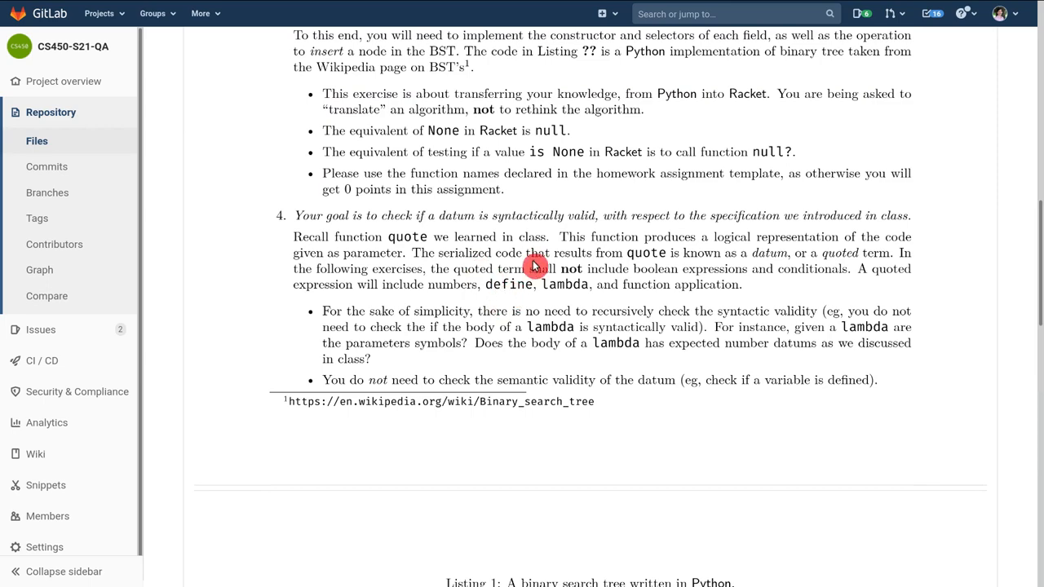
scroll("down", 3)
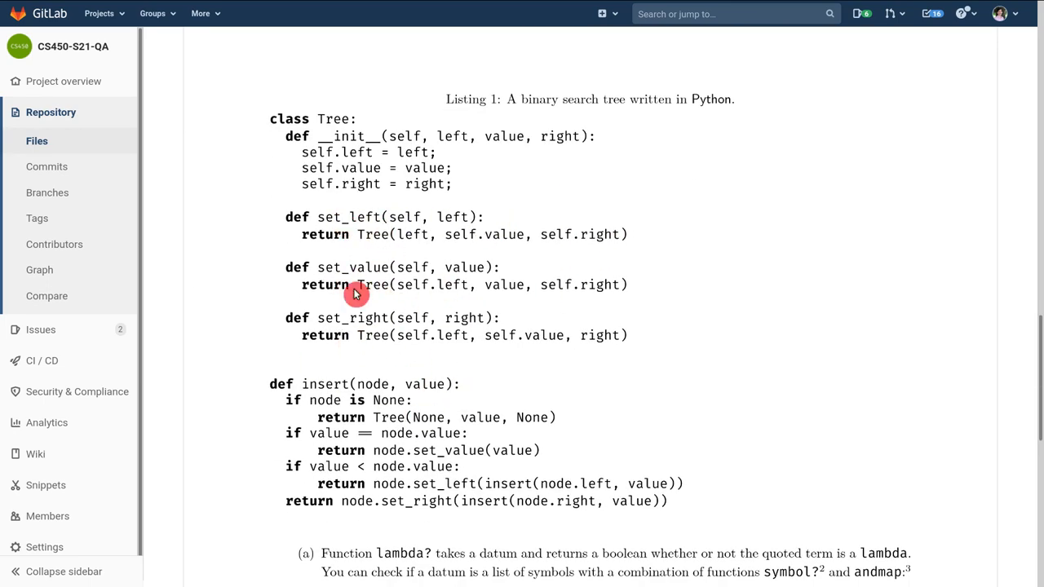
scroll("down", 3)
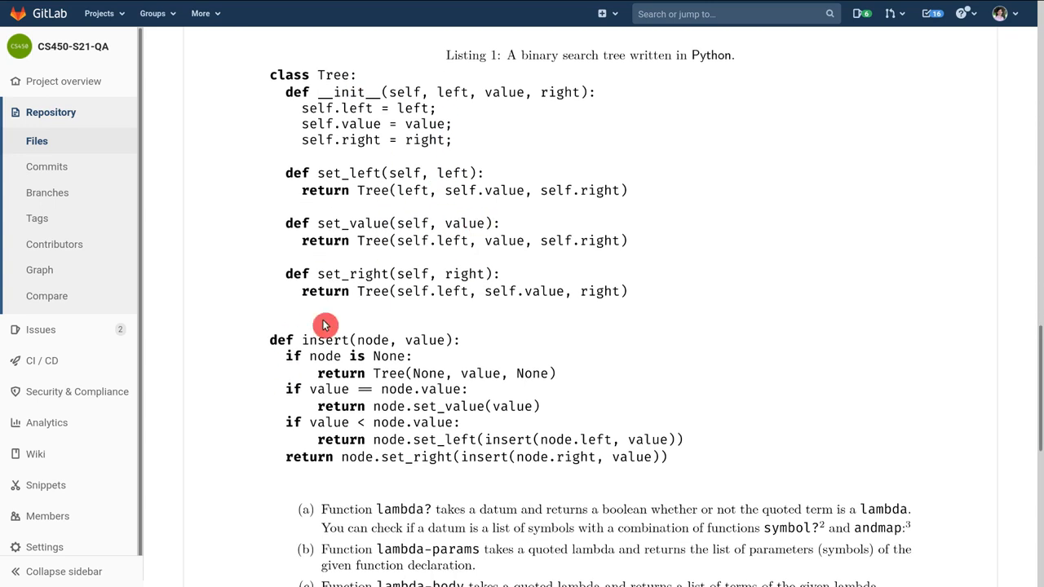
mouse_move(327, 80)
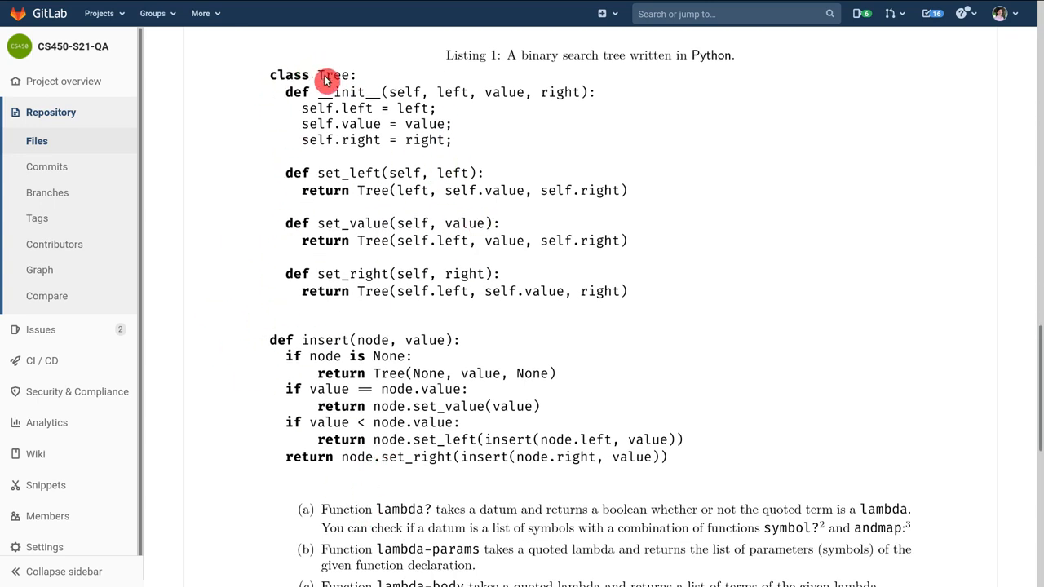
mouse_move(365, 117)
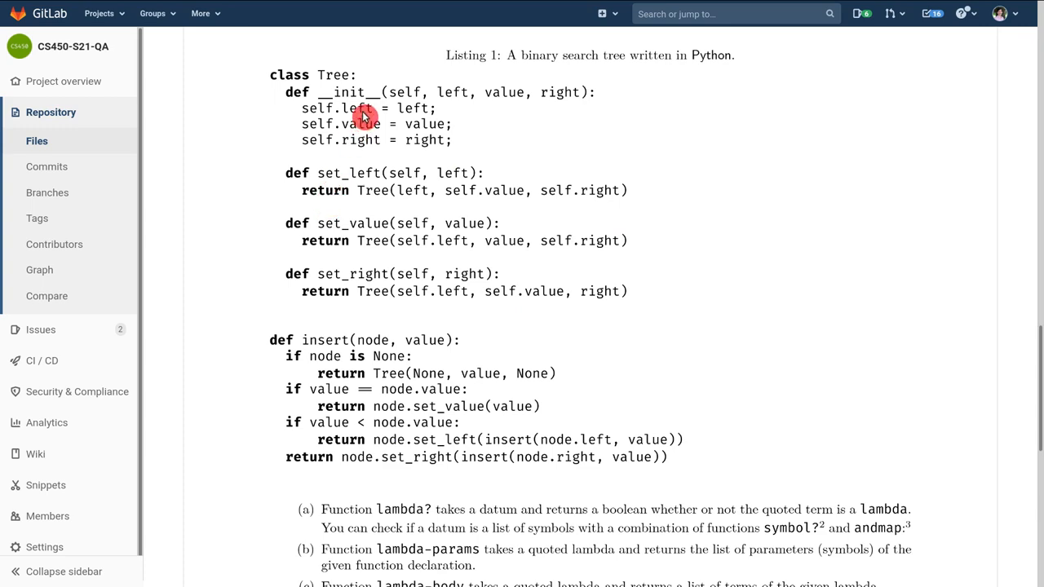
mouse_move(416, 290)
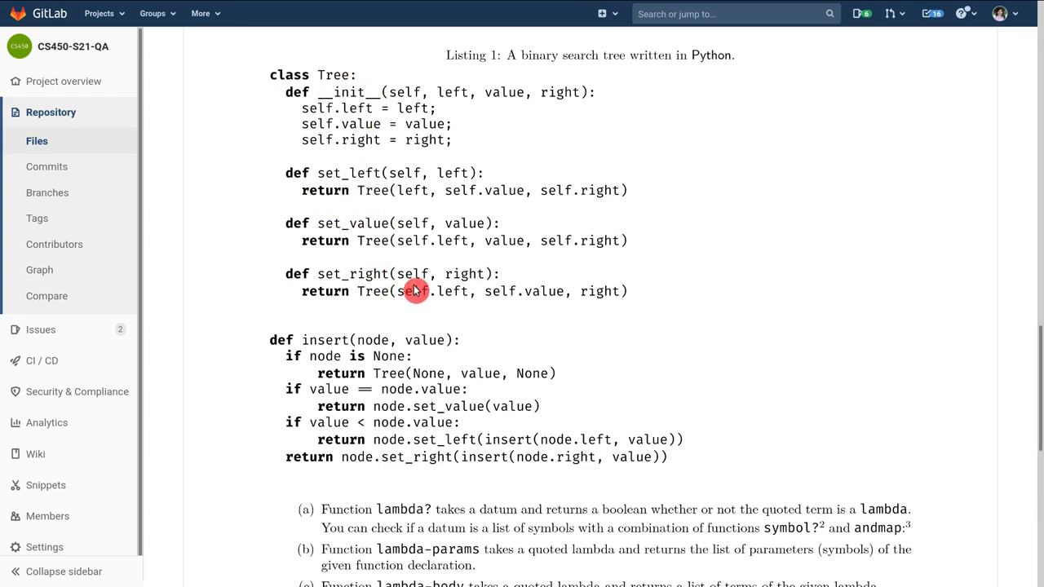
scroll("down", 3)
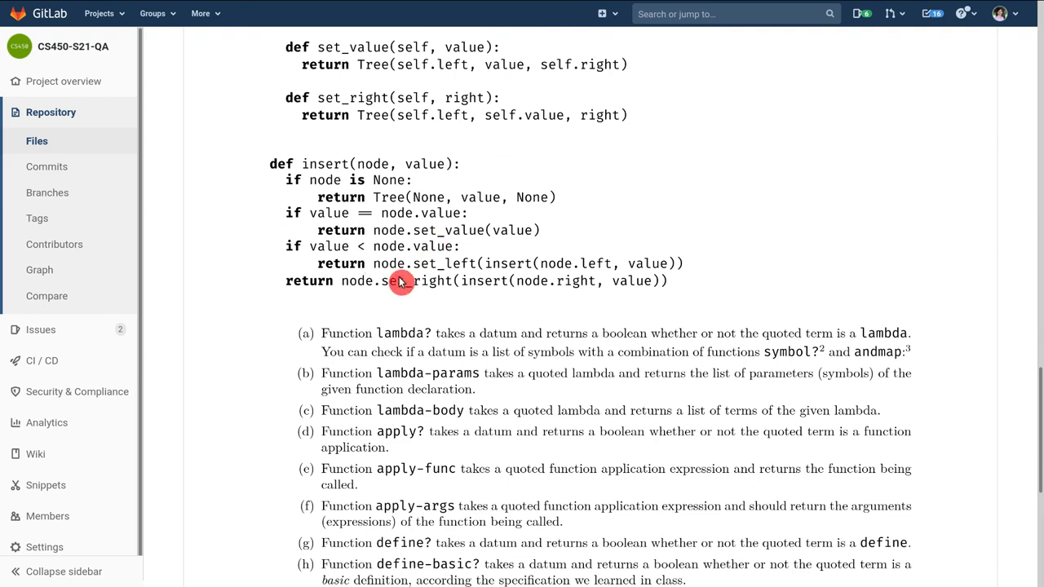
scroll("down", 3)
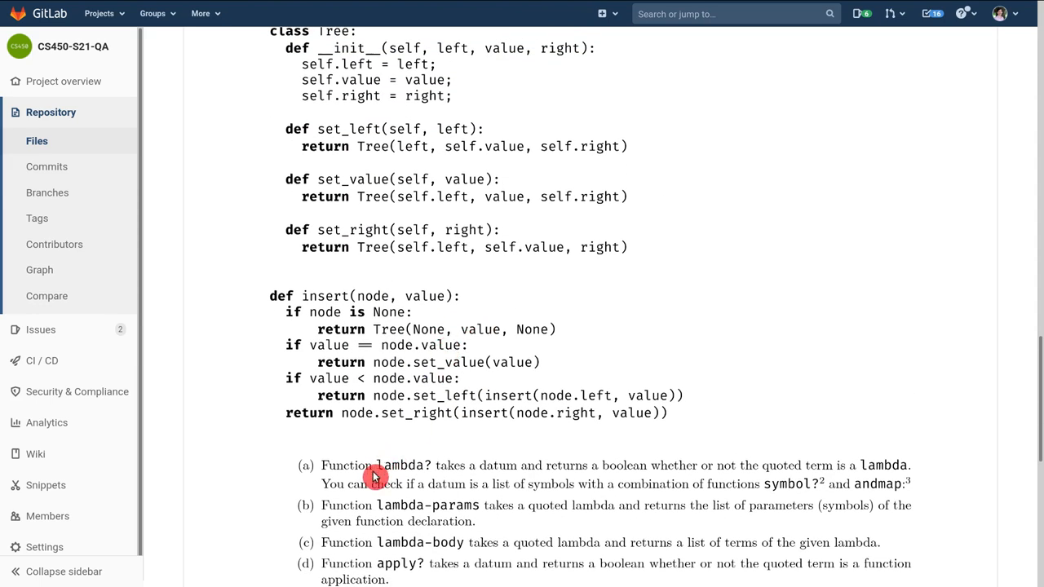
mouse_move(427, 401)
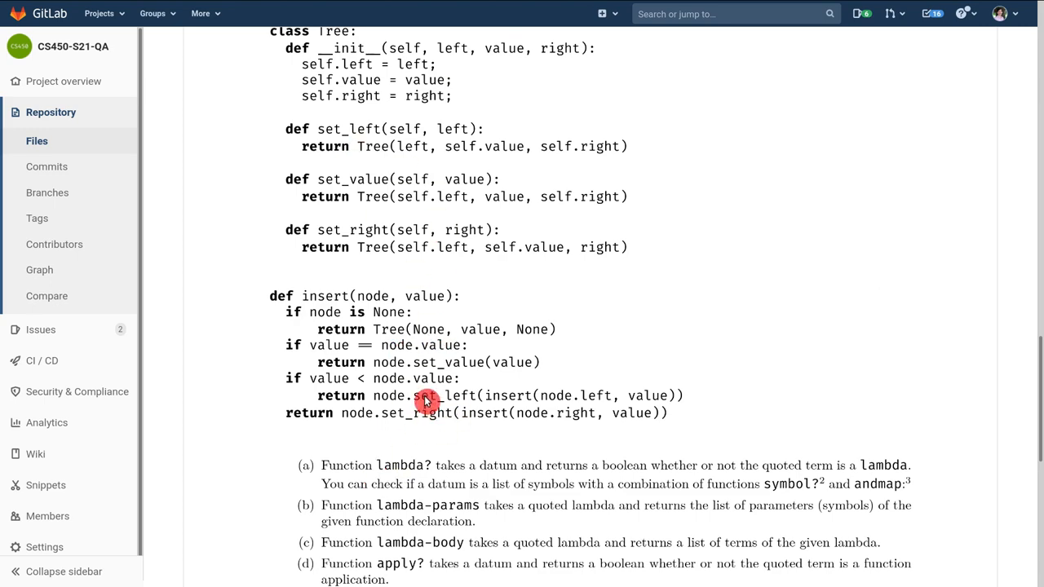
scroll("down", 3)
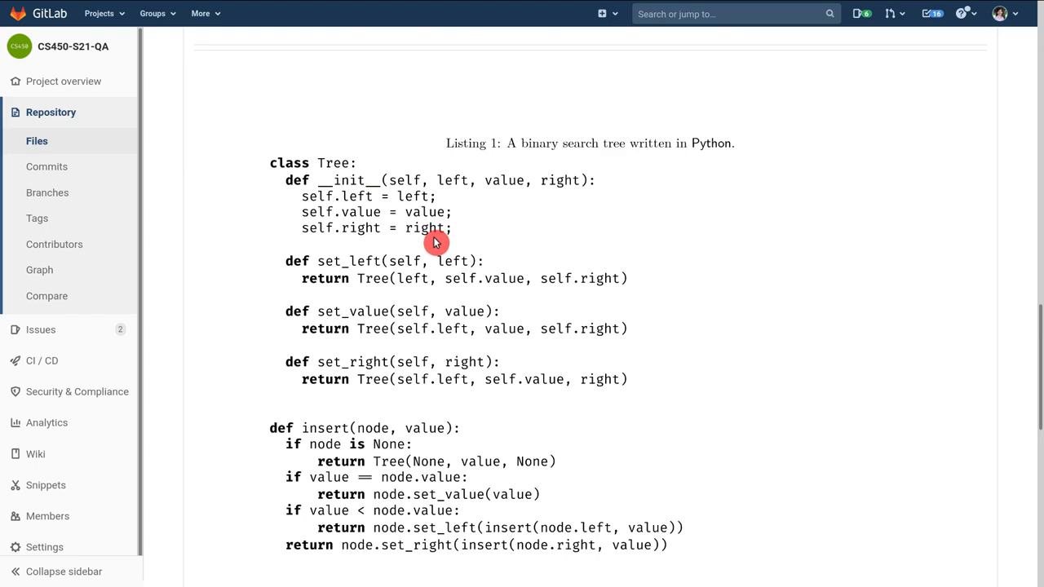
scroll("down", 3)
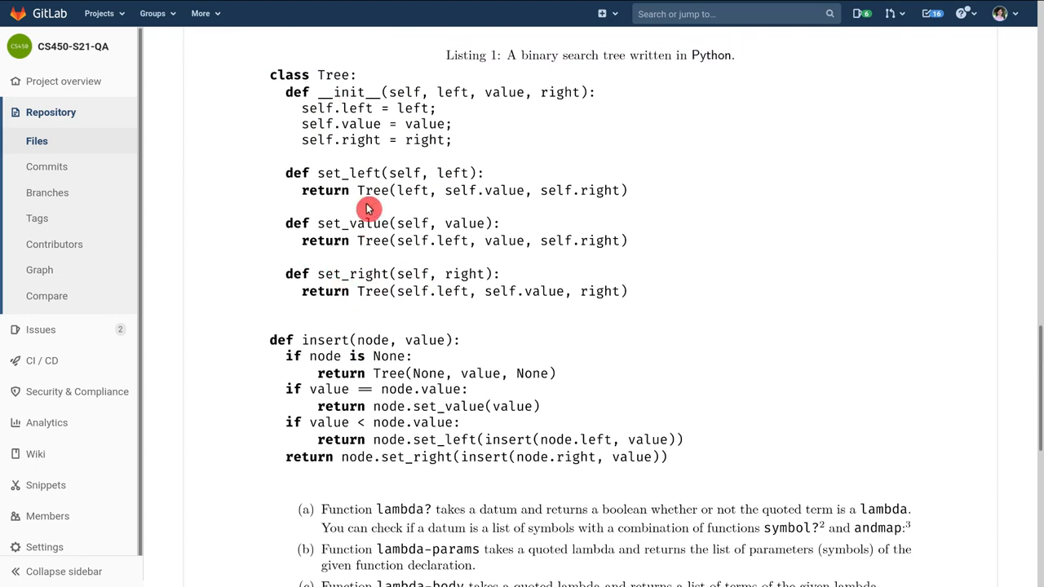
scroll("down", 3)
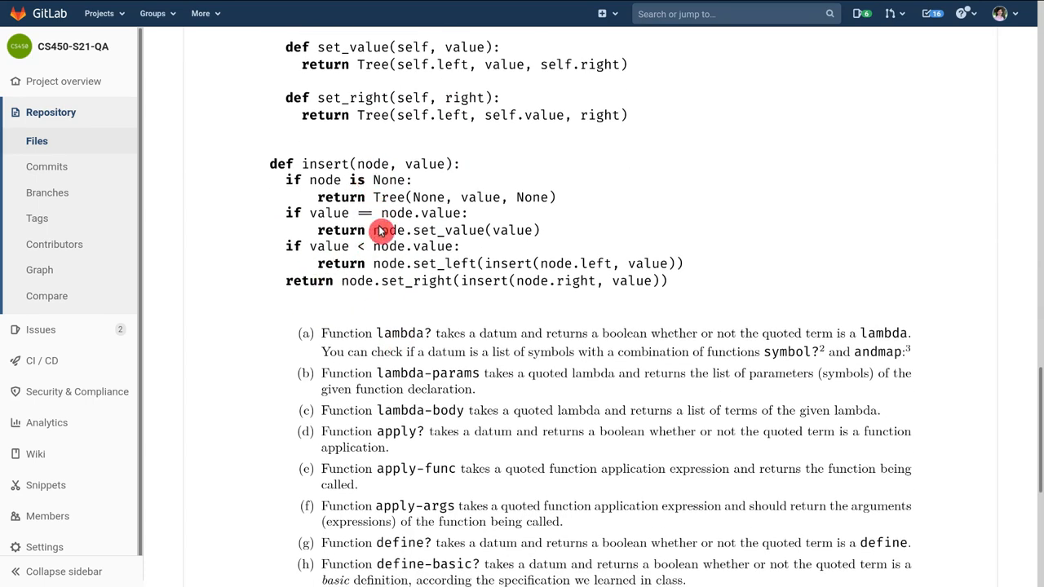
scroll("up", 3)
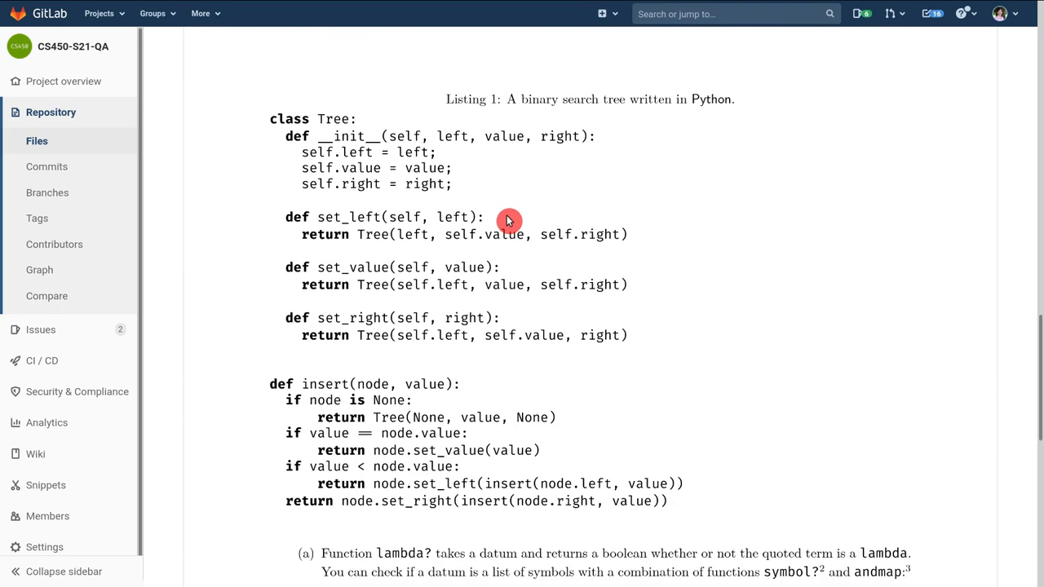
scroll("down", 3)
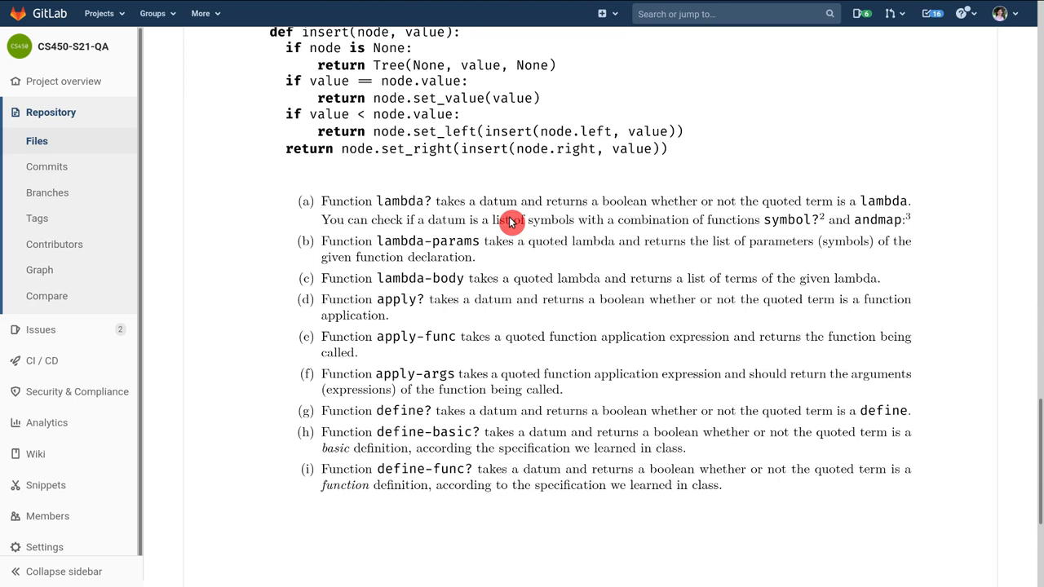
mouse_move(440, 240)
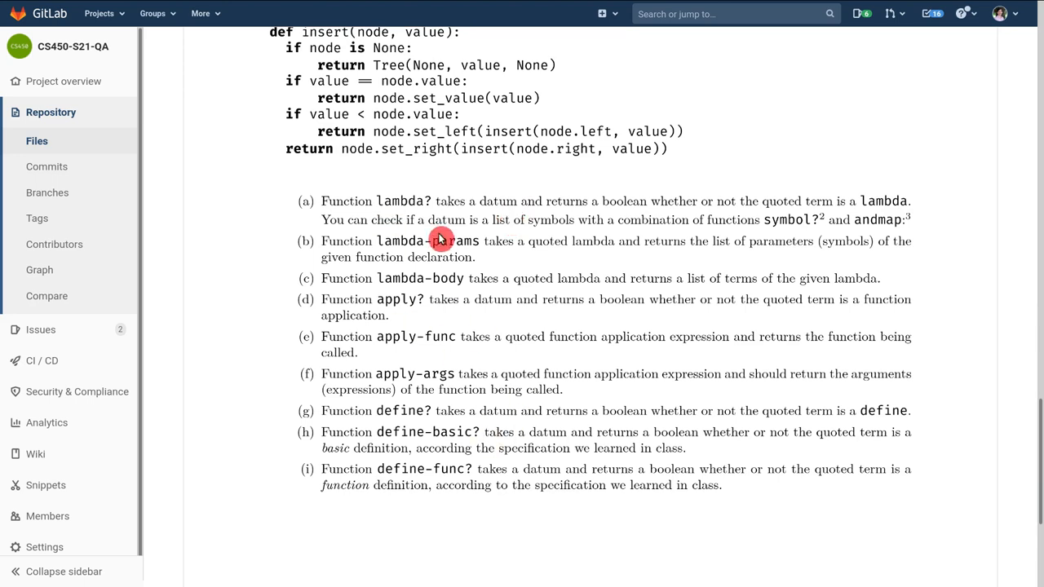
mouse_move(404, 252)
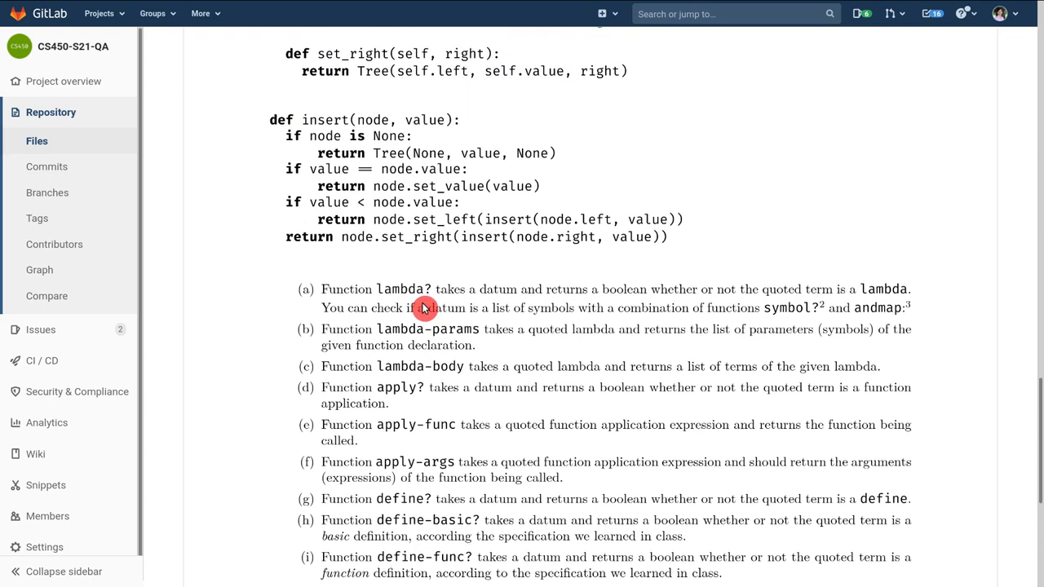
mouse_move(432, 304)
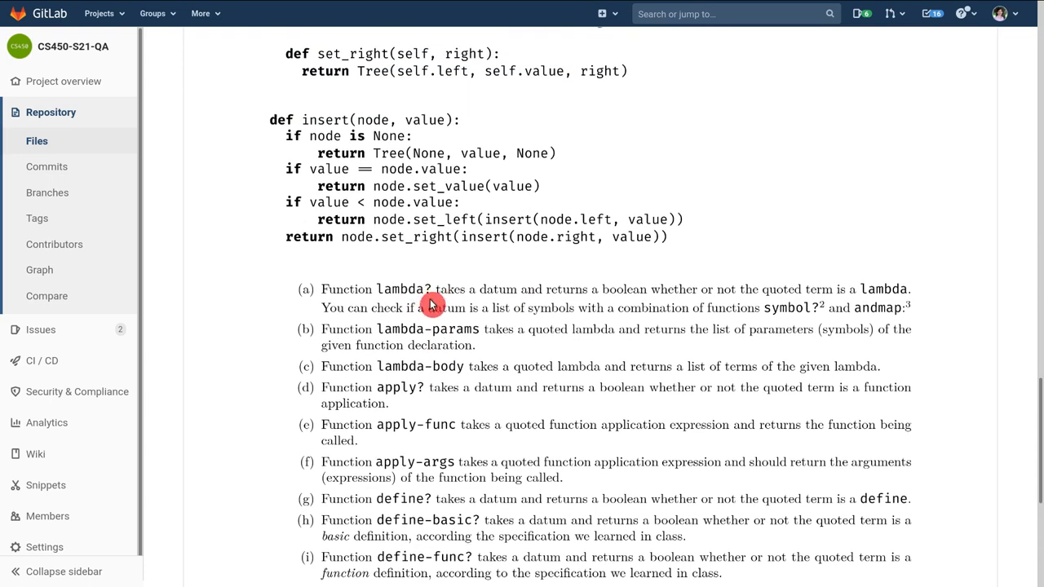
scroll("down", 3)
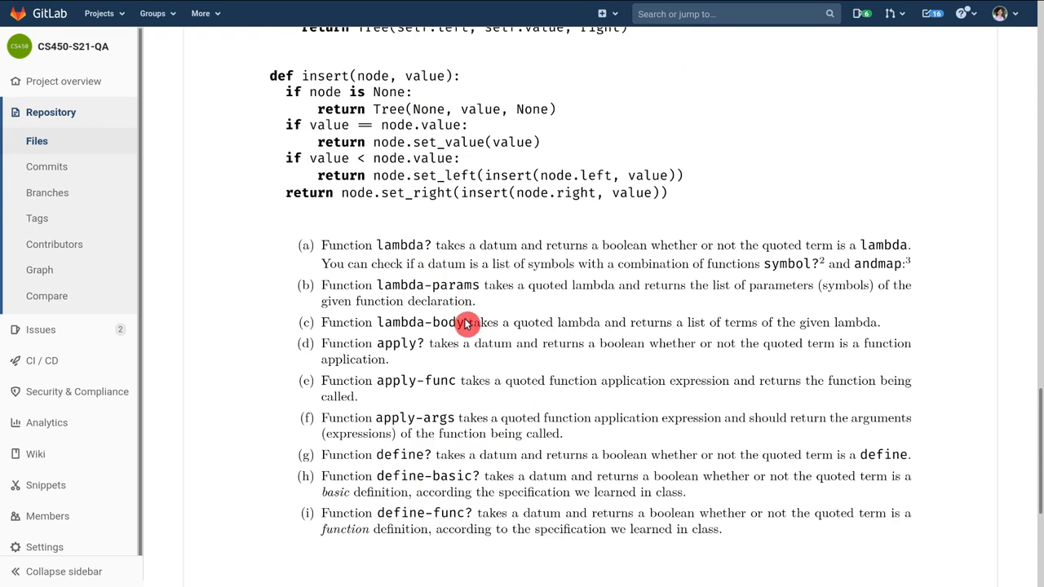
scroll("down", 3)
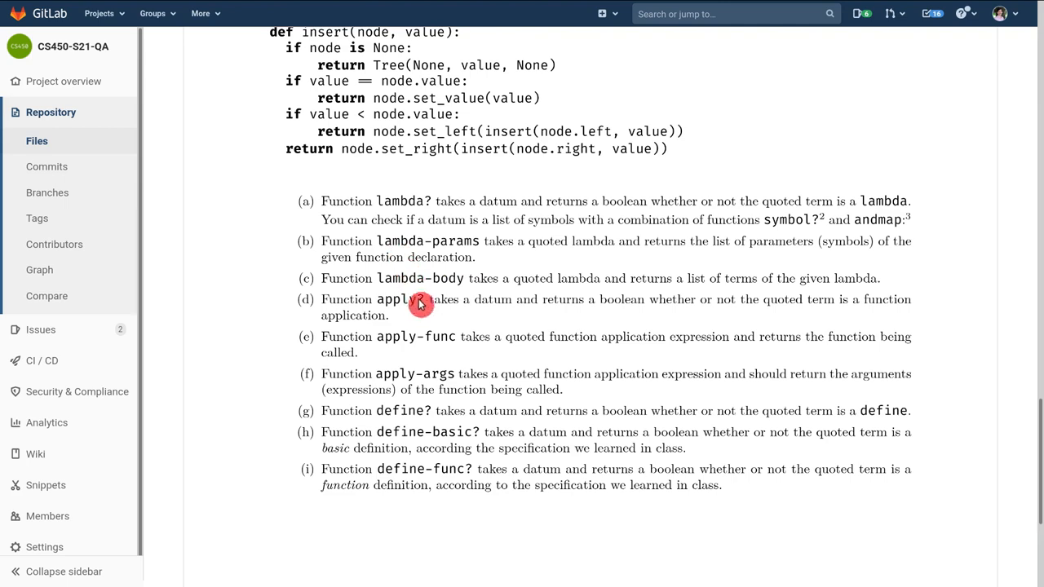
scroll("down", 3)
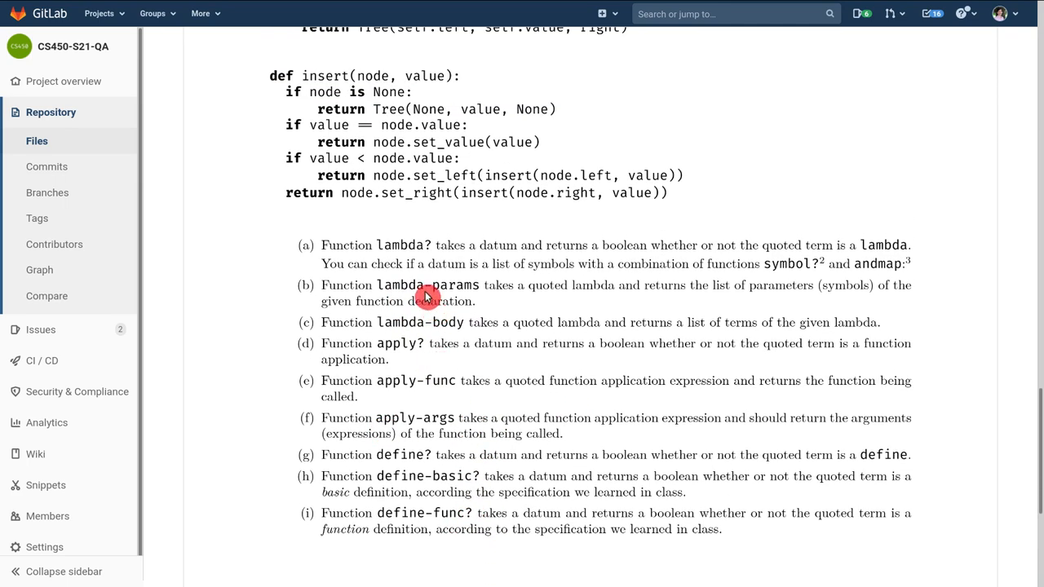
mouse_move(437, 281)
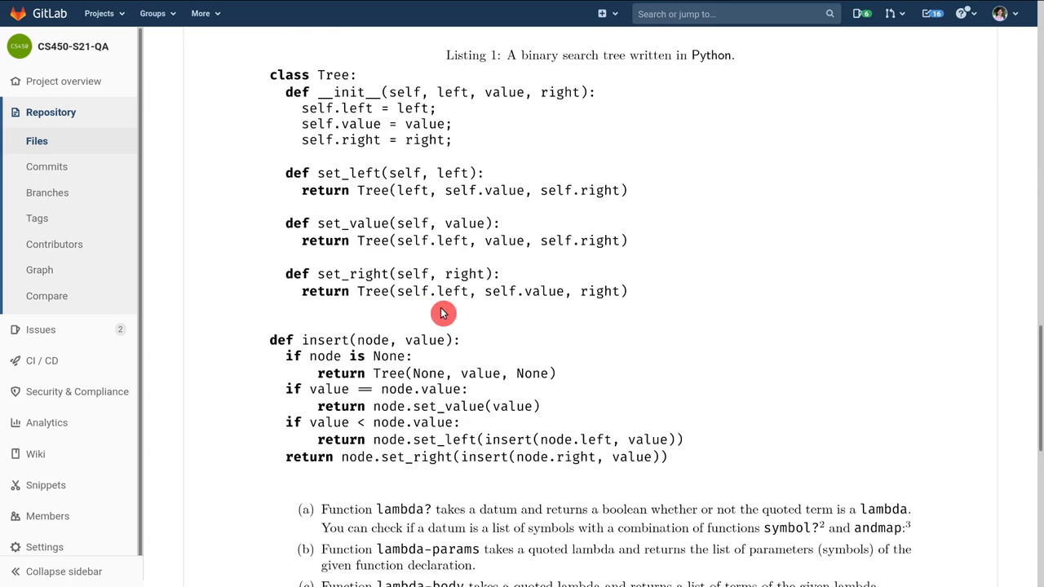
scroll("down", 3)
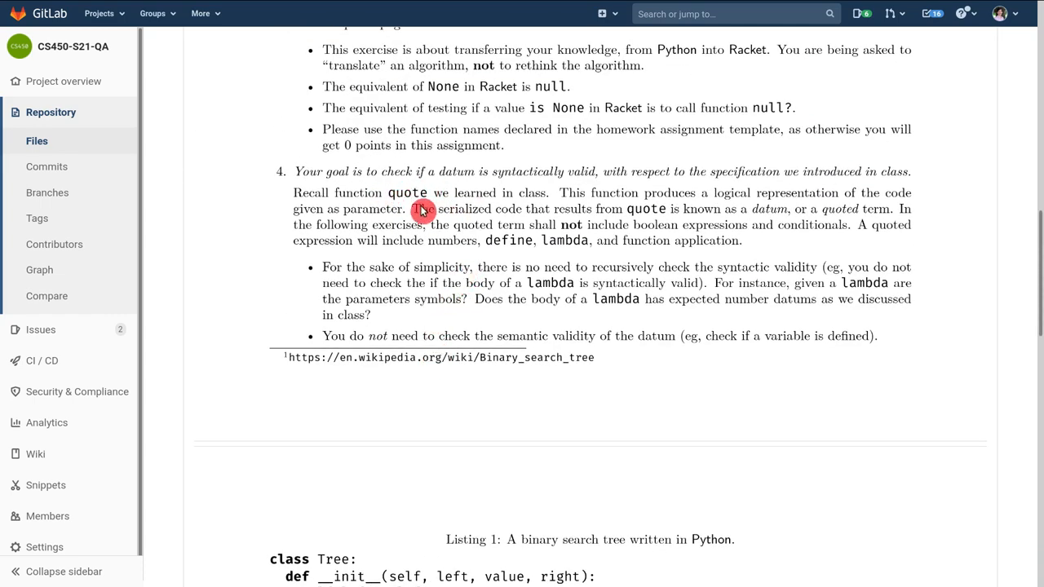
scroll("down", 3)
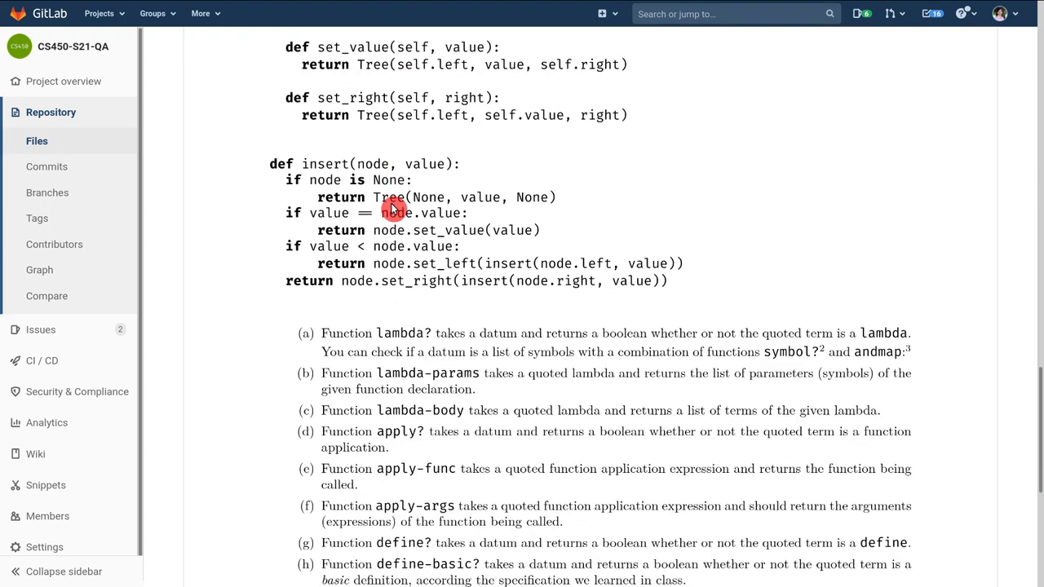
scroll("down", 3)
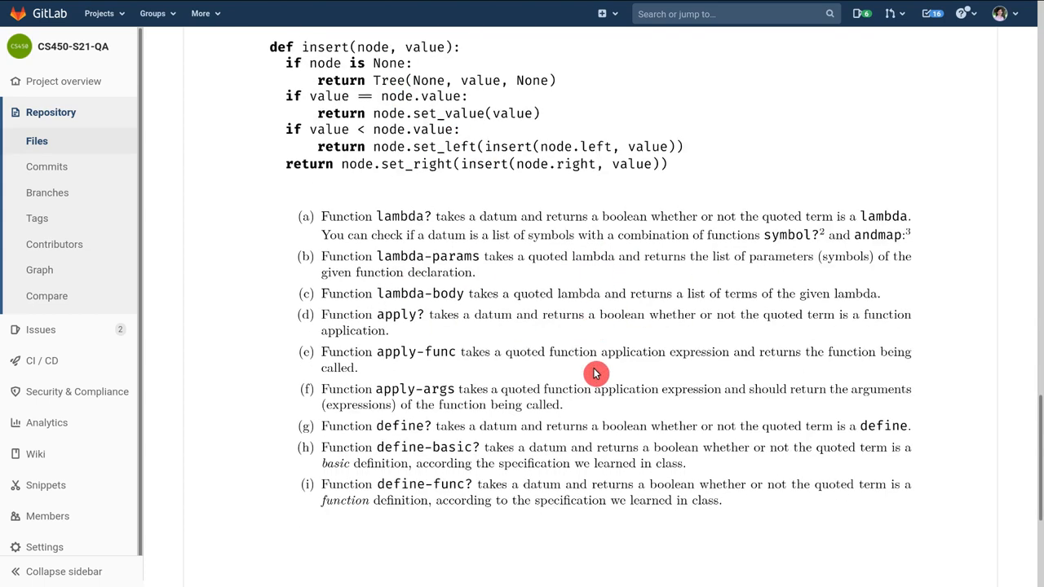
scroll("down", 3)
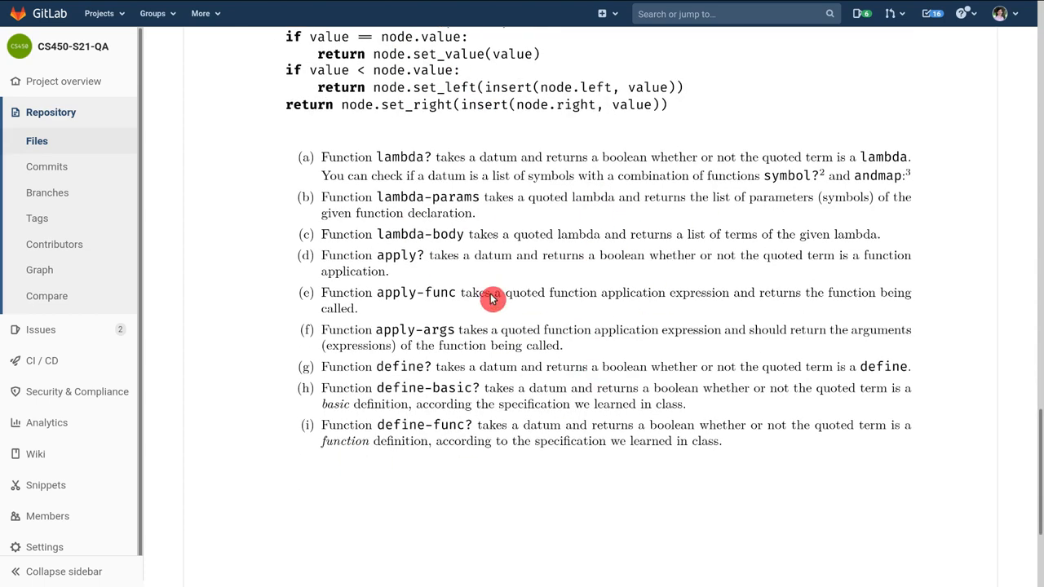
mouse_move(506, 281)
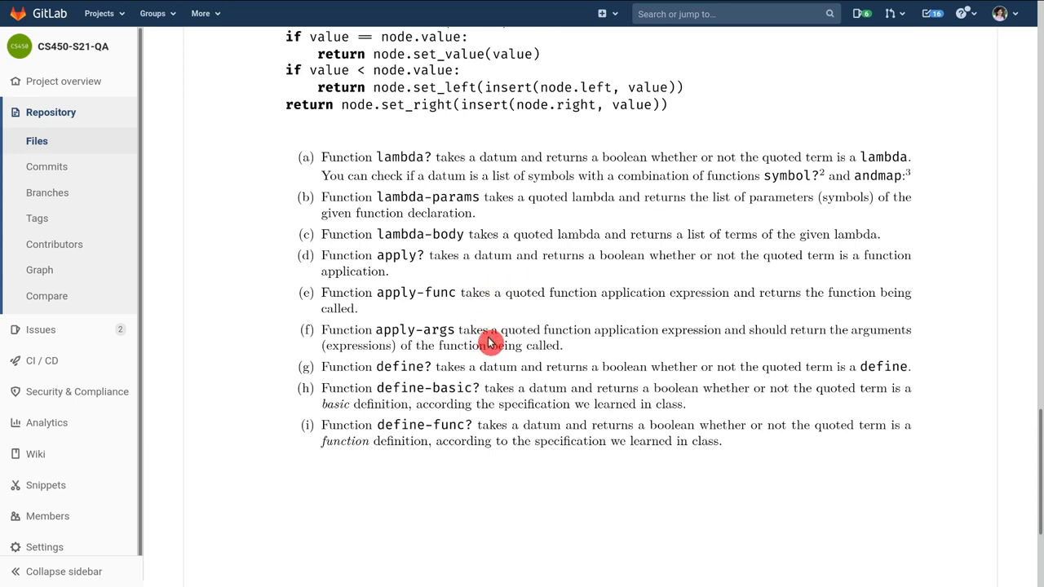
mouse_move(417, 456)
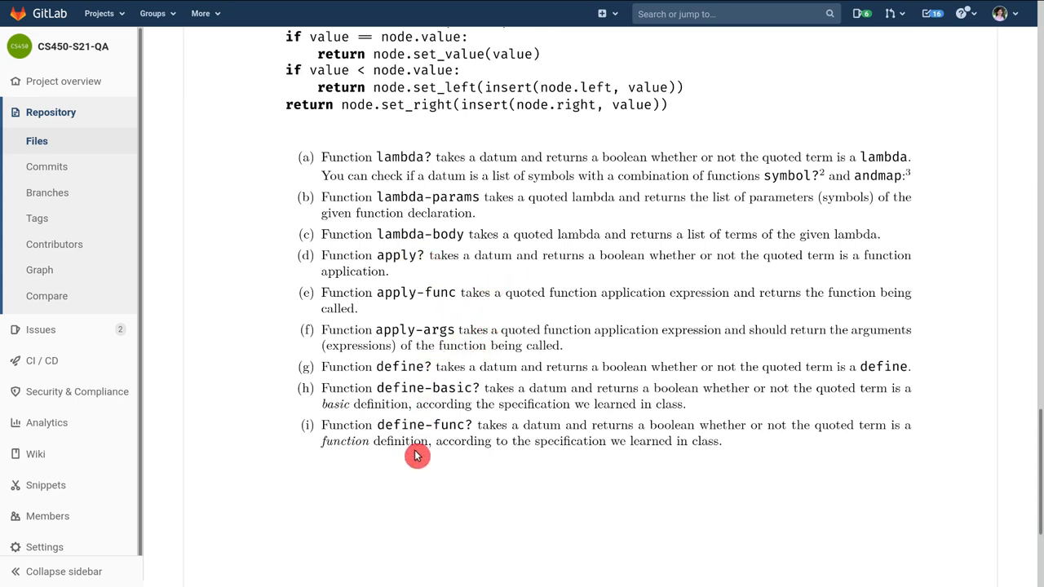
mouse_move(449, 323)
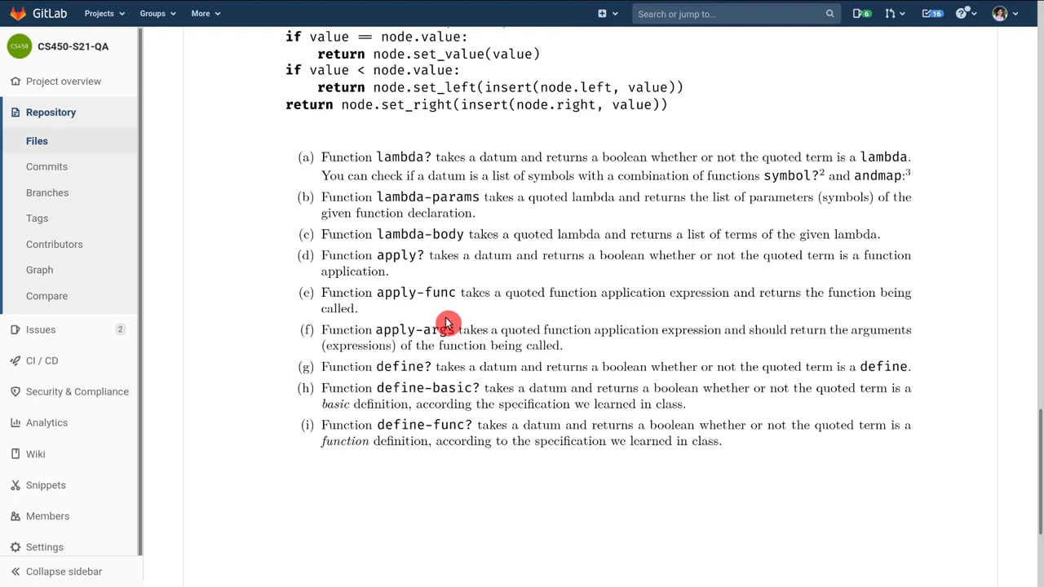